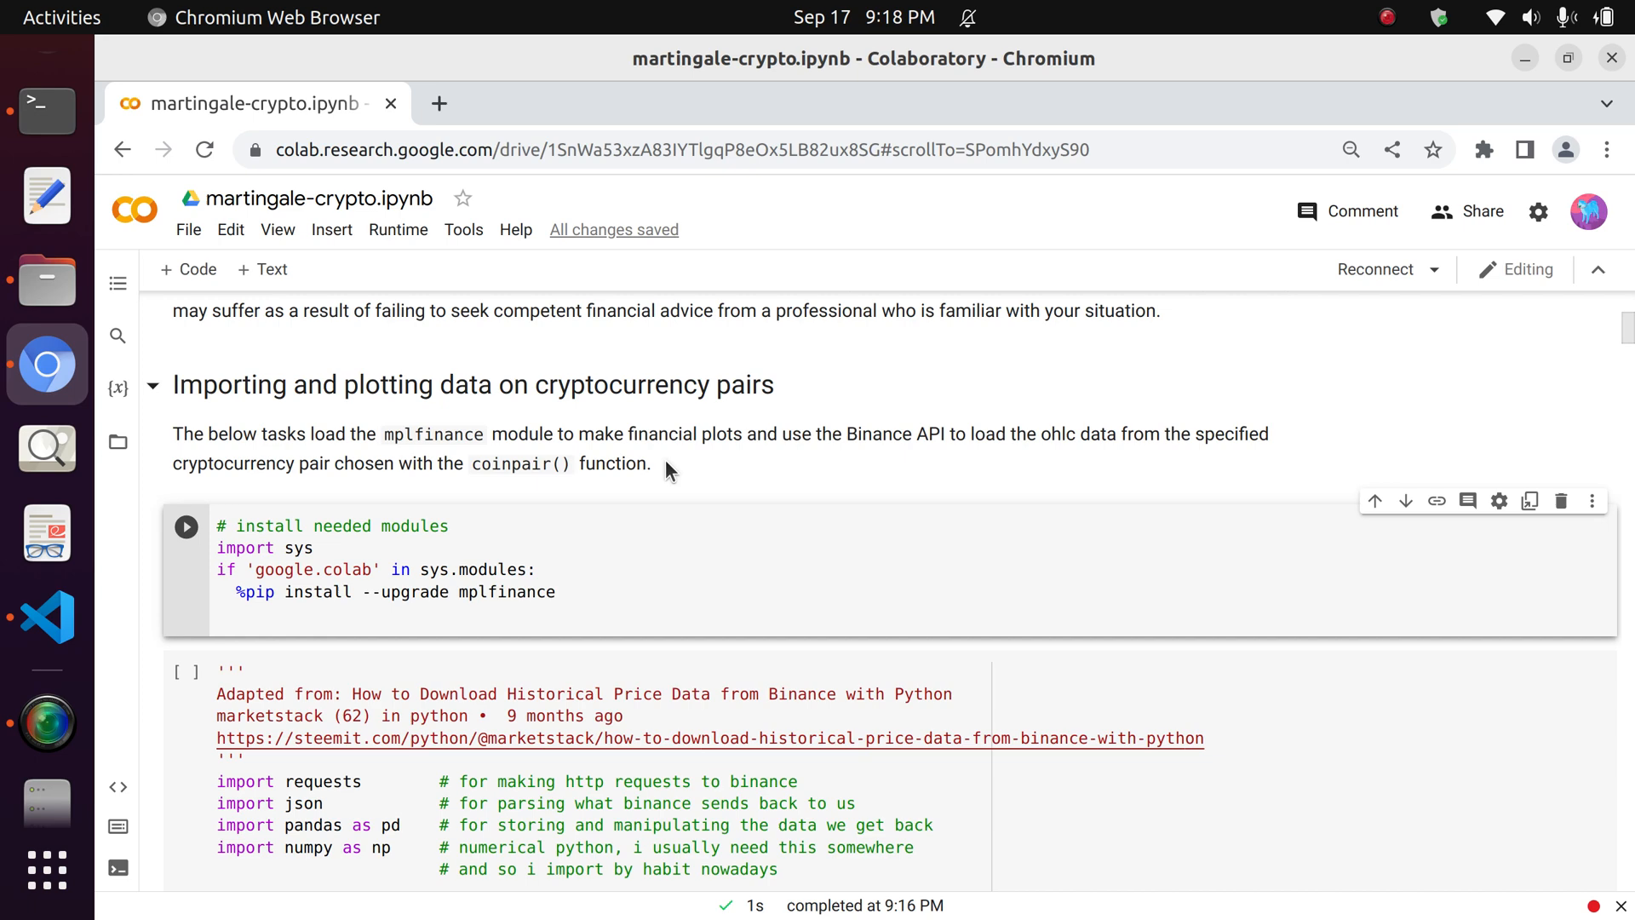
Pip-install mplfinance, confirming mplfinance-0.12.9b1 installed successfully.
{"action": "scroll", "scroll_direction": "down", "scroll_amount": 3}
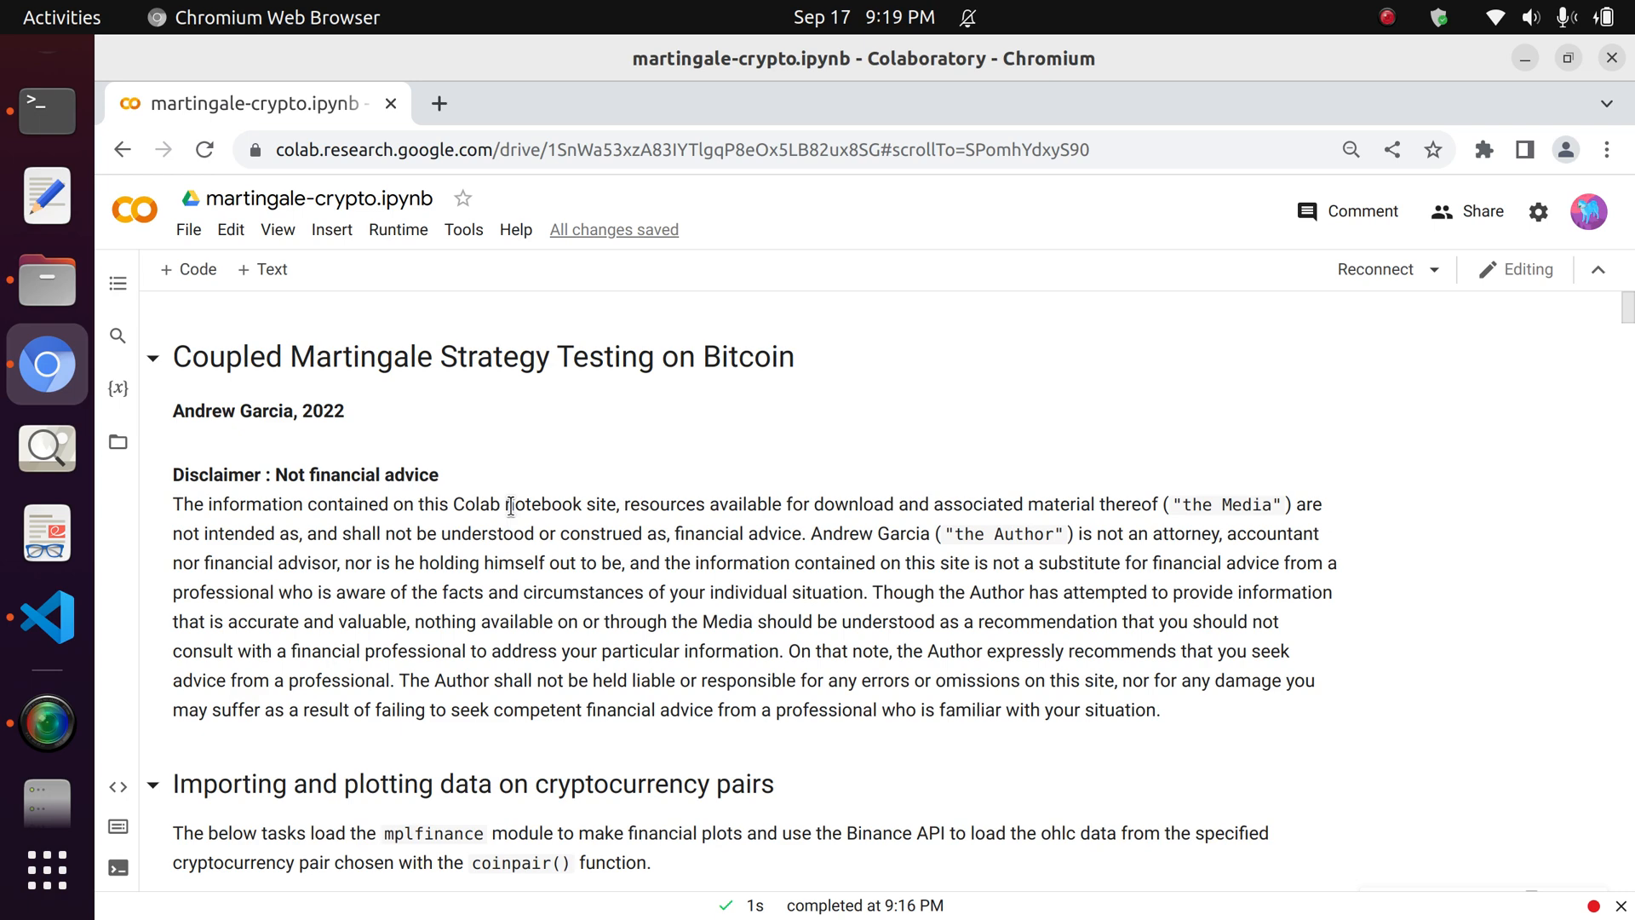
{"action": "scroll", "scroll_direction": "down", "scroll_amount": 3}
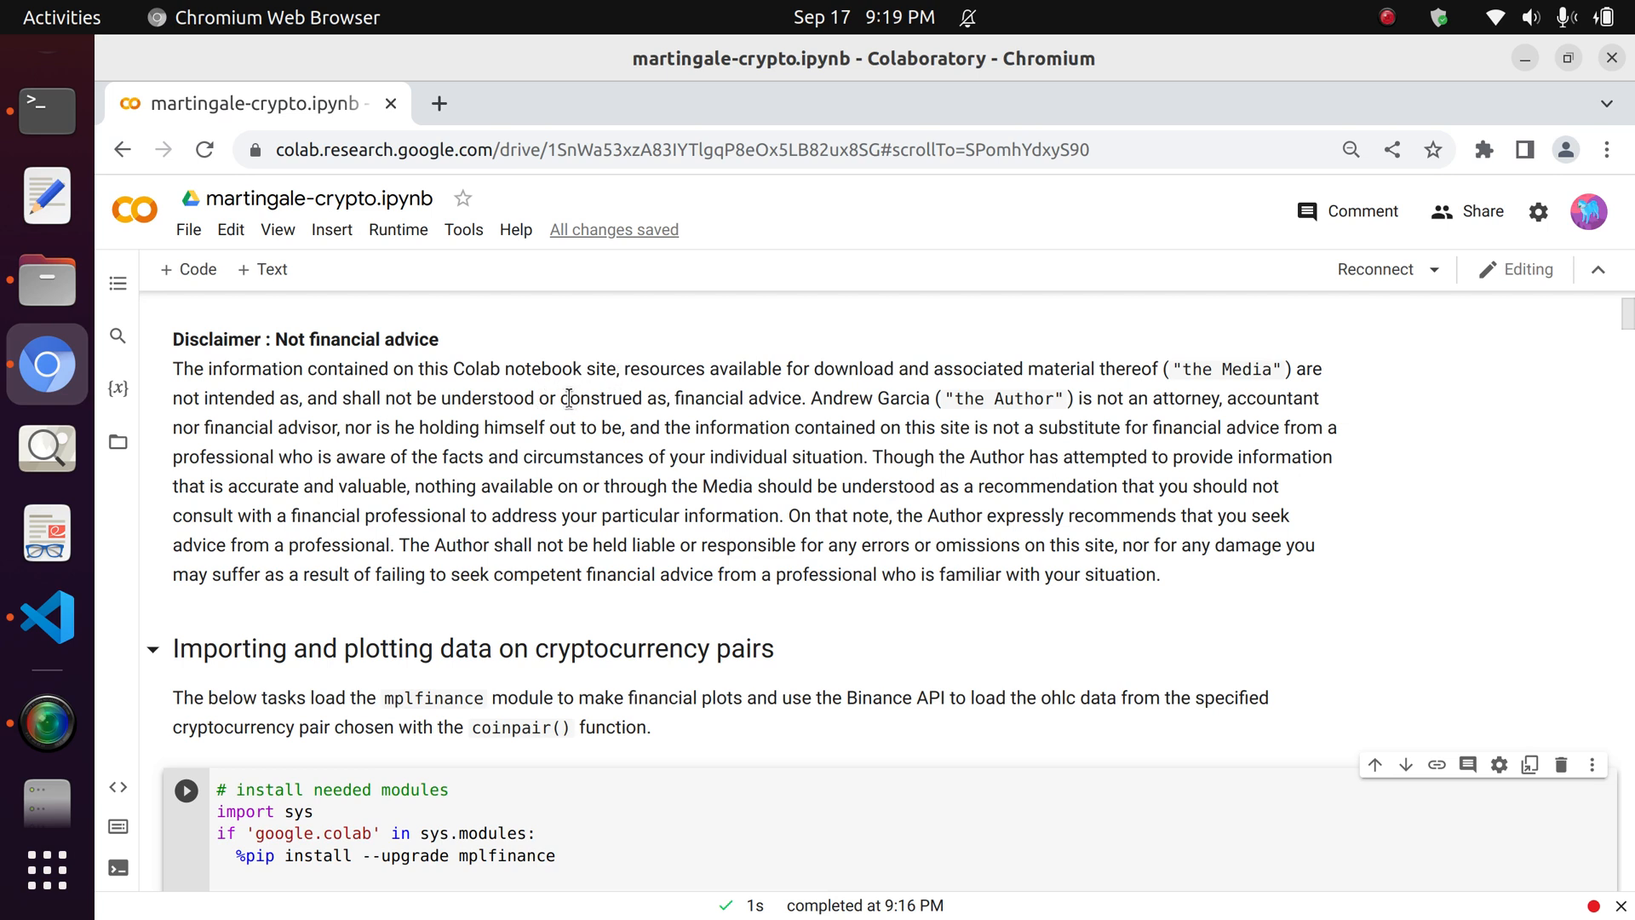
{"action": "mouse_move", "coordinate": [813, 408]}
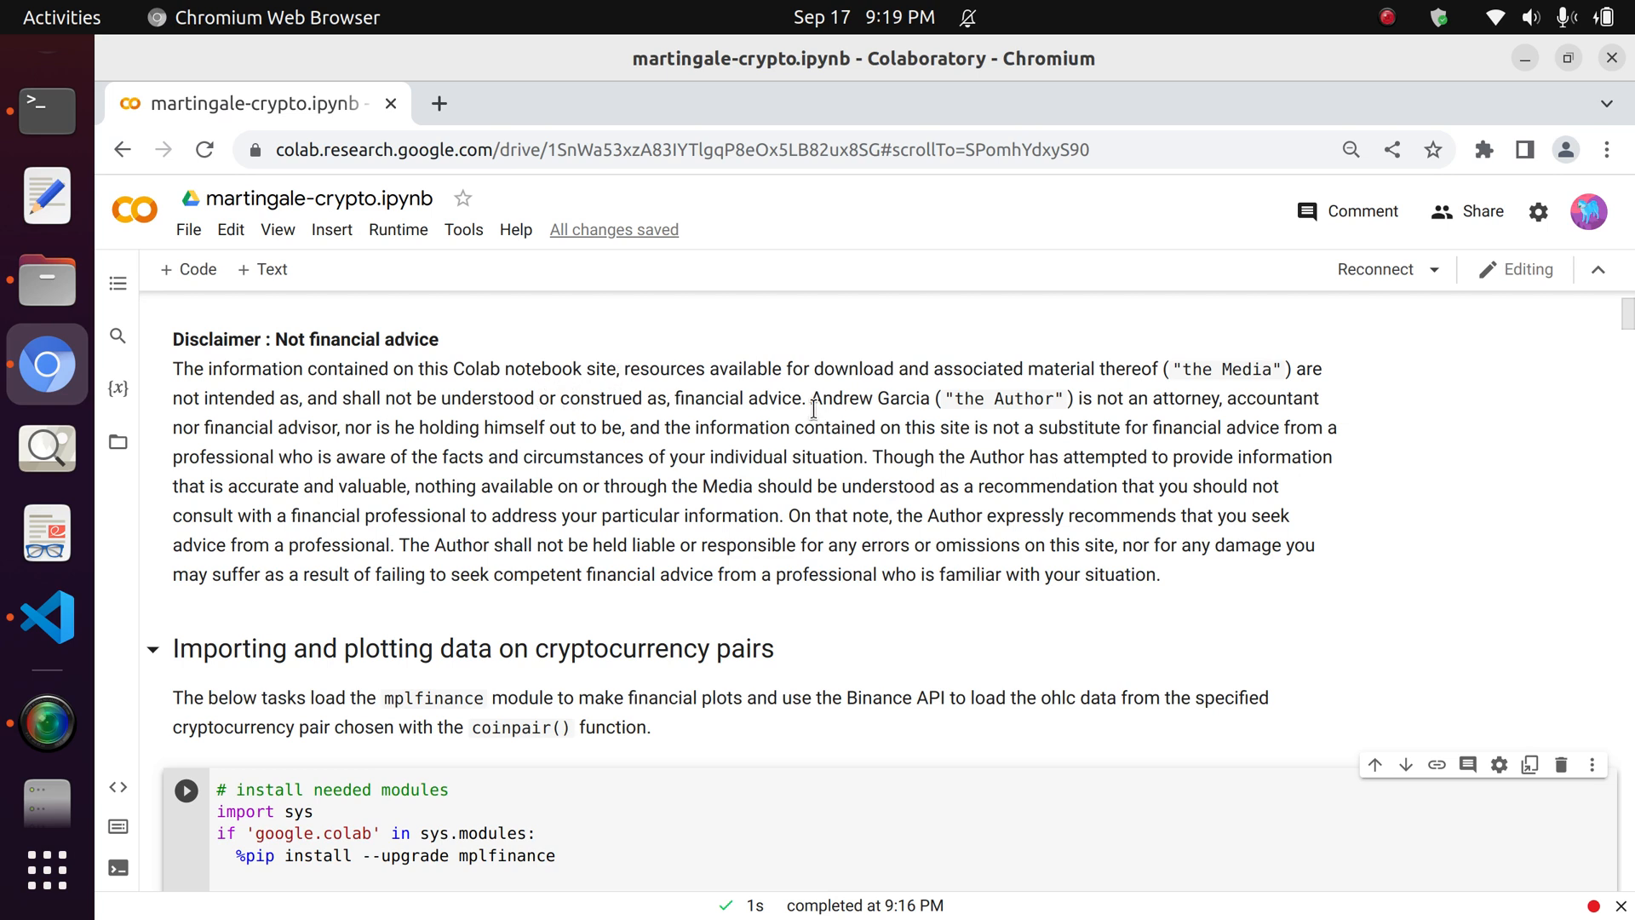
{"action": "mouse_move", "coordinate": [388, 522]}
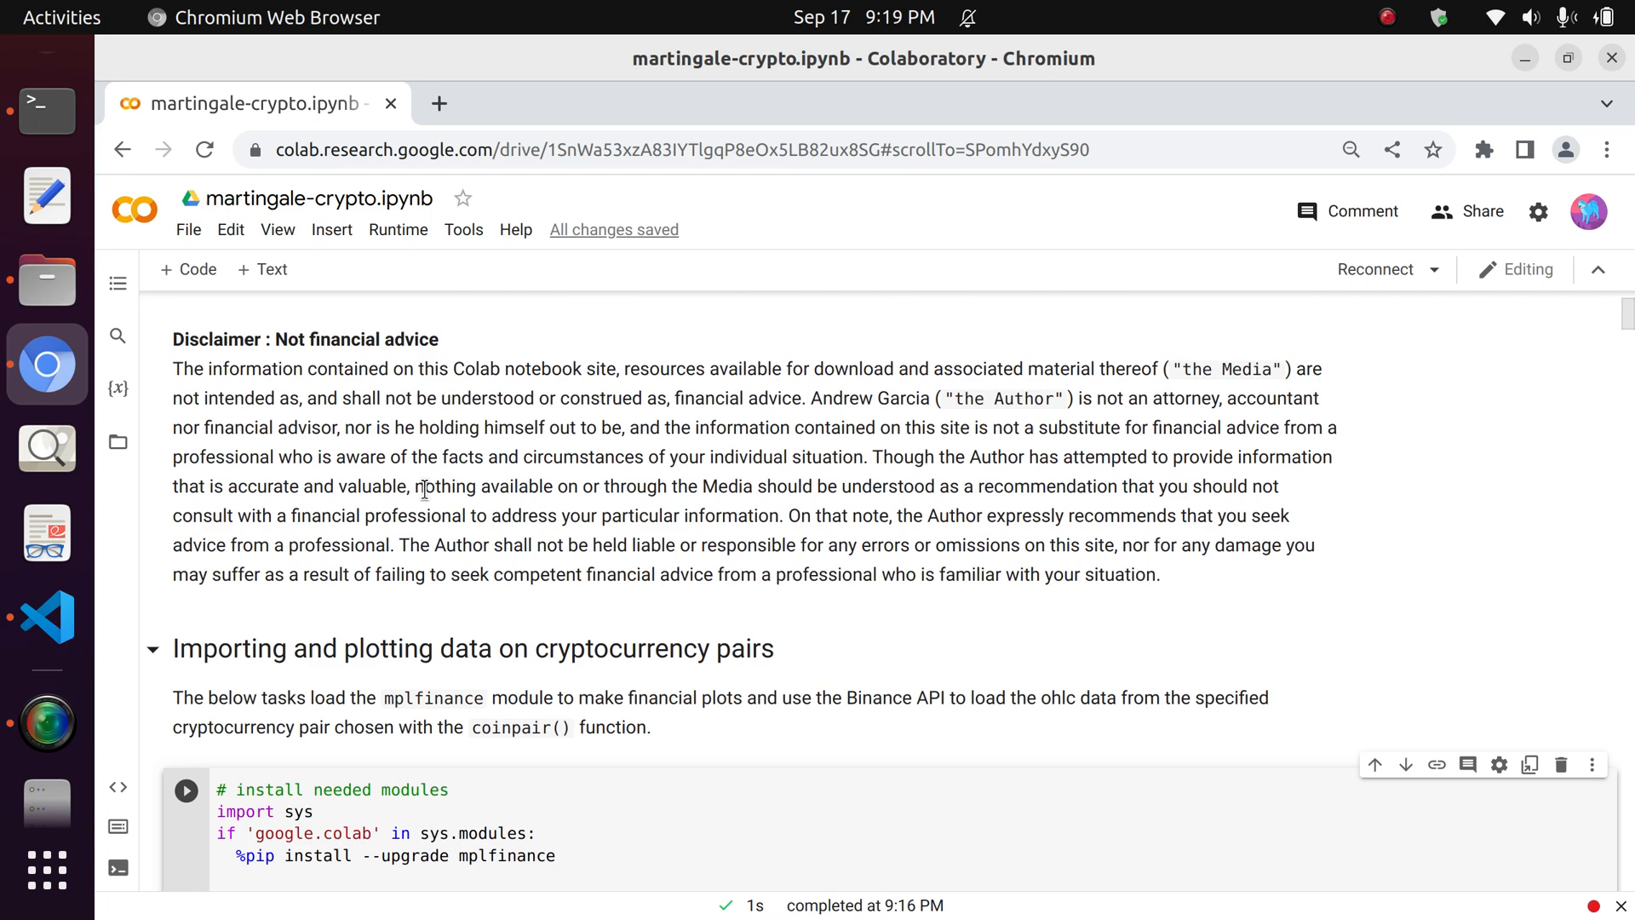
{"action": "scroll", "scroll_direction": "down", "scroll_amount": 3}
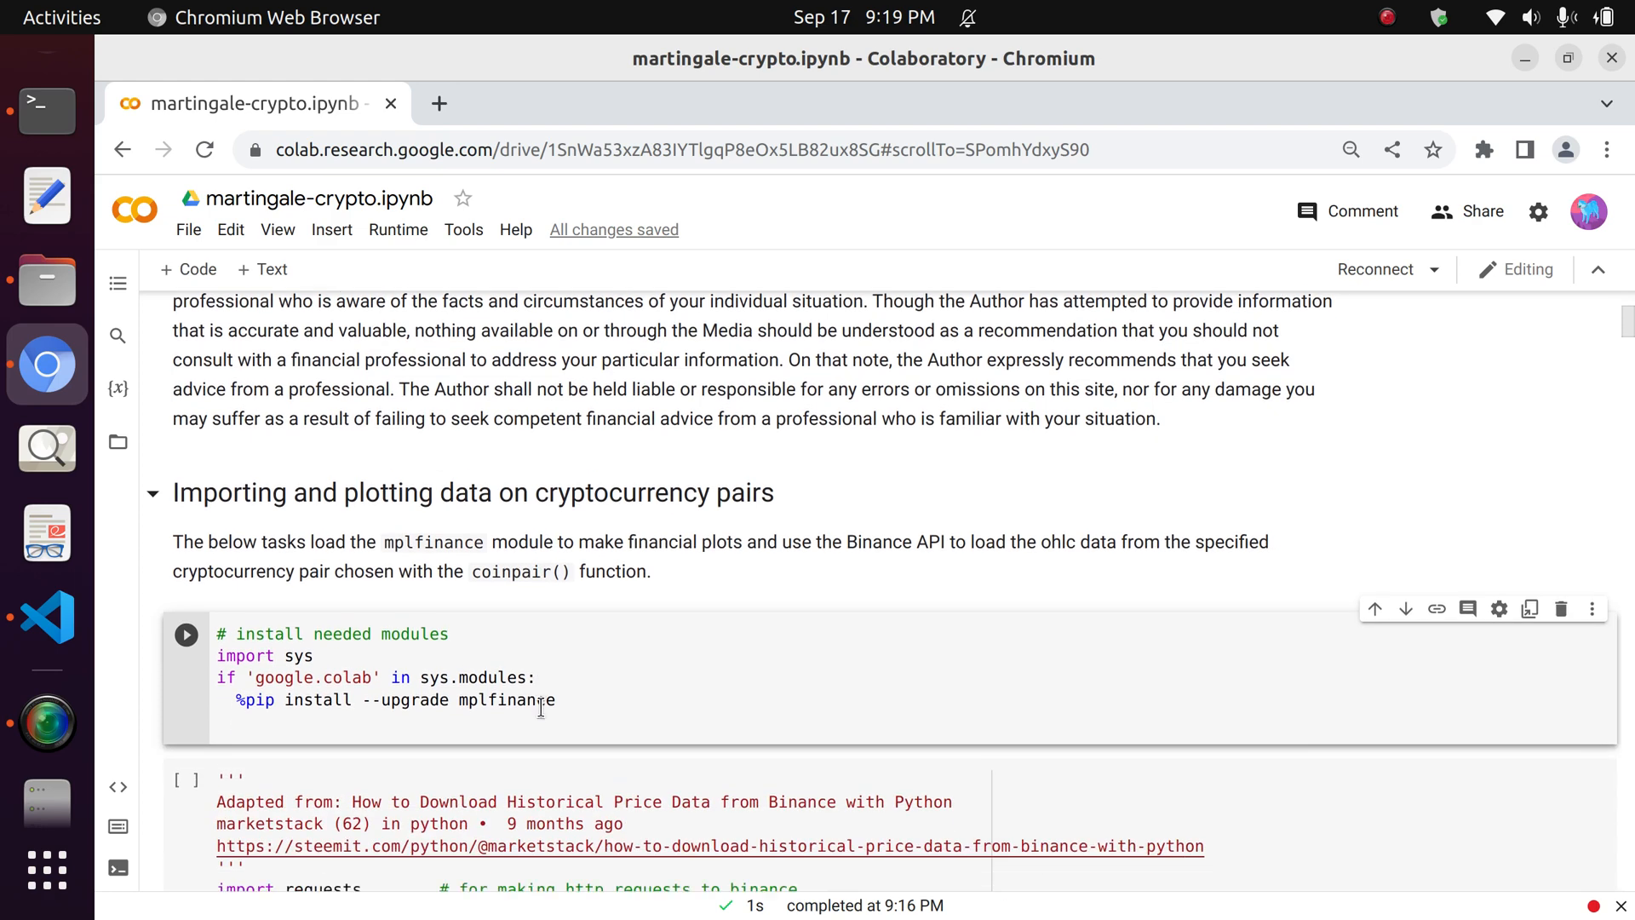
{"action": "scroll", "scroll_direction": "down", "scroll_amount": 3}
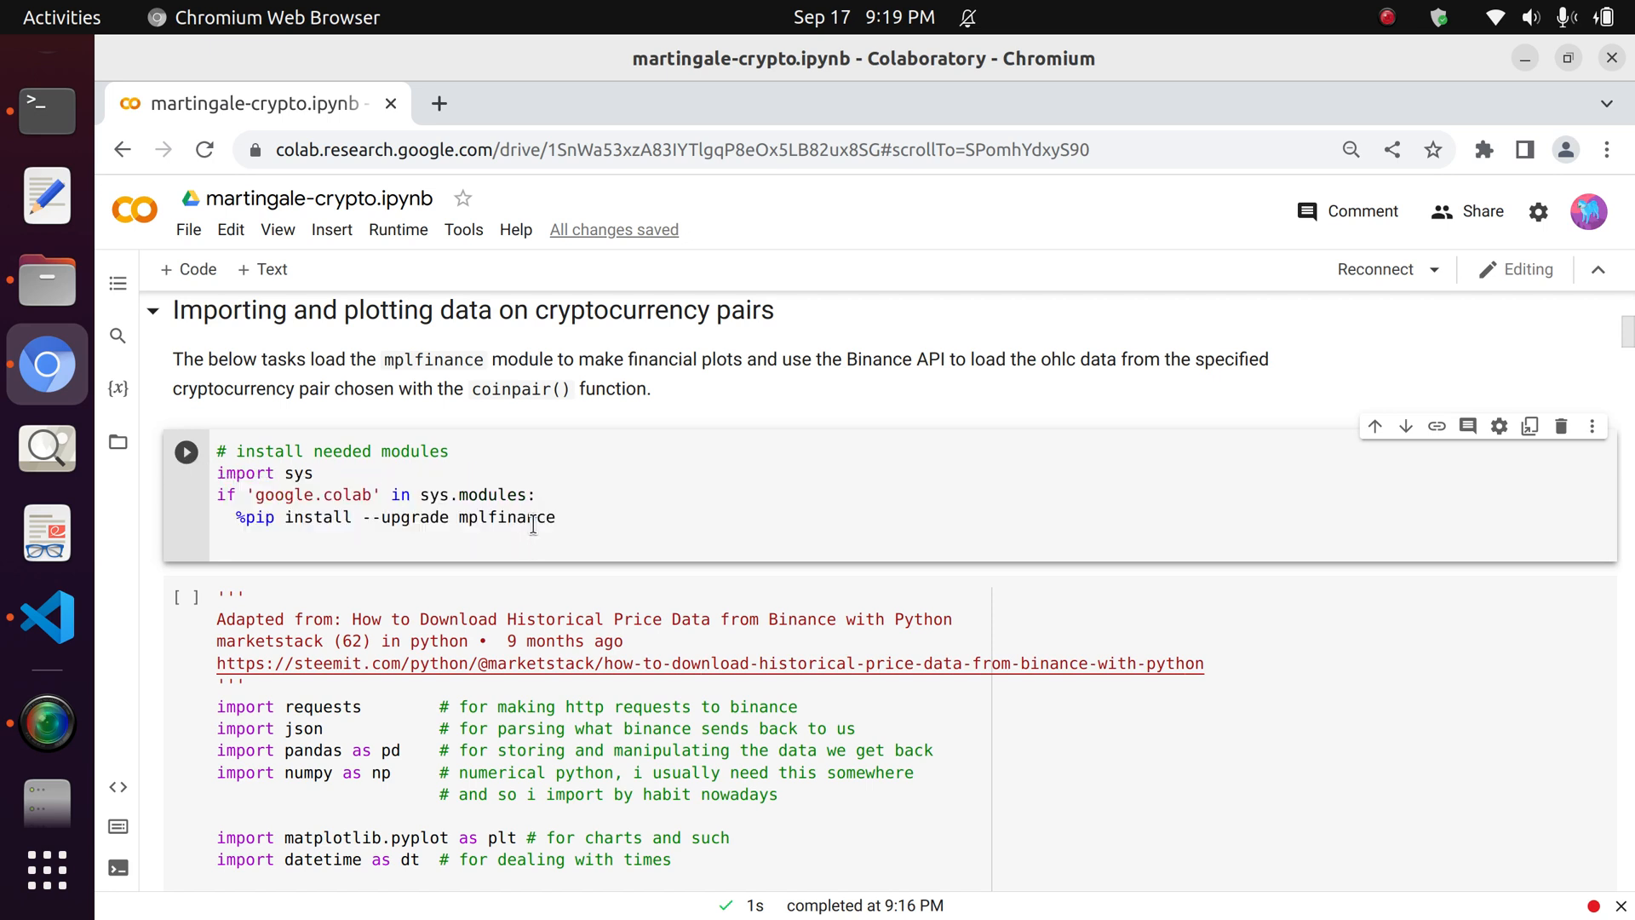
{"action": "mouse_move", "coordinate": [186, 451]}
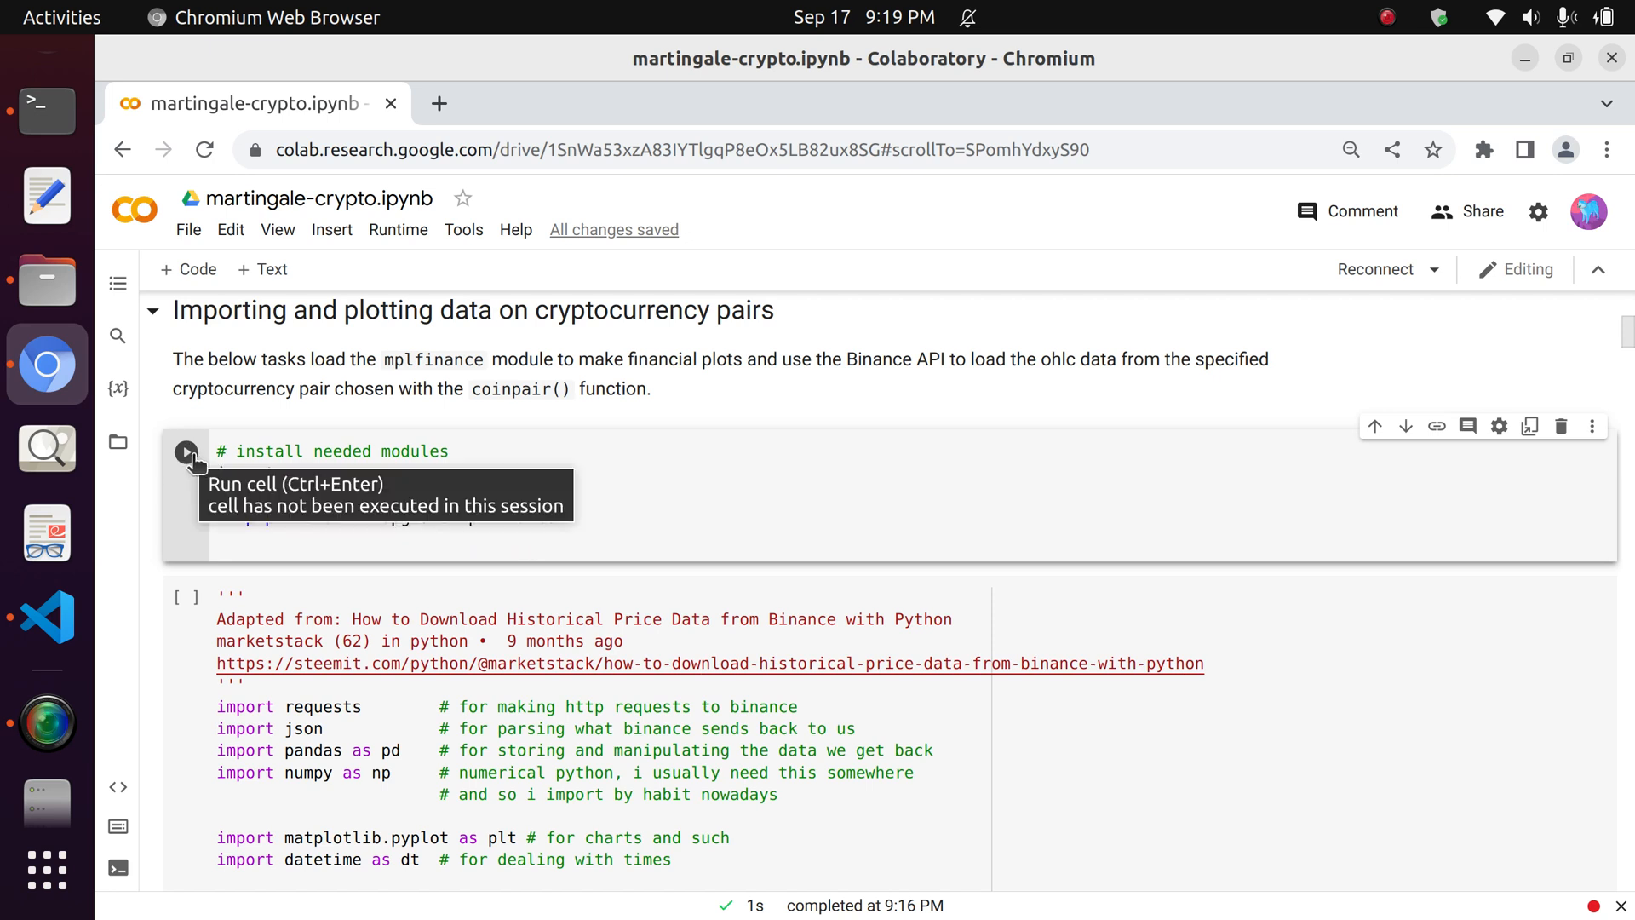
{"action": "left_click", "coordinate": [185, 452]}
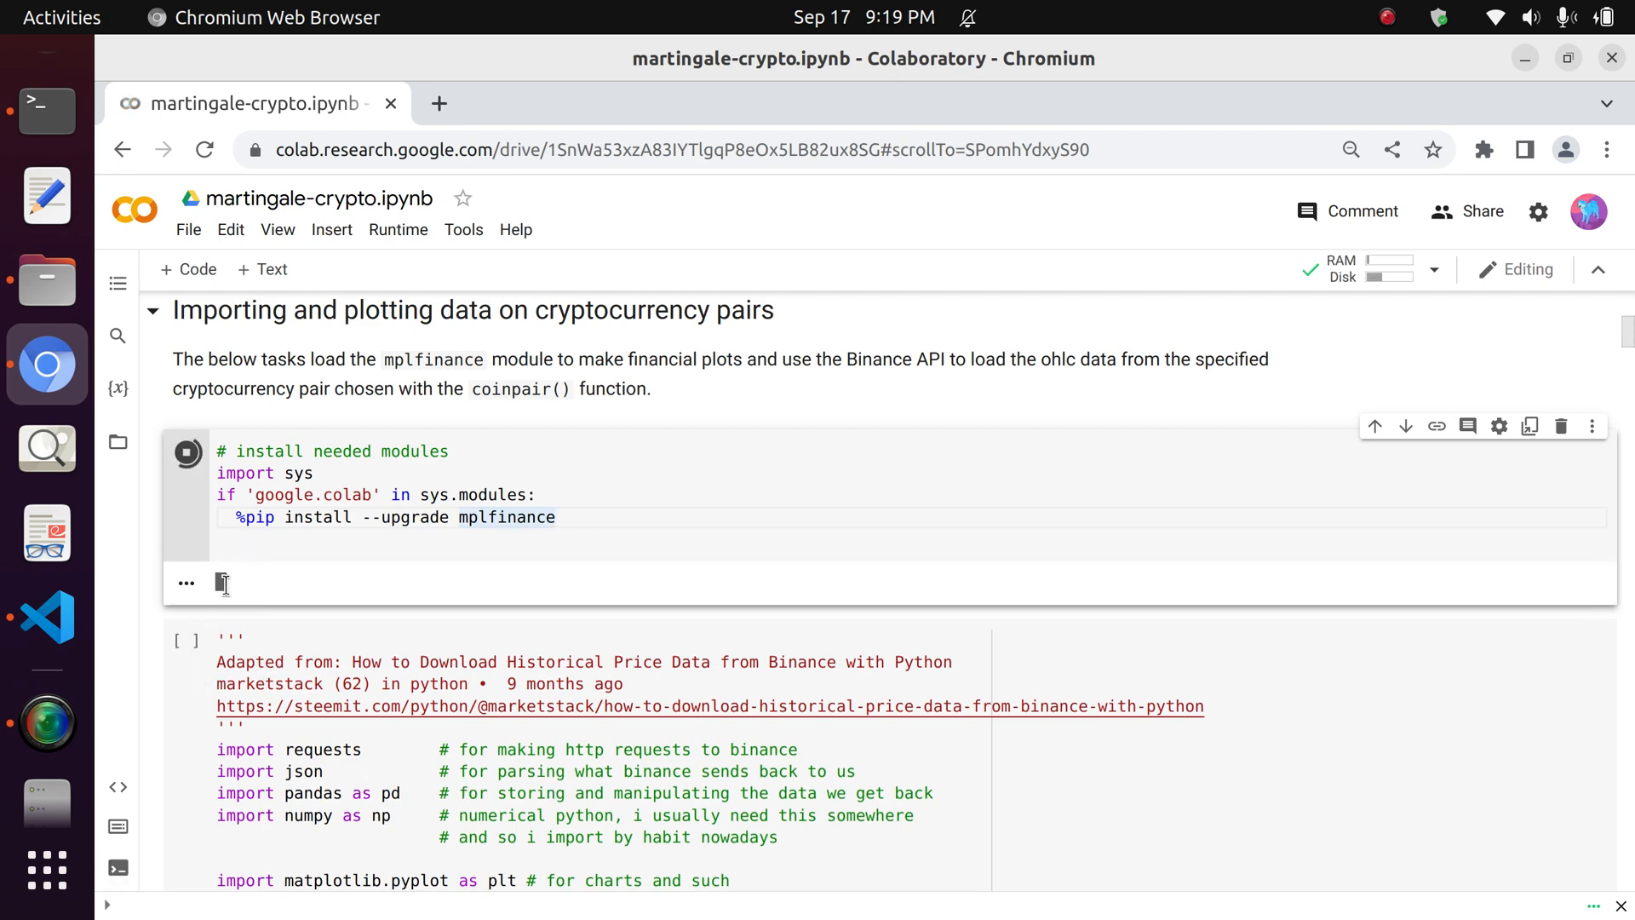
{"action": "left_click", "coordinate": [187, 452]}
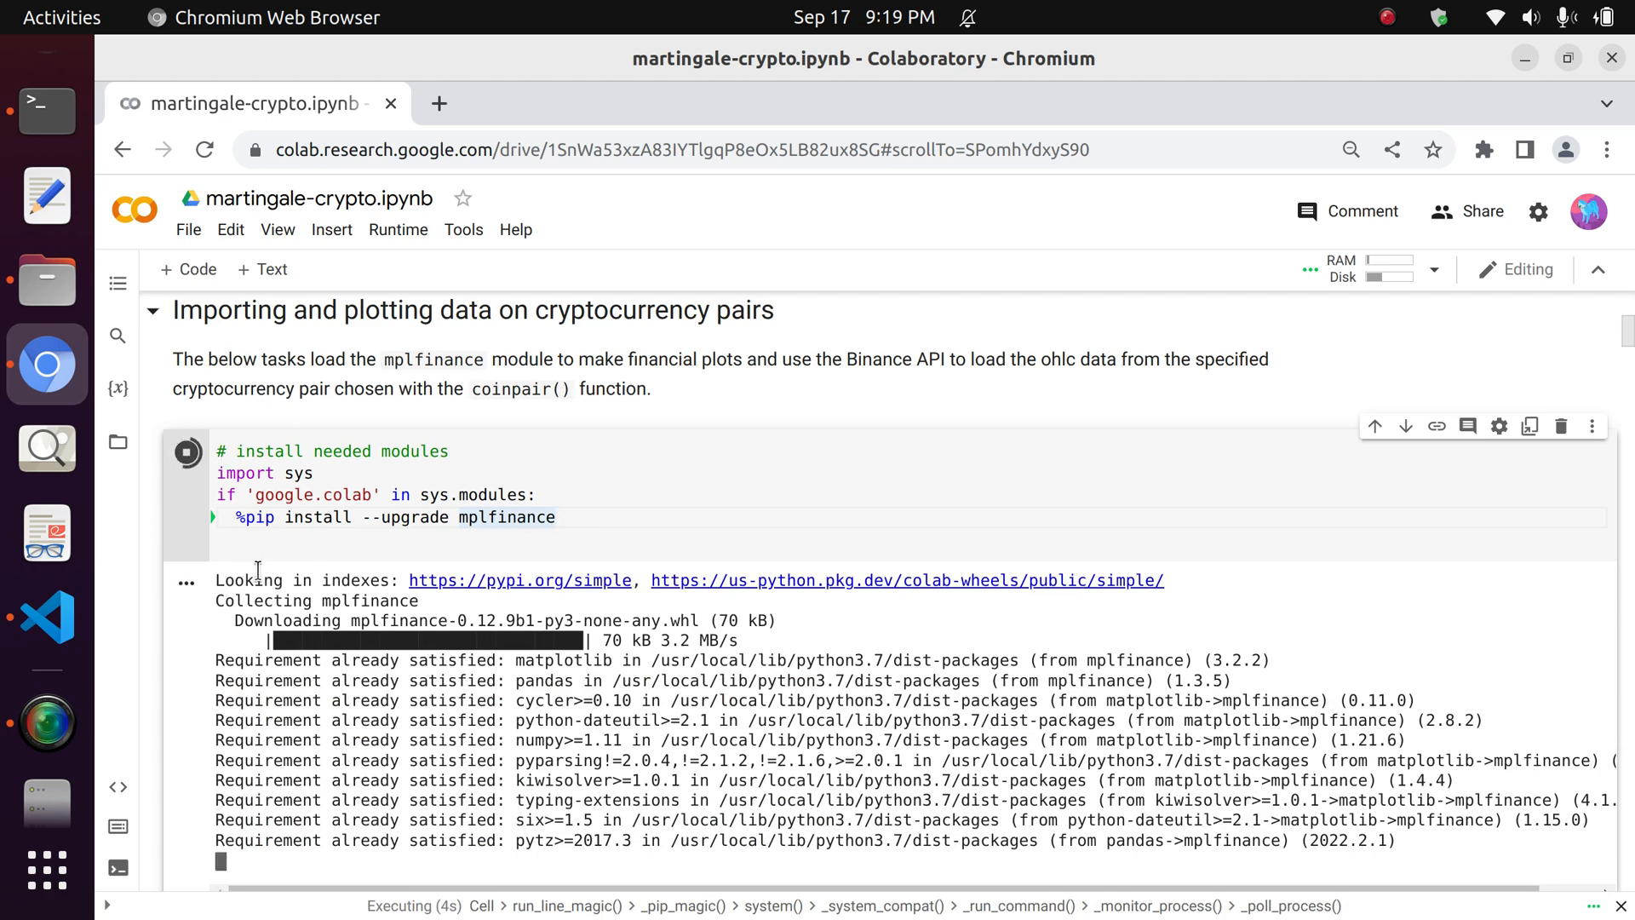
{"action": "scroll", "scroll_direction": "down", "scroll_amount": 3}
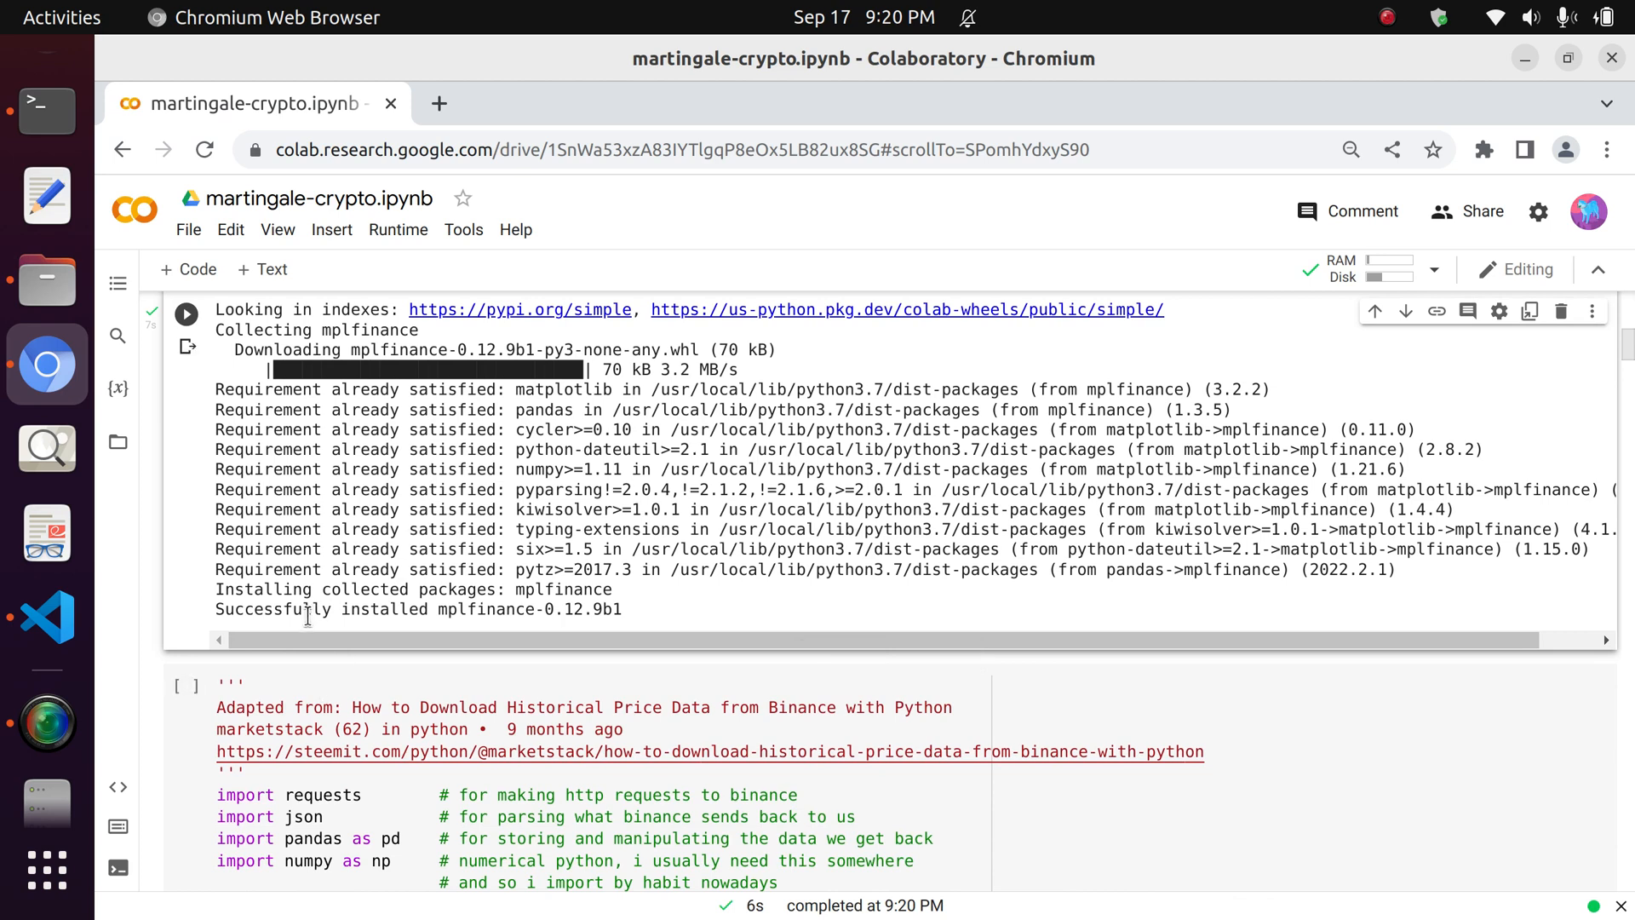
{"action": "scroll", "scroll_direction": "down", "scroll_amount": 3}
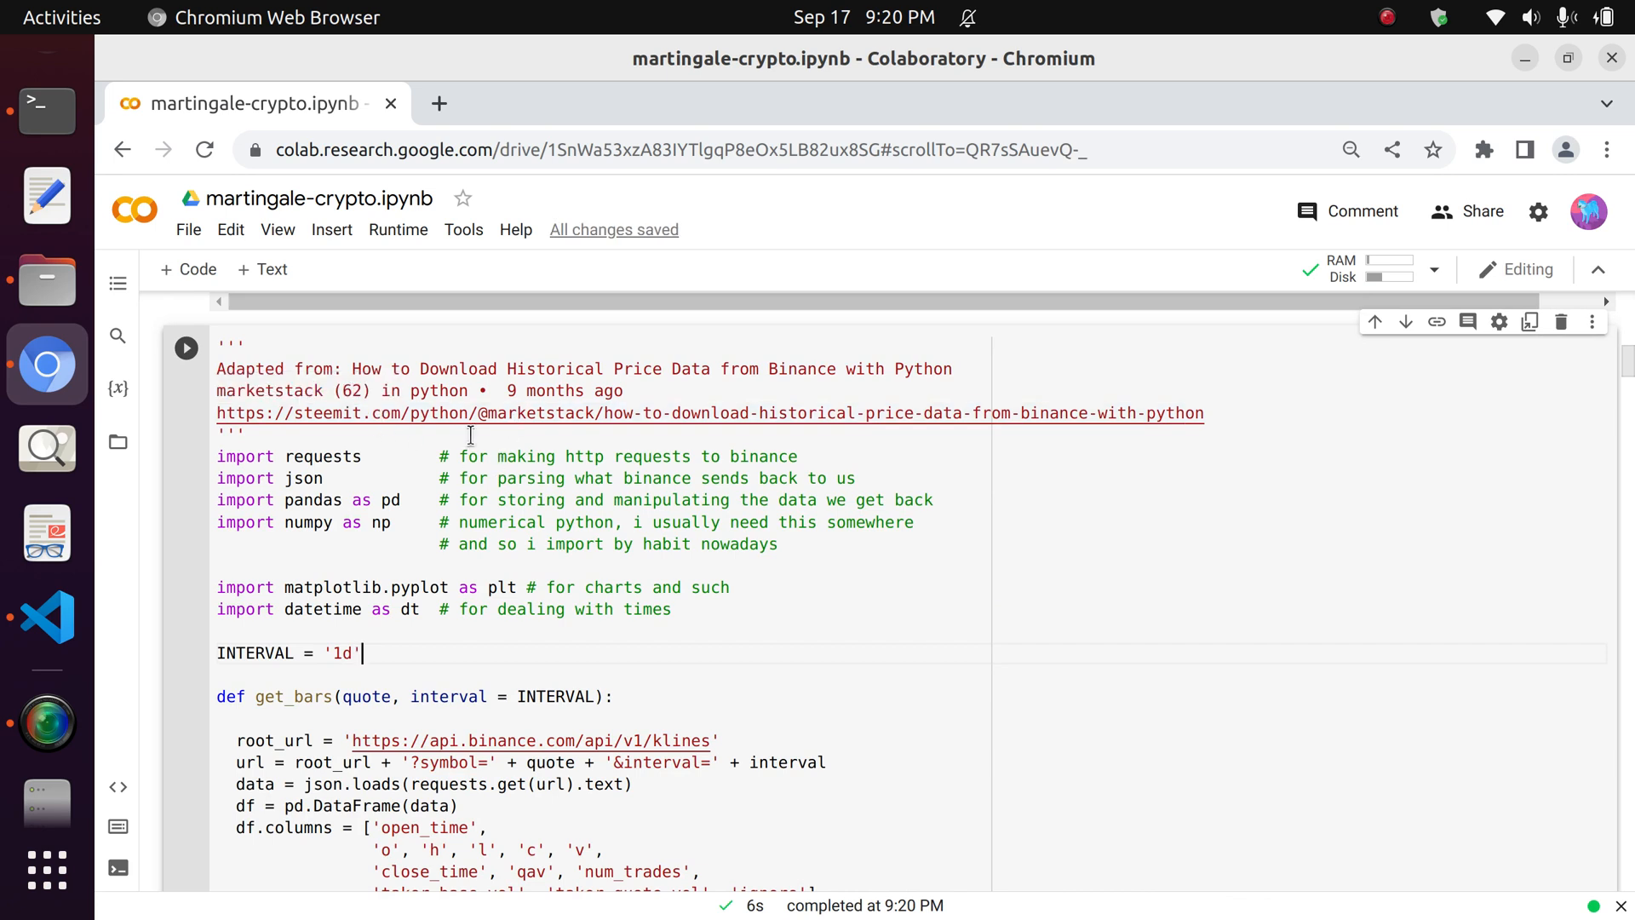
{"action": "mouse_move", "coordinate": [491, 413]}
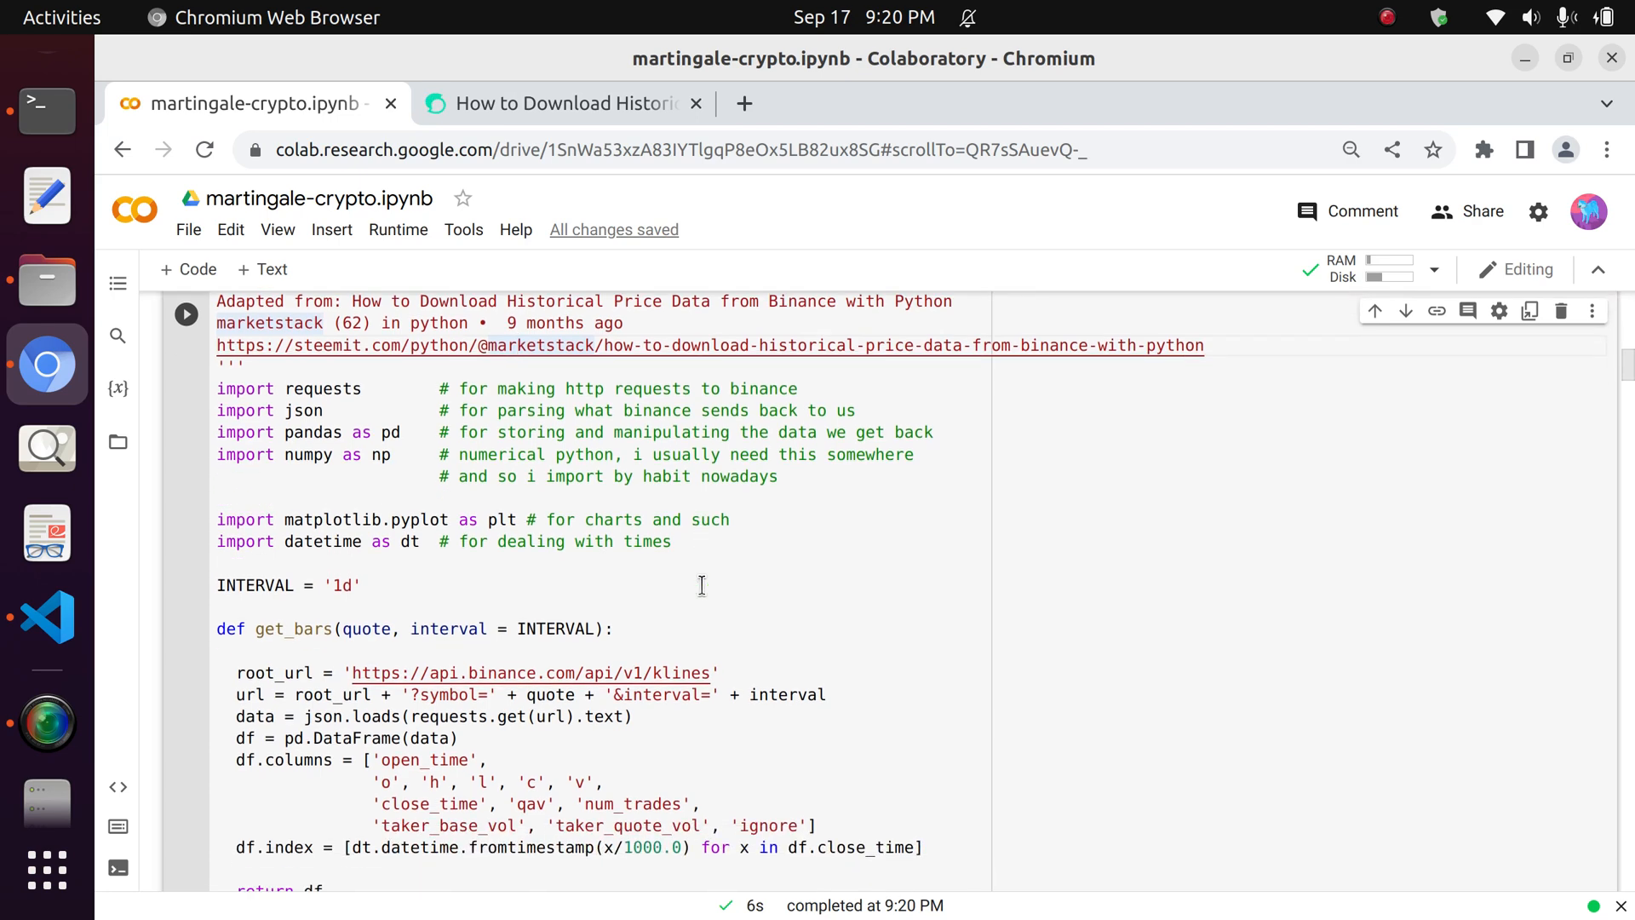
{"action": "mouse_move", "coordinate": [624, 776]}
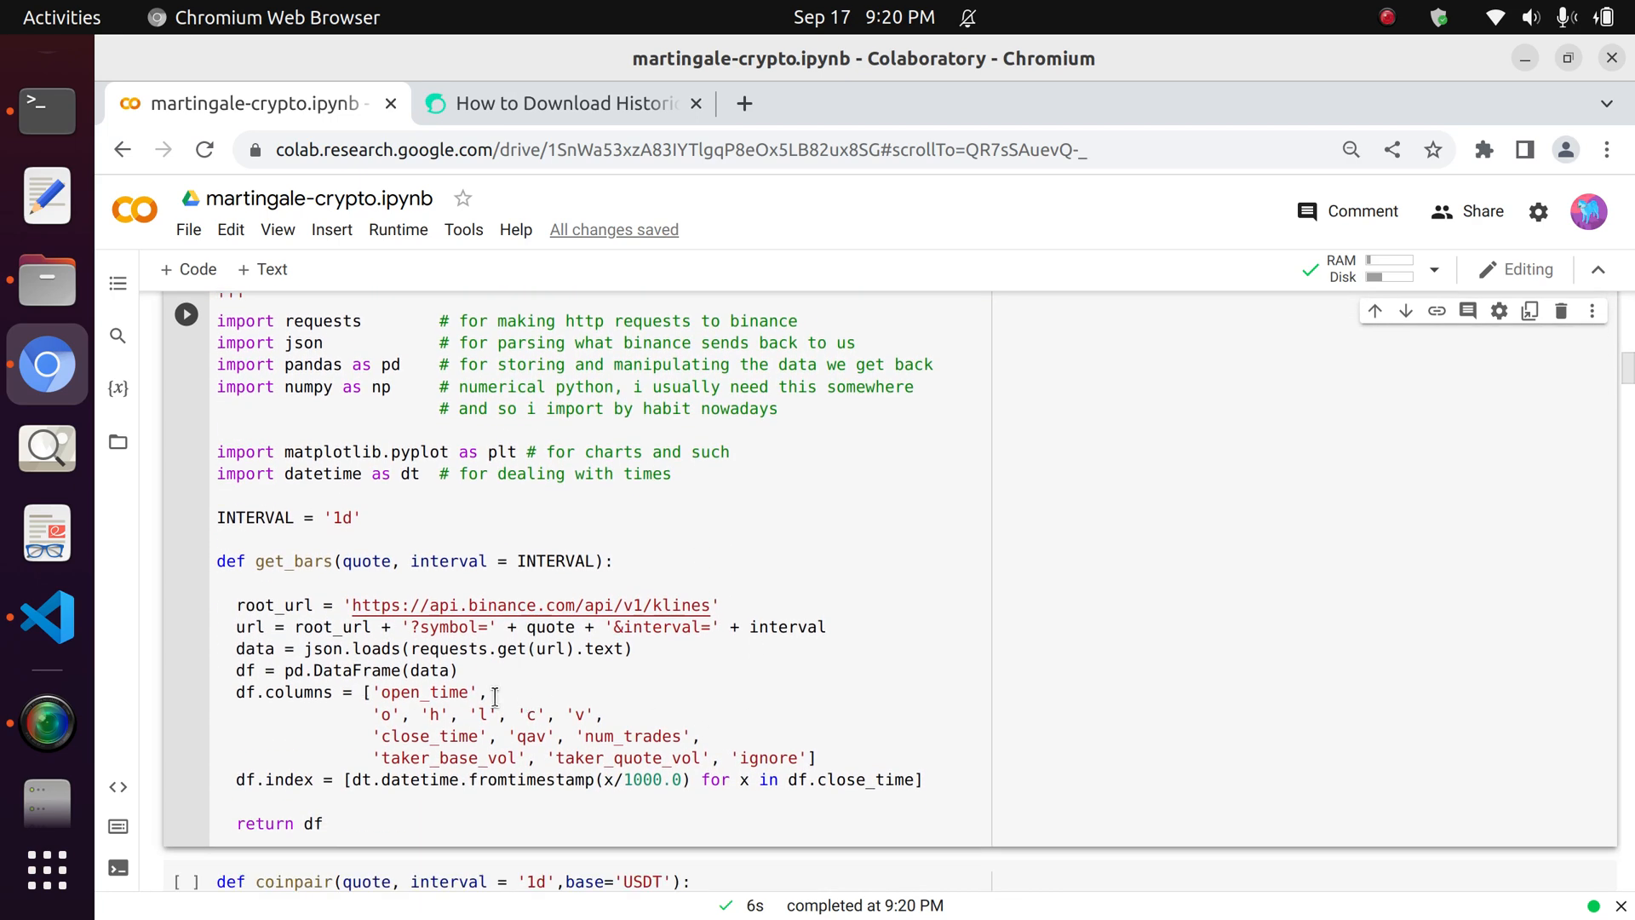
{"action": "mouse_move", "coordinate": [531, 605]}
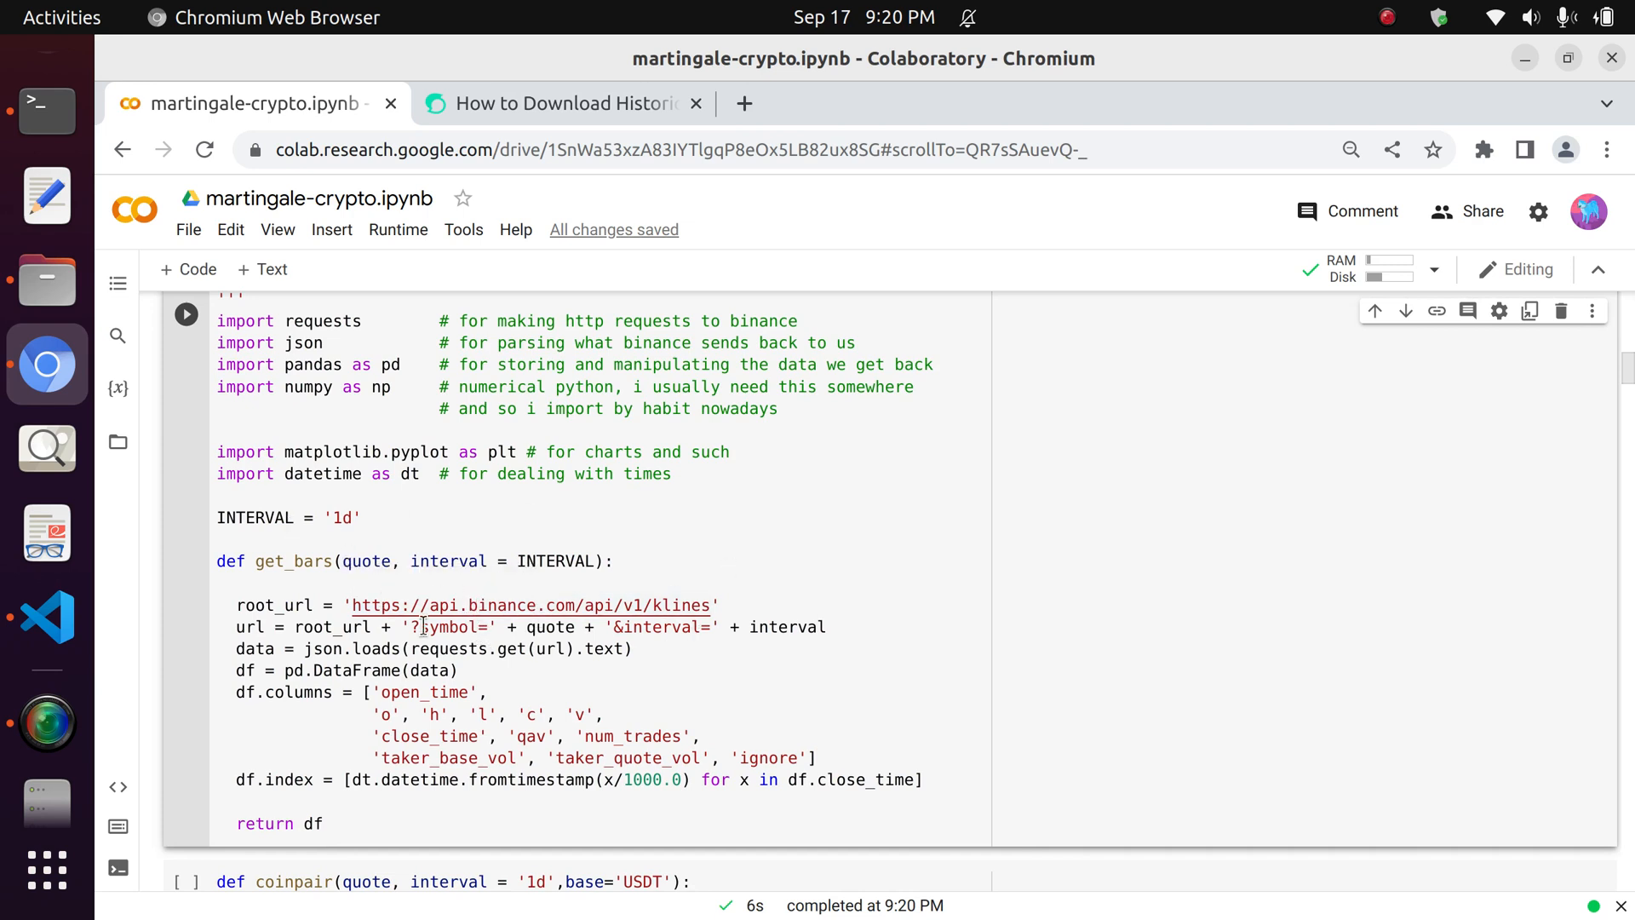
{"action": "mouse_move", "coordinate": [511, 605]}
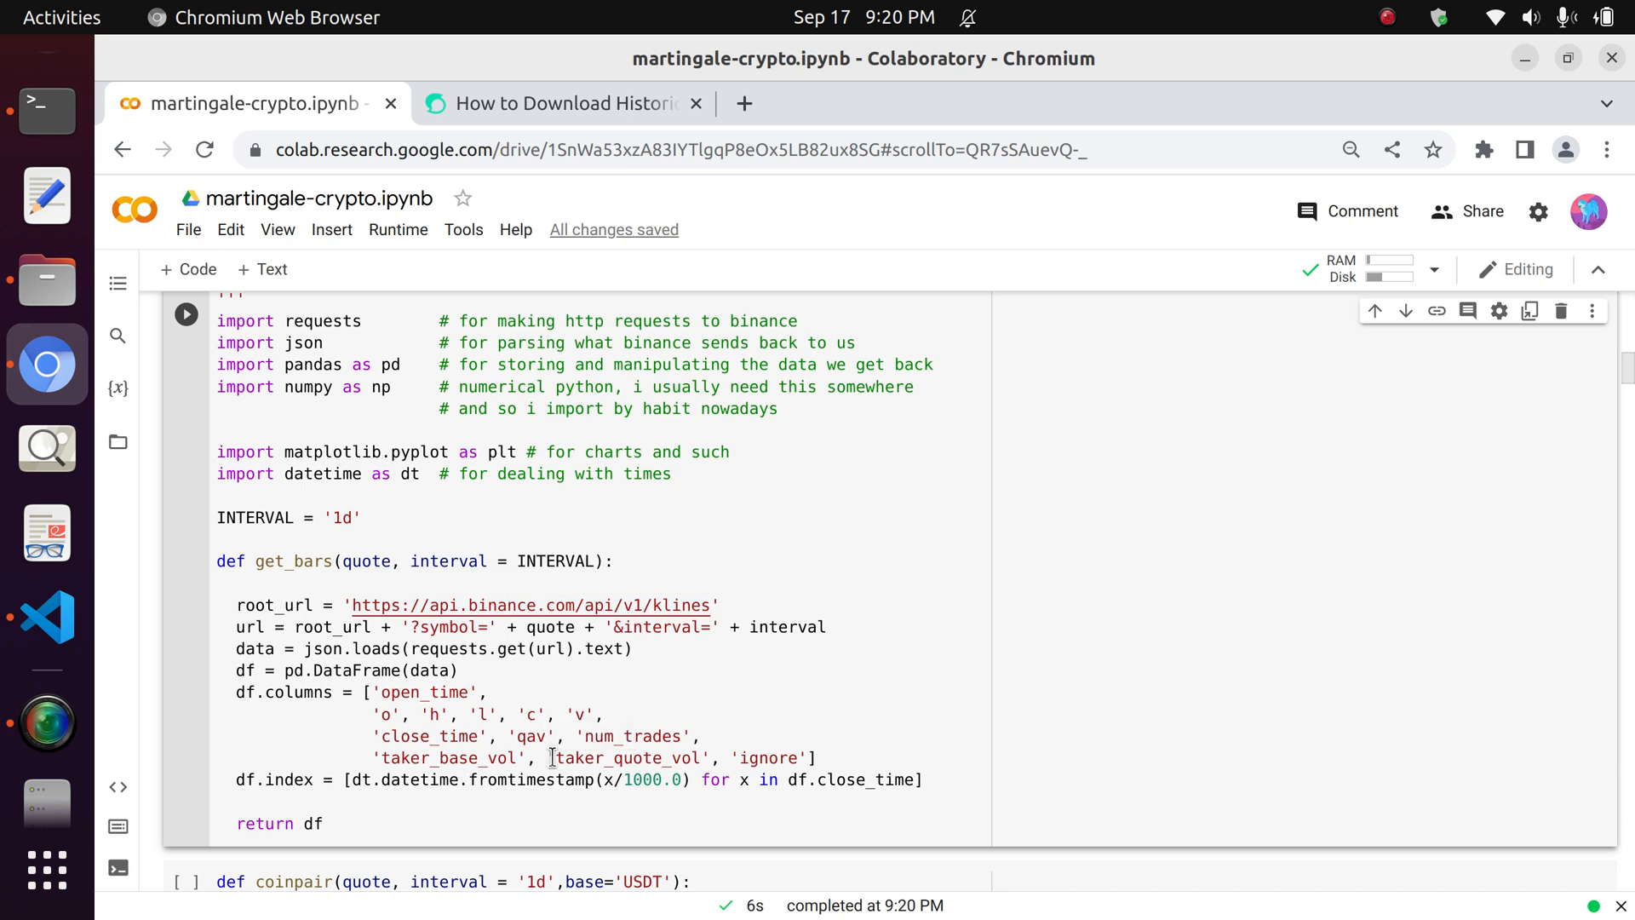
{"action": "mouse_move", "coordinate": [395, 605]}
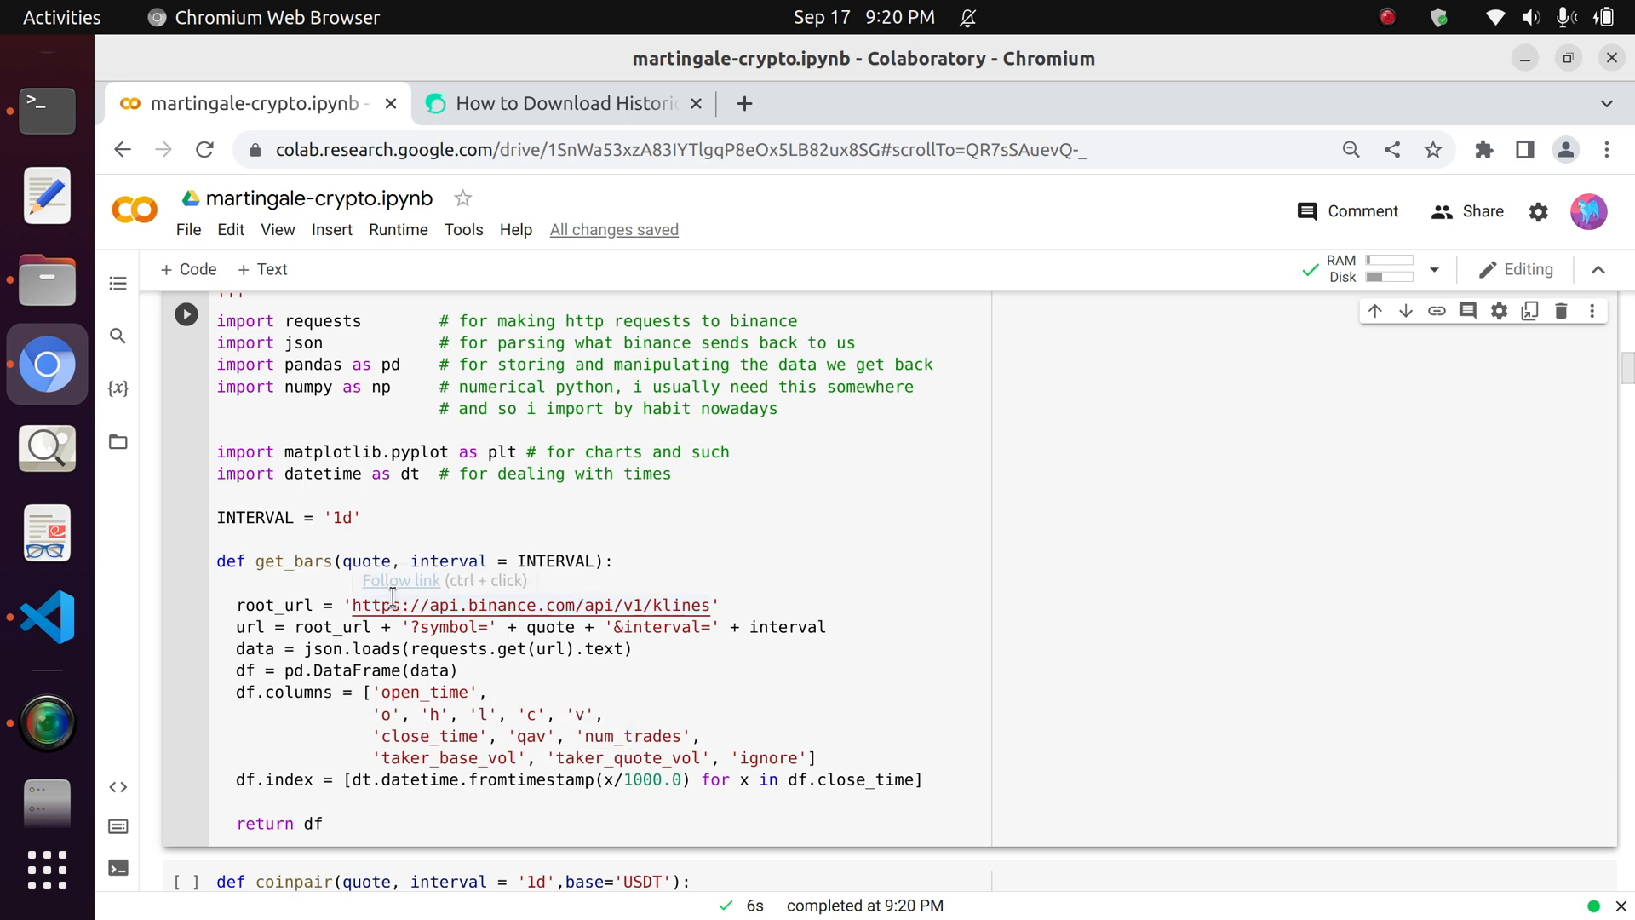
{"action": "mouse_move", "coordinate": [363, 561]}
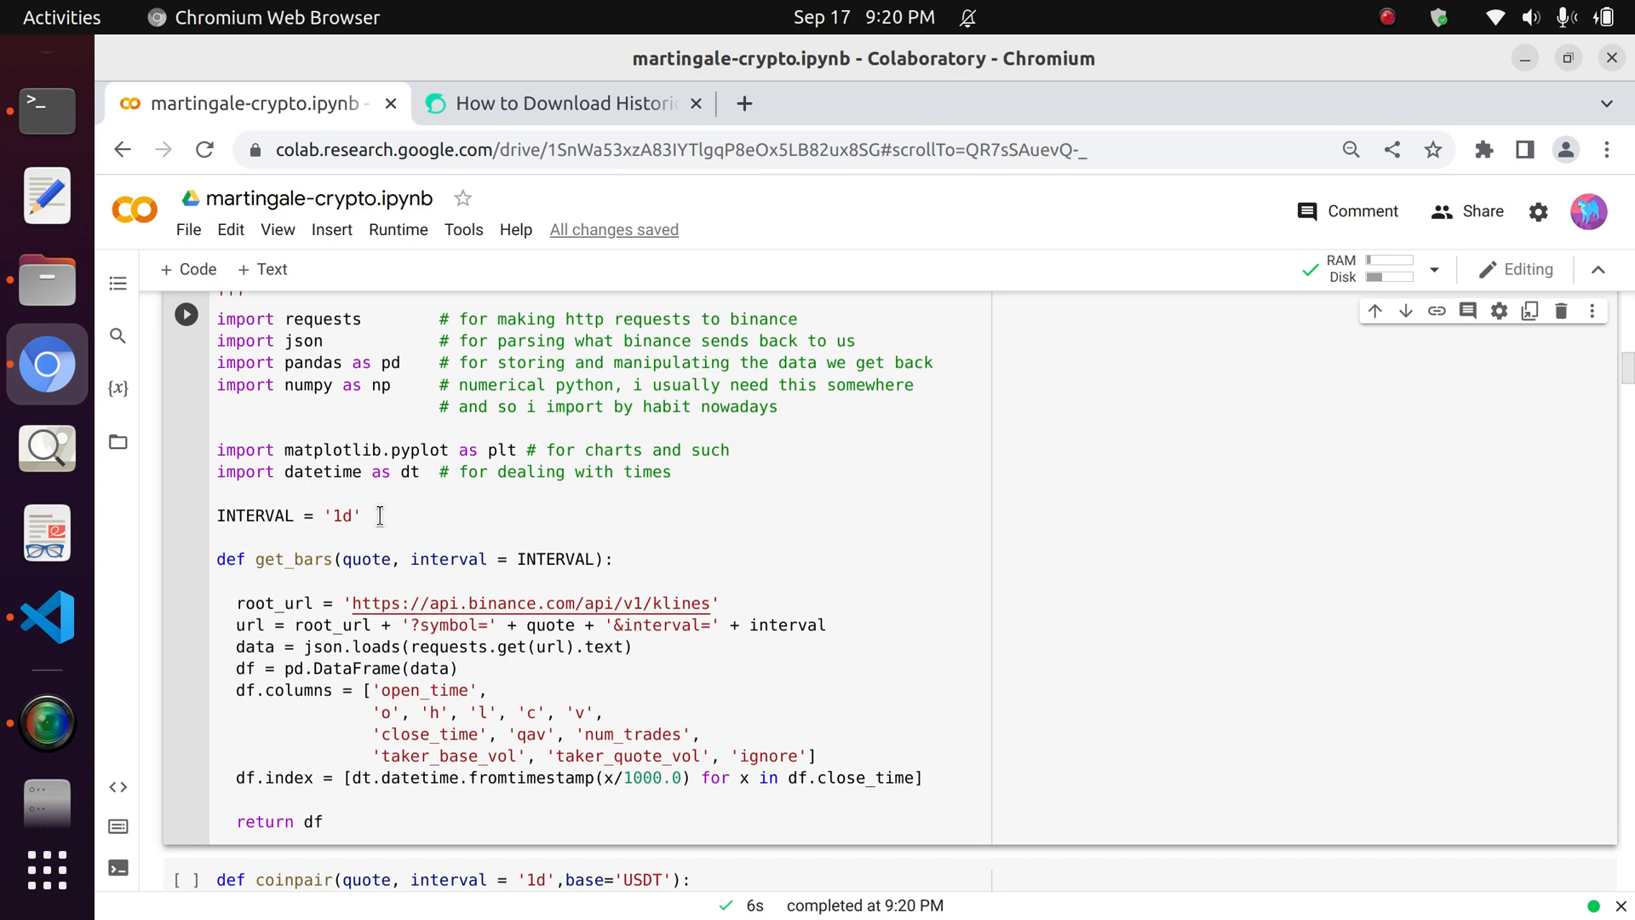
Execute the imports and get_bars cell for downloading Binance daily klines.
{"action": "scroll", "scroll_direction": "down", "scroll_amount": 3}
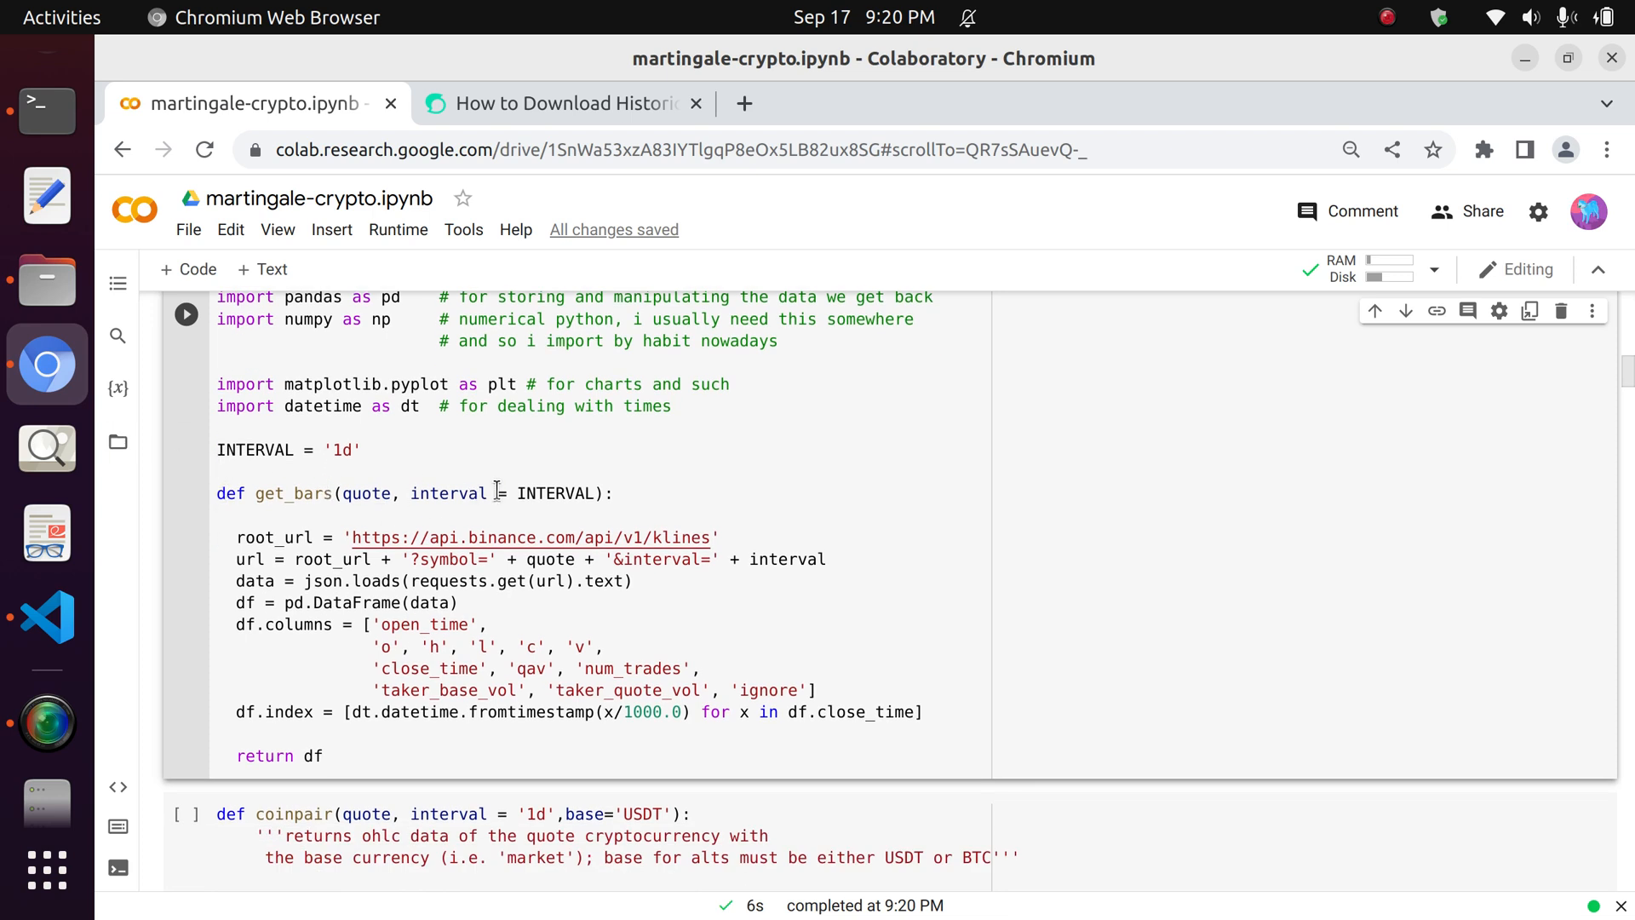
{"action": "double_click", "coordinate": [446, 492]}
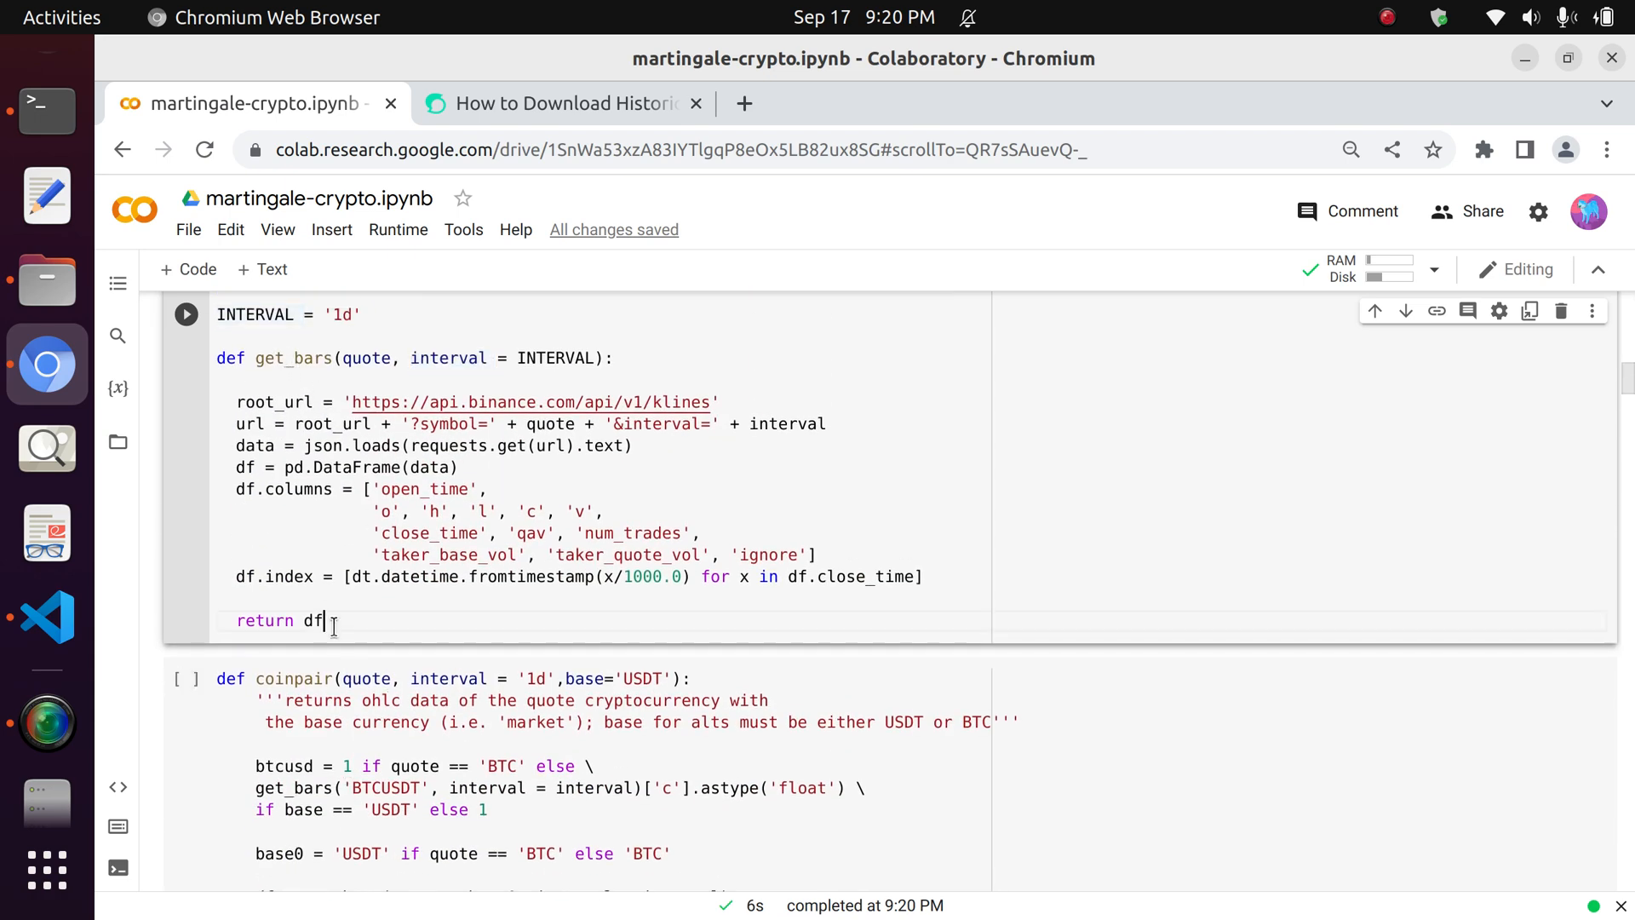
{"action": "double_click", "coordinate": [310, 621]}
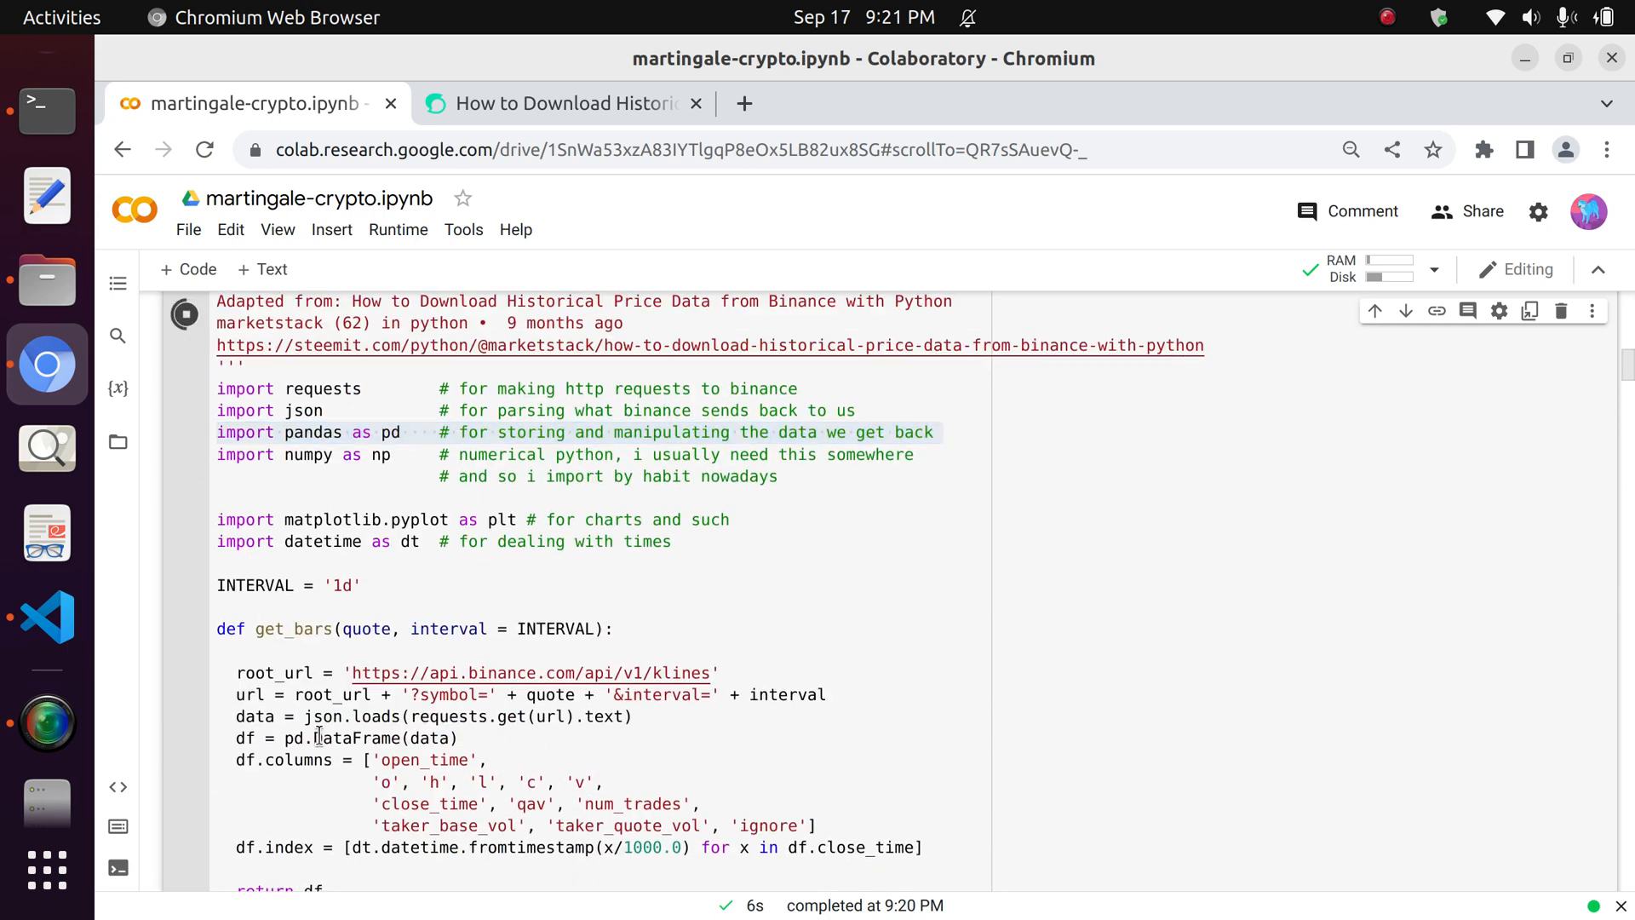
Run the coinpair() cell returning a coin's OHLC data, reaching the MANA/USDT plot cell.
{"action": "scroll", "scroll_direction": "down", "scroll_amount": 3}
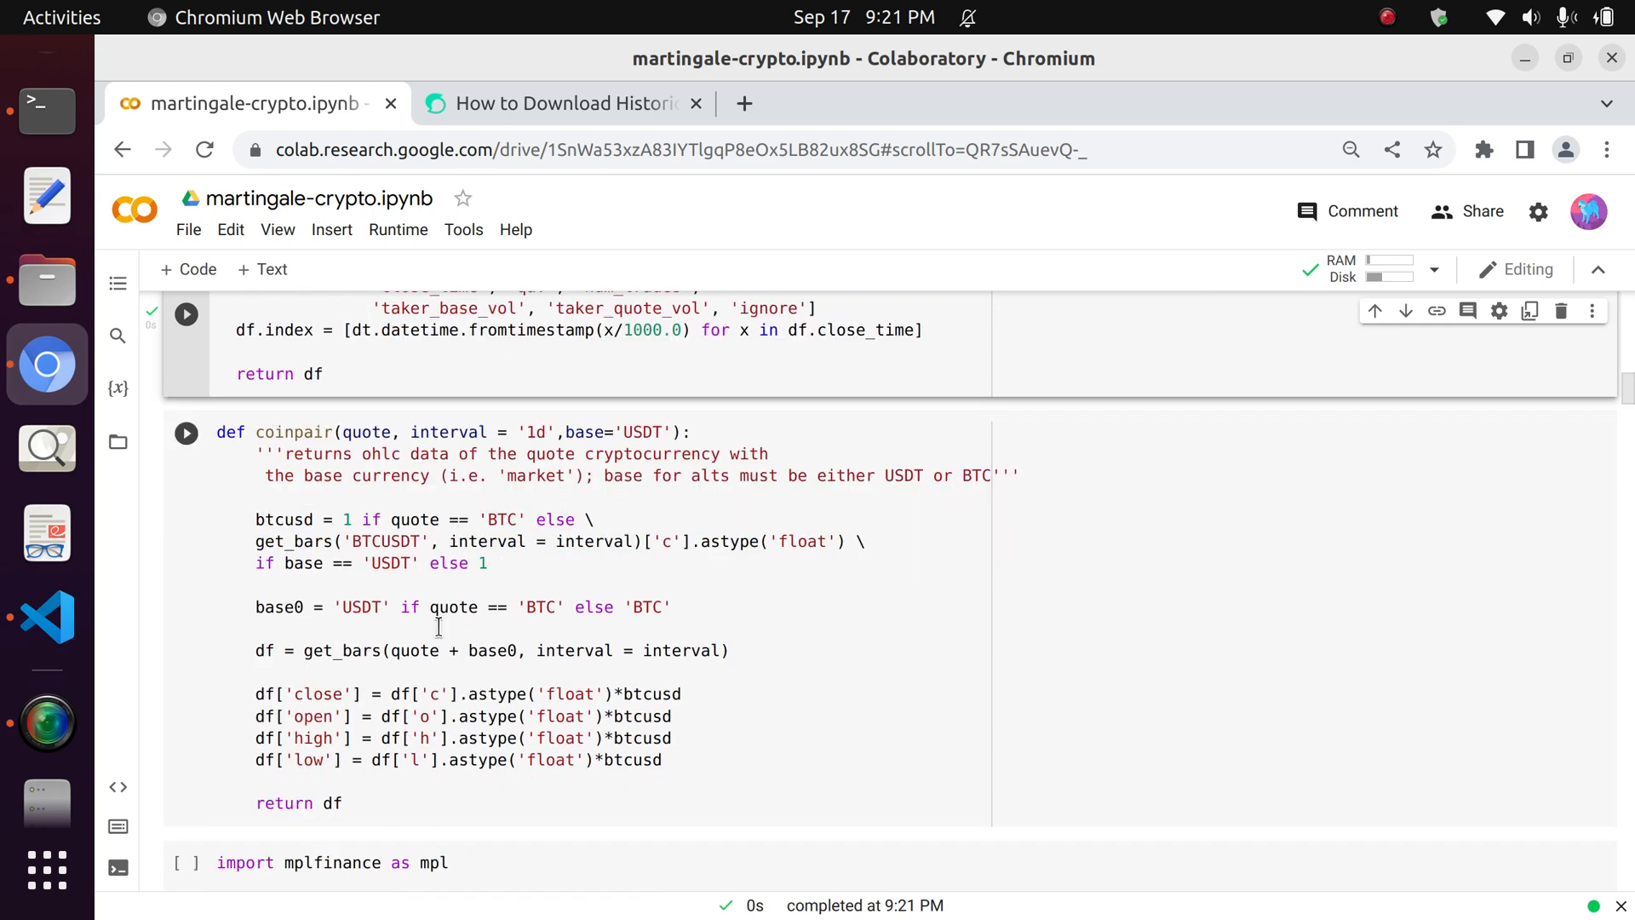
{"action": "scroll", "scroll_direction": "down", "scroll_amount": 3}
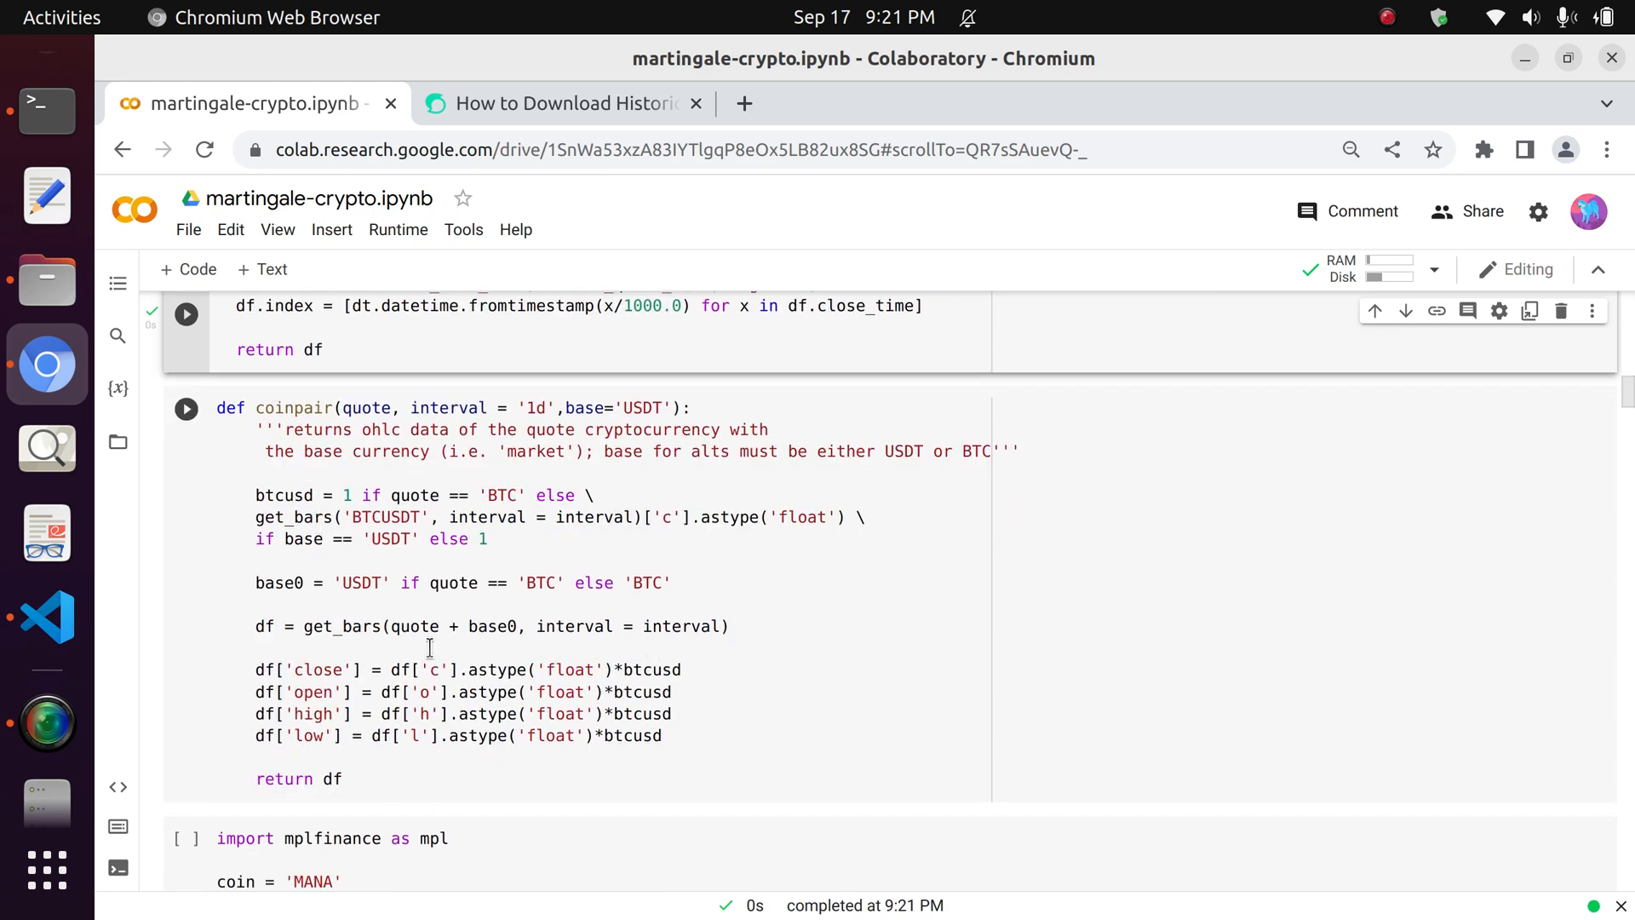
{"action": "scroll", "scroll_direction": "down", "scroll_amount": 3}
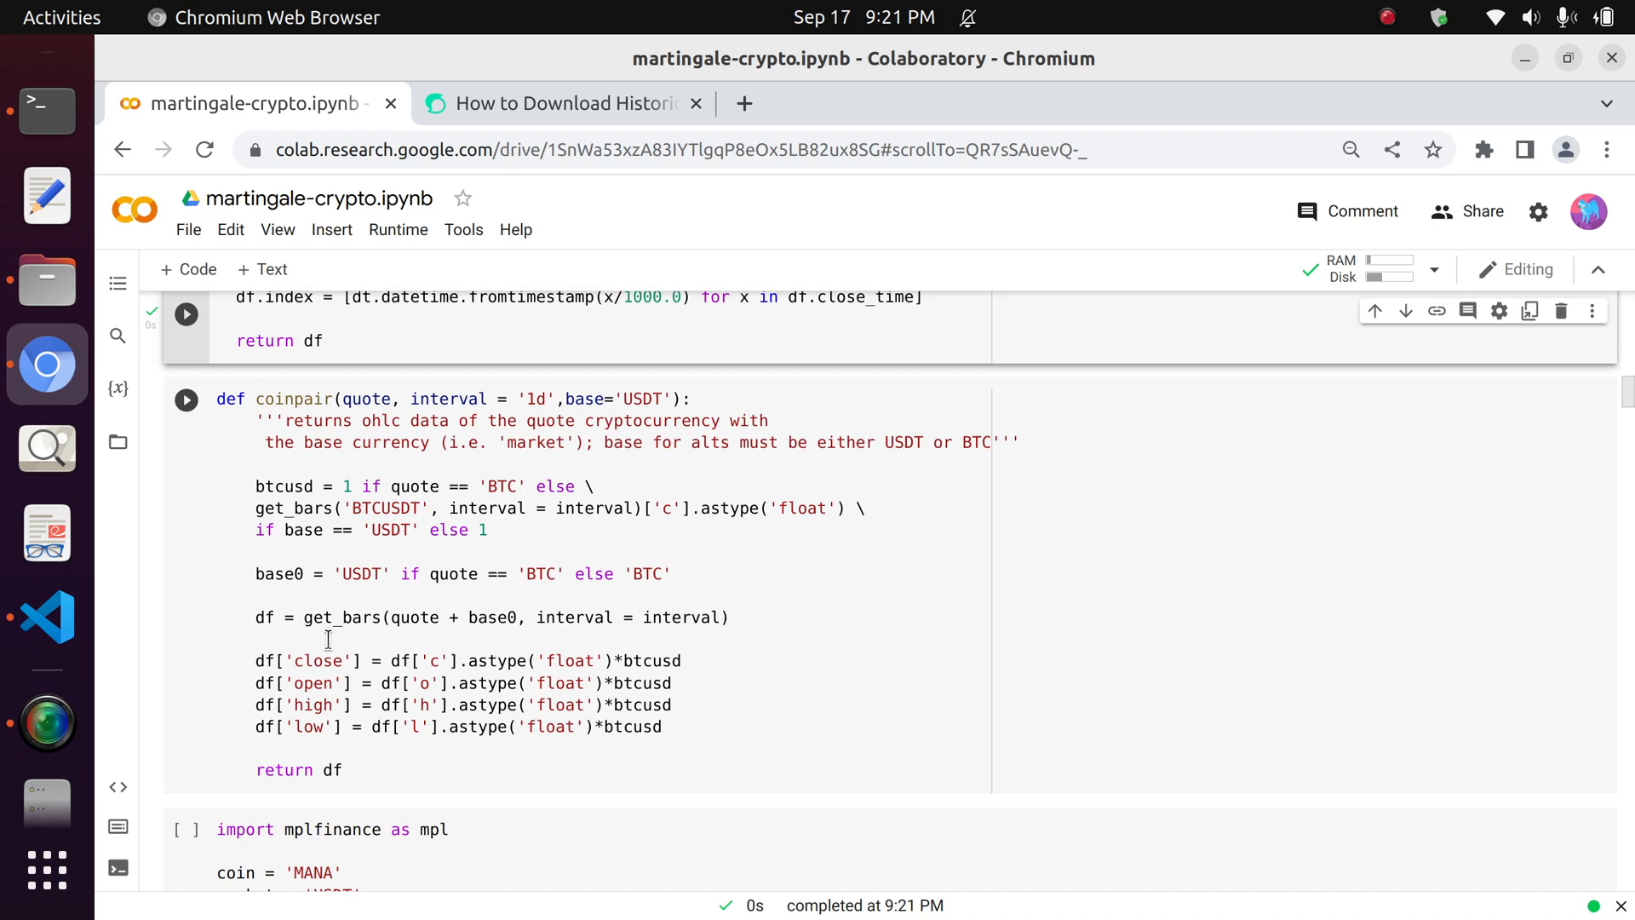
{"action": "scroll", "scroll_direction": "down", "scroll_amount": 3}
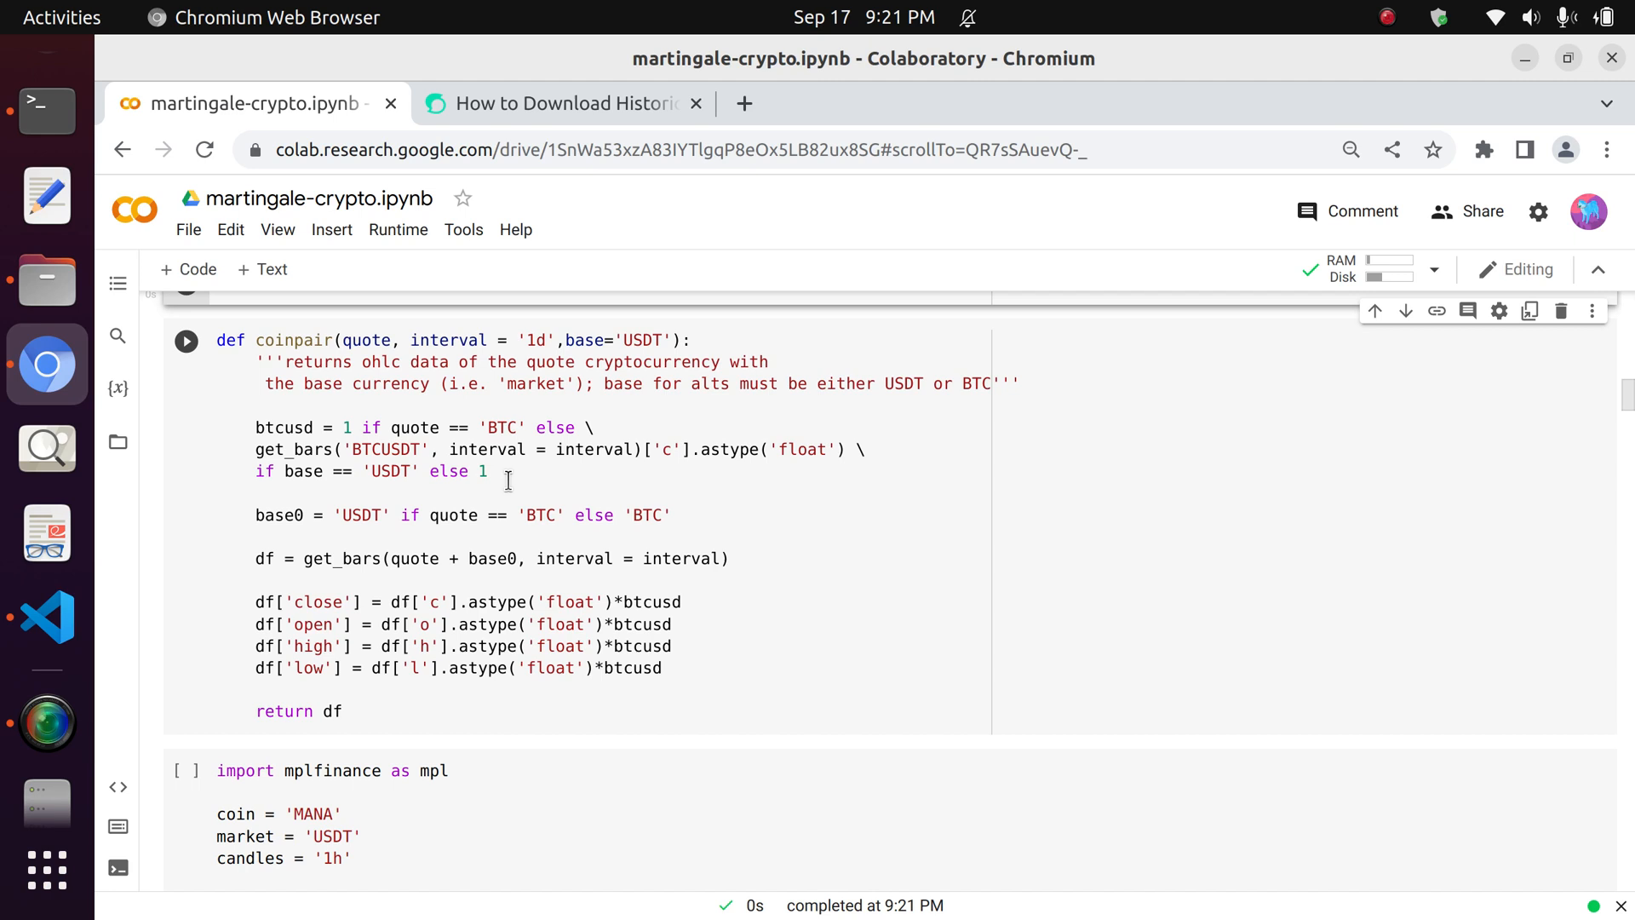
{"action": "scroll", "scroll_direction": "down", "scroll_amount": 3}
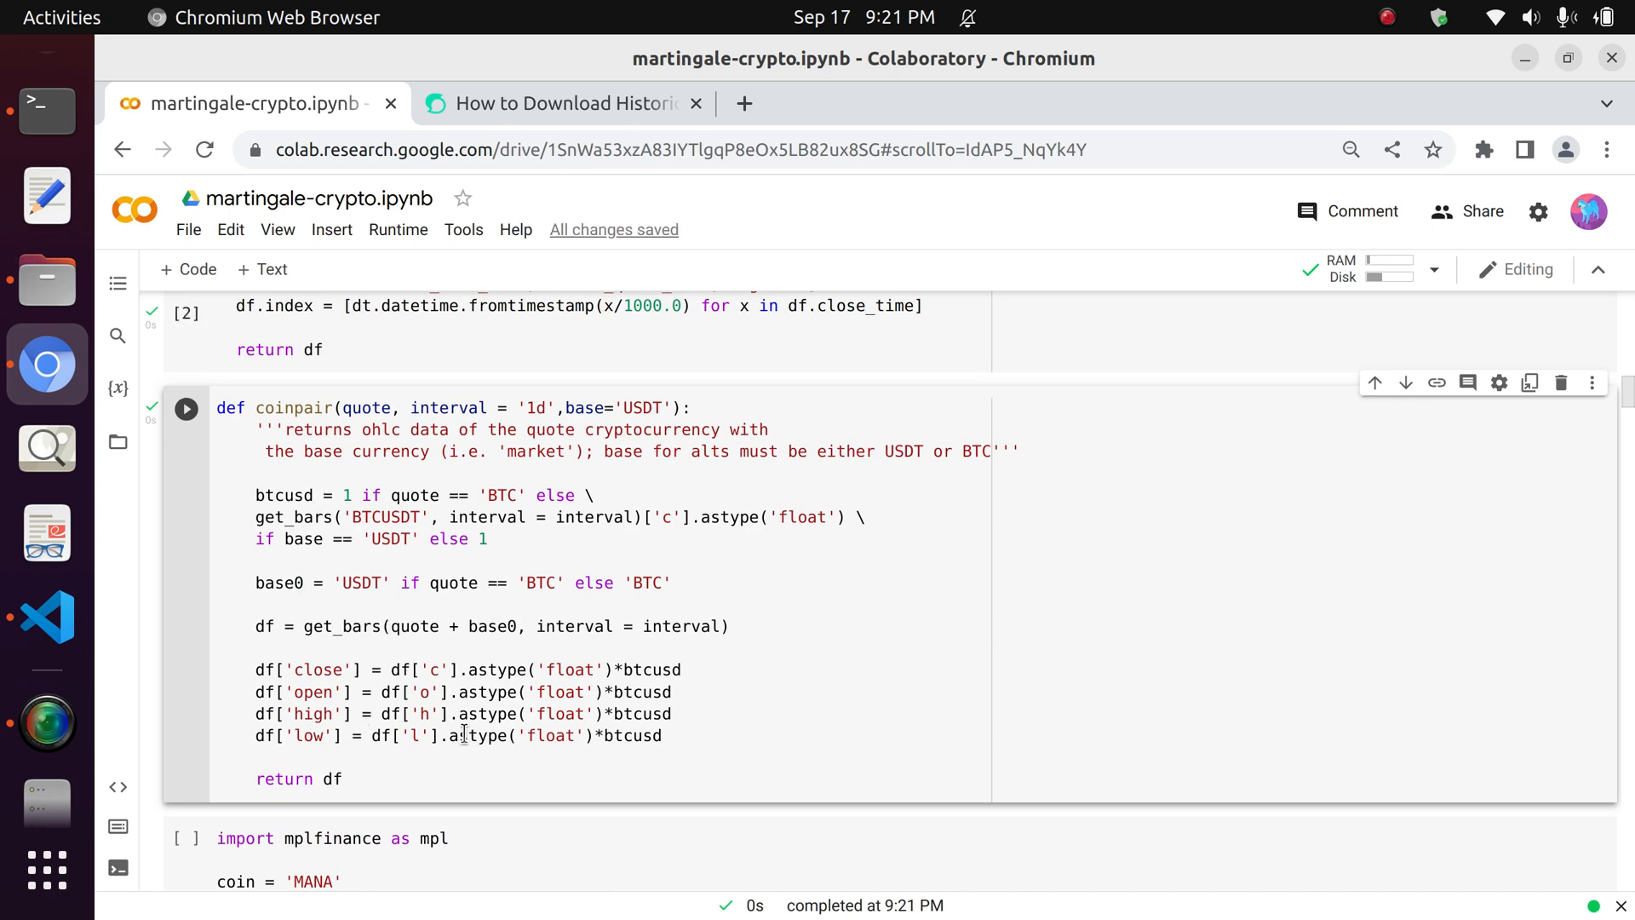
{"action": "scroll", "scroll_direction": "down", "scroll_amount": 3}
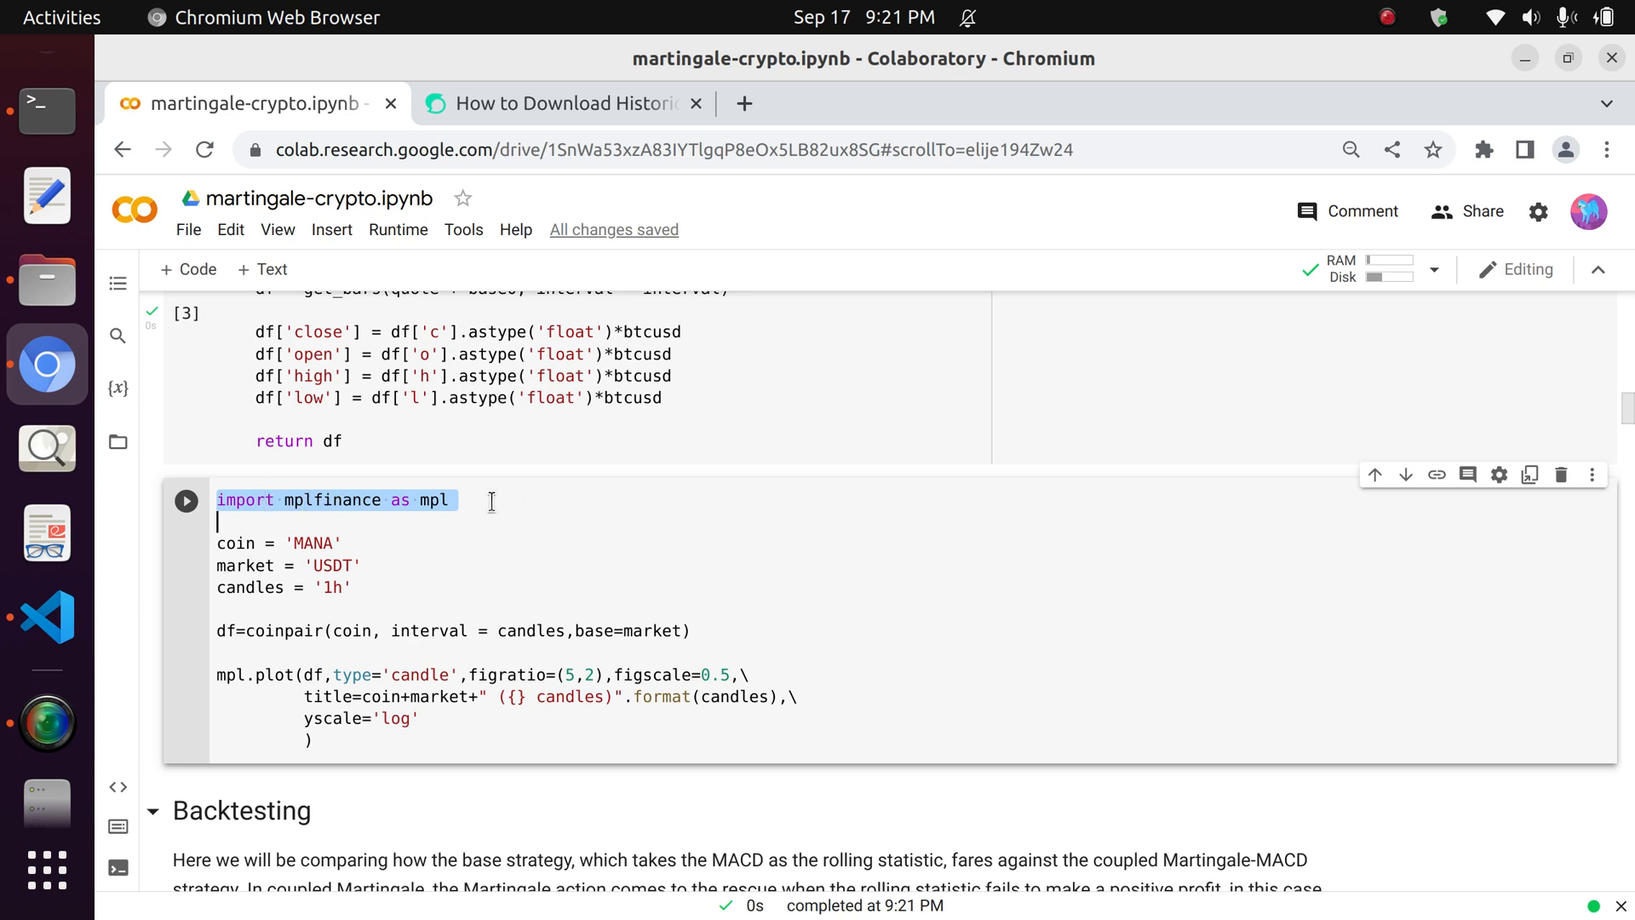
Draw the MANAUSDT 1h candlestick chart with logarithmic price scale.
{"action": "left_click", "coordinate": [449, 500]}
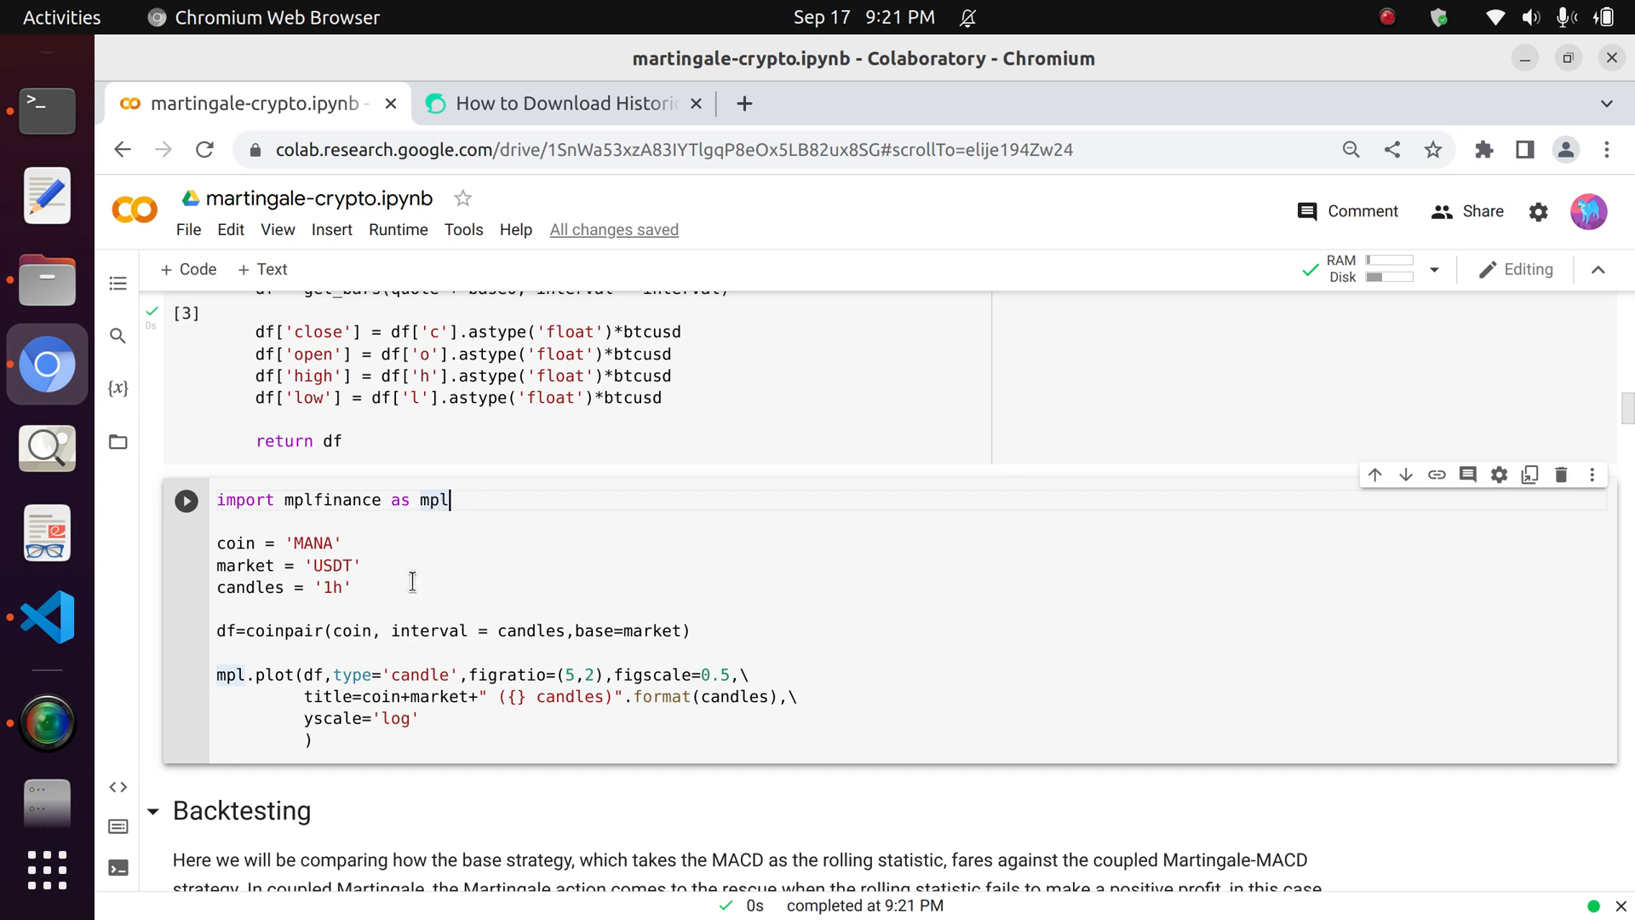
{"action": "left_click", "coordinate": [186, 500]}
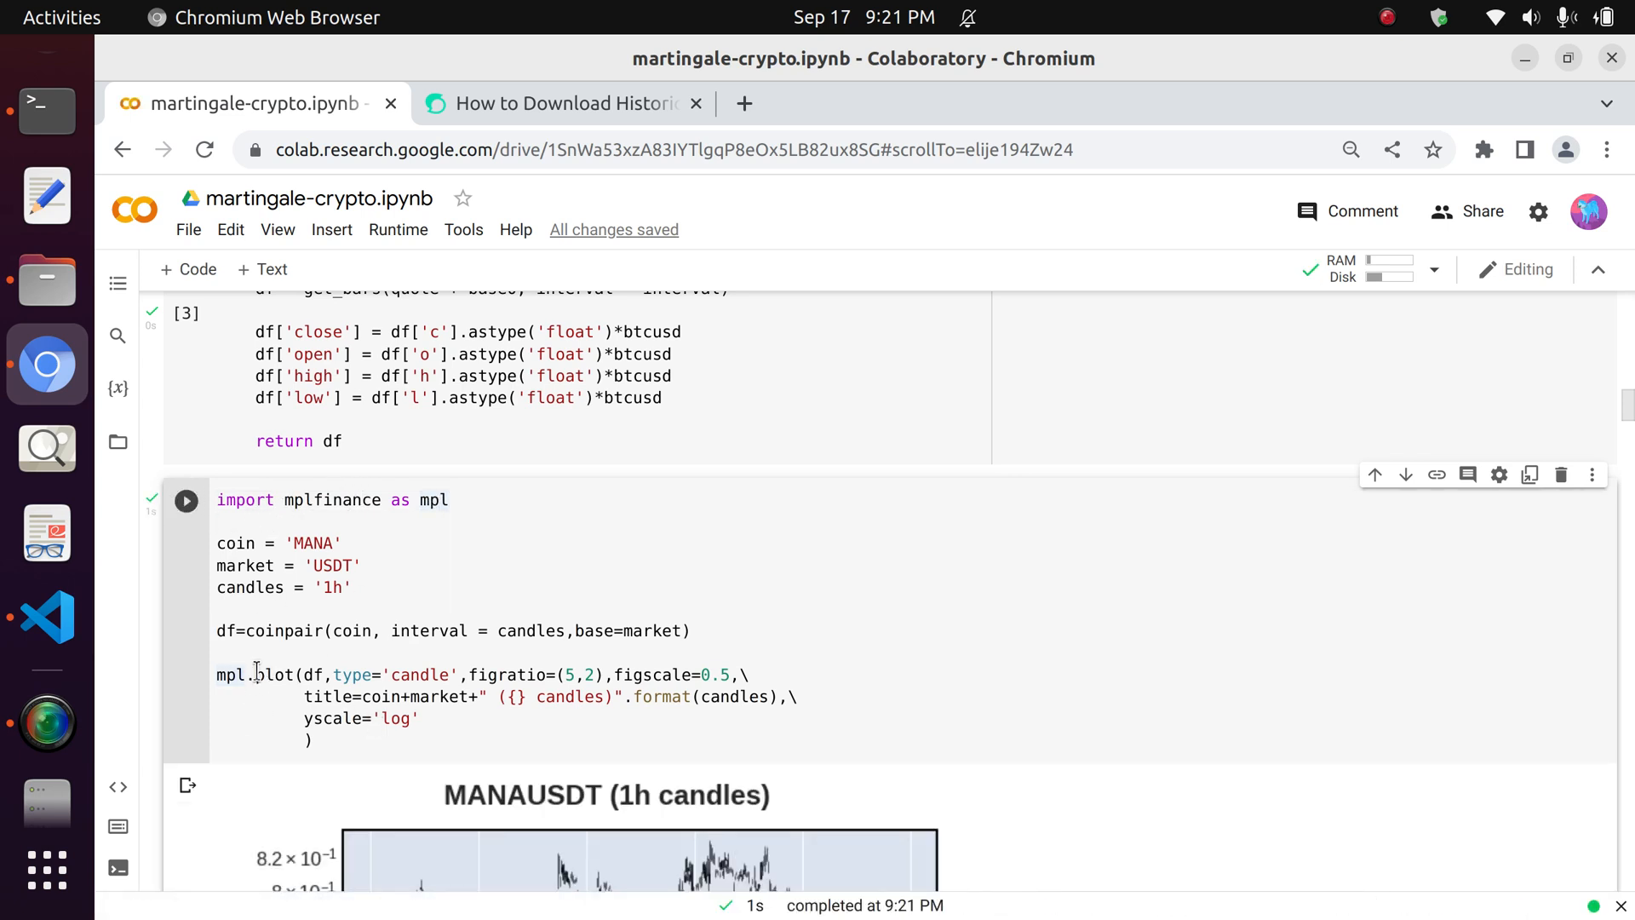
{"action": "double_click", "coordinate": [229, 674]}
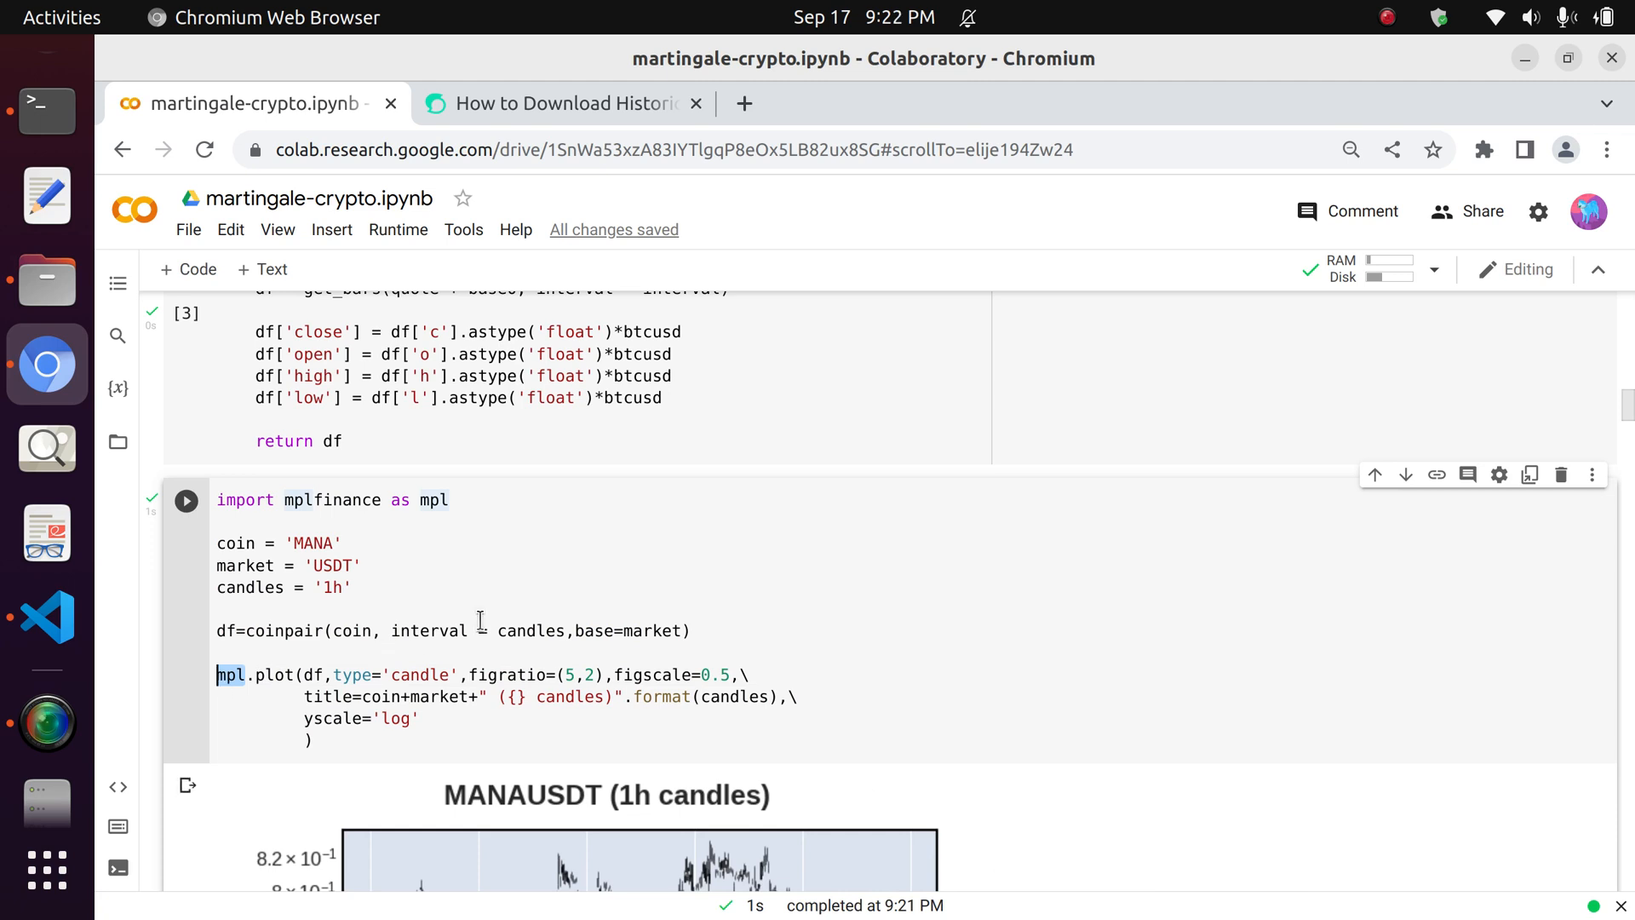
{"action": "scroll", "scroll_direction": "down", "scroll_amount": 3}
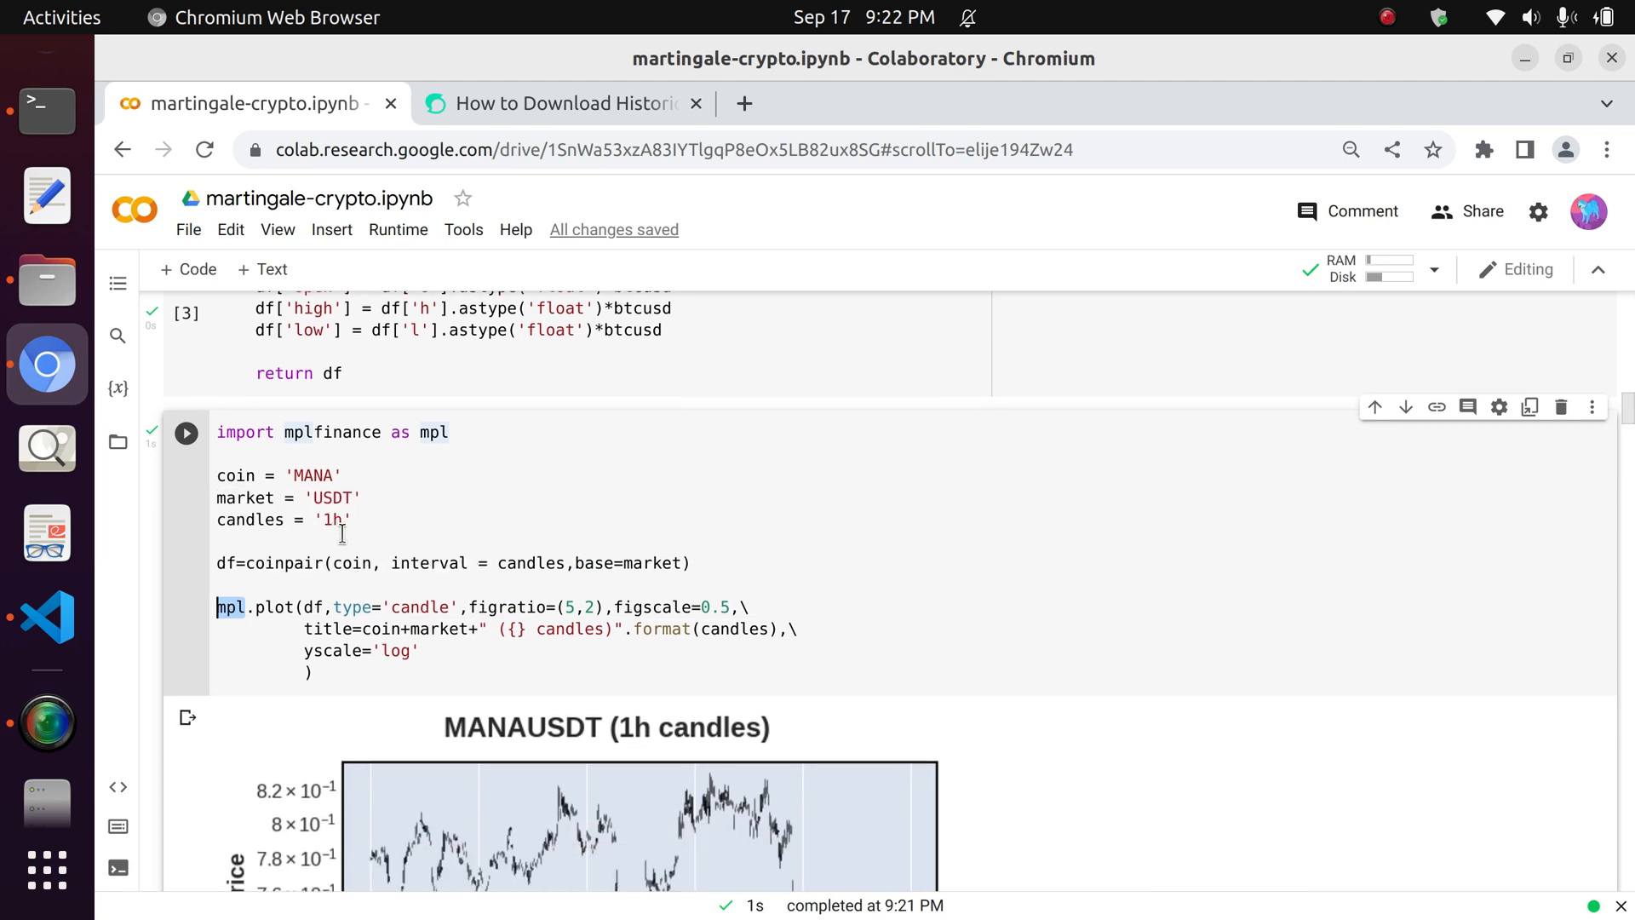
{"action": "scroll", "scroll_direction": "down", "scroll_amount": 3}
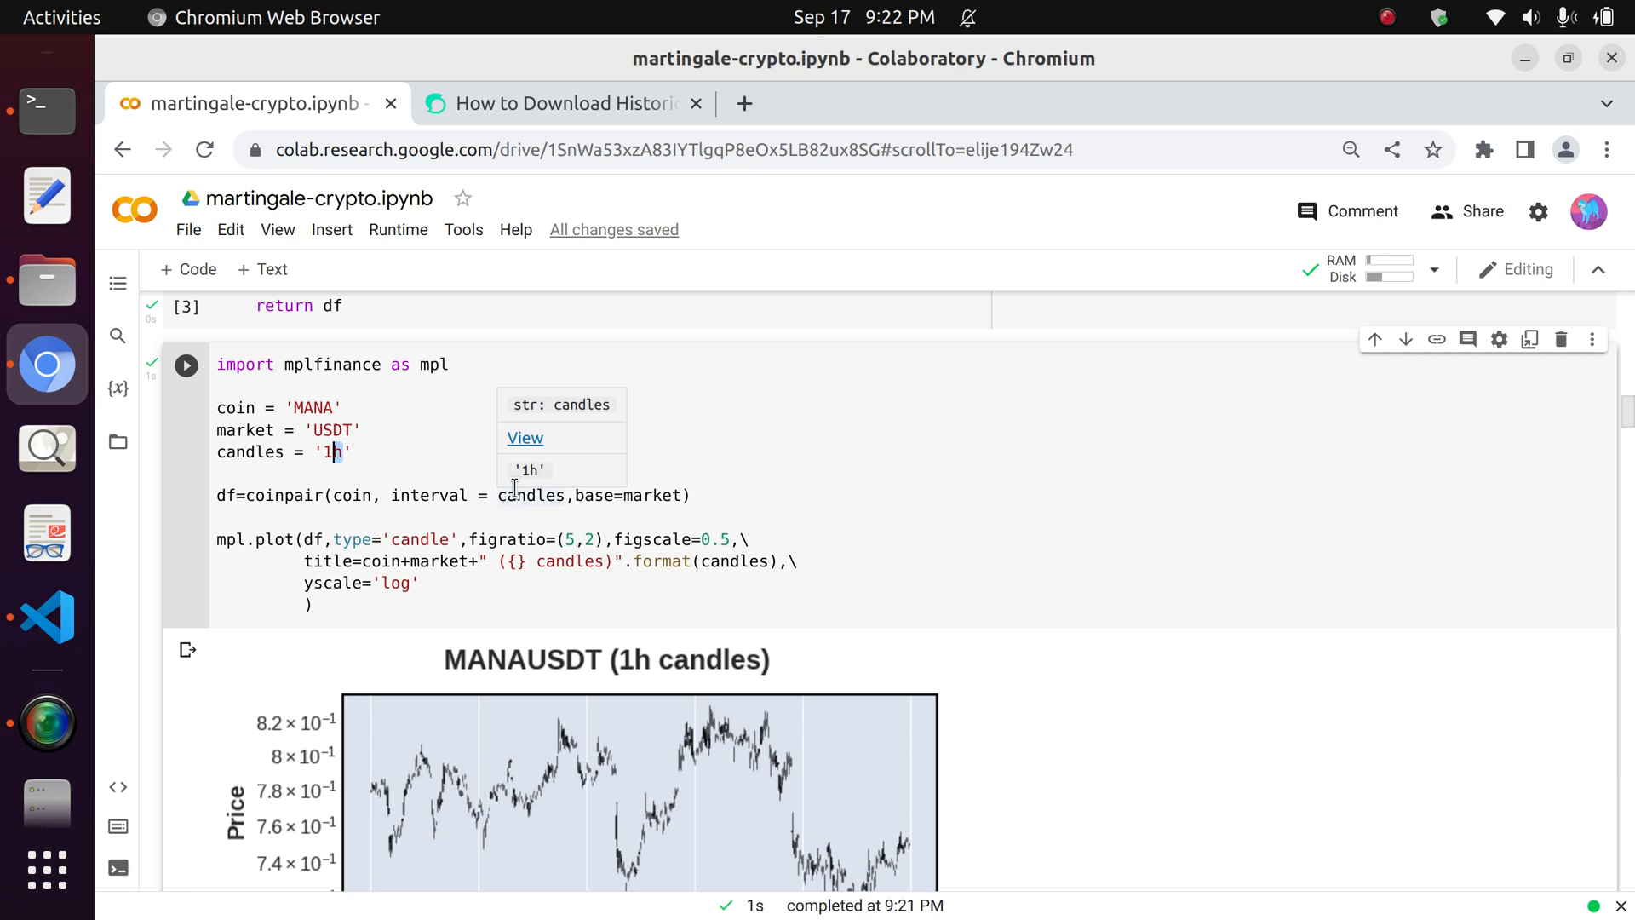
Replot MANAUSDT with '1d' candles, try '10m' (error), then use '1m' candles.
{"action": "type", "text": "d"}
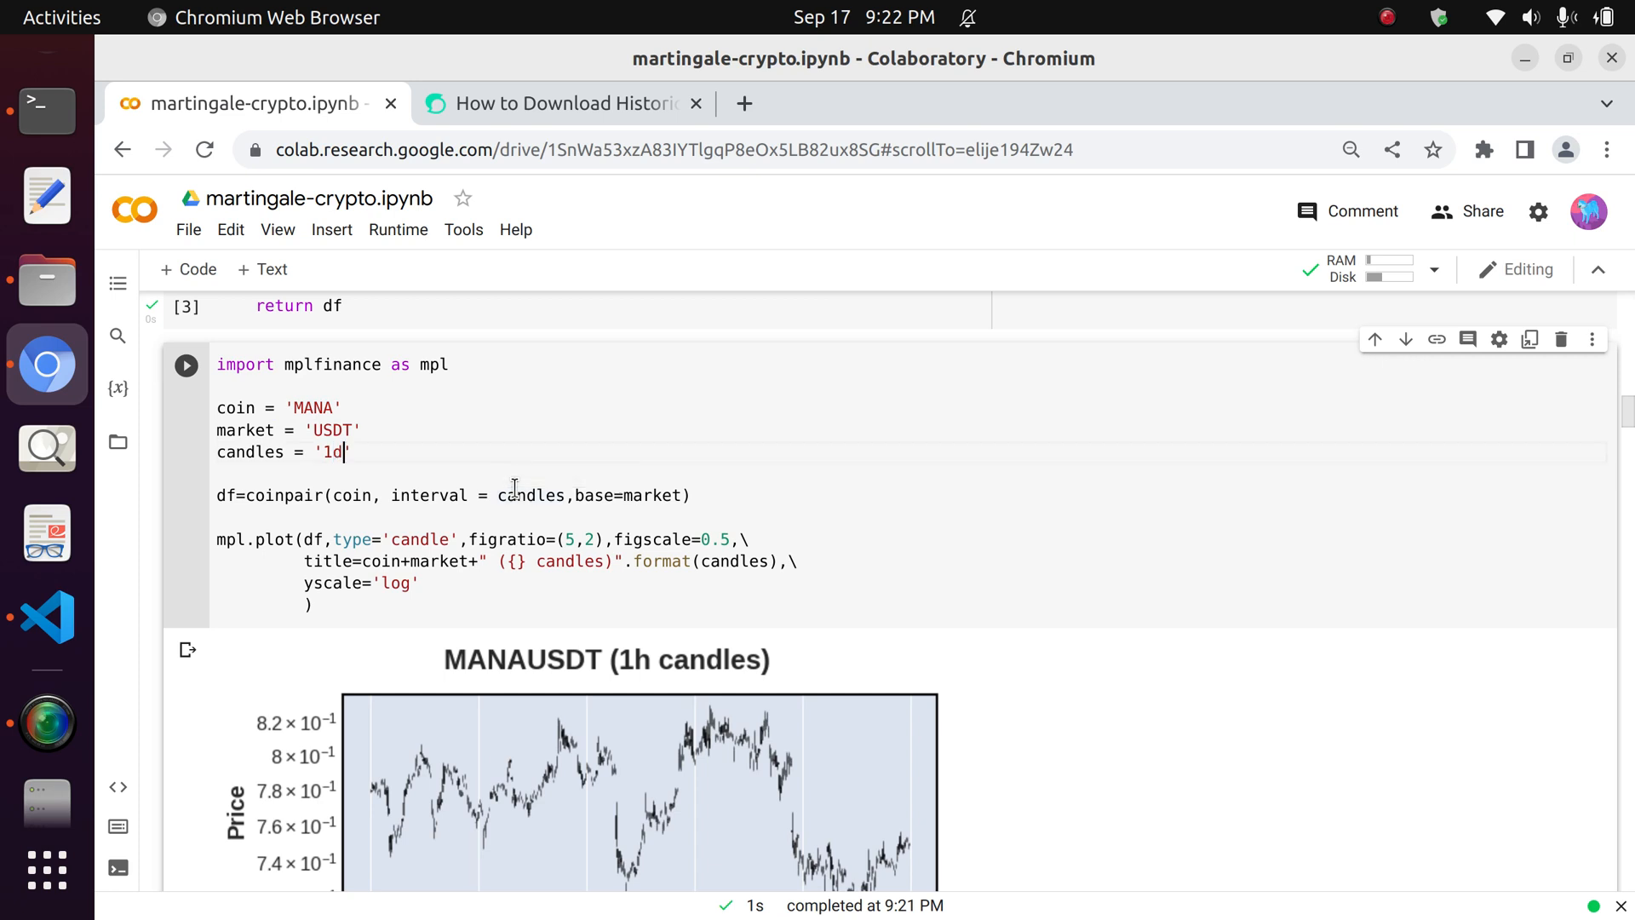
{"action": "left_click", "coordinate": [185, 365]}
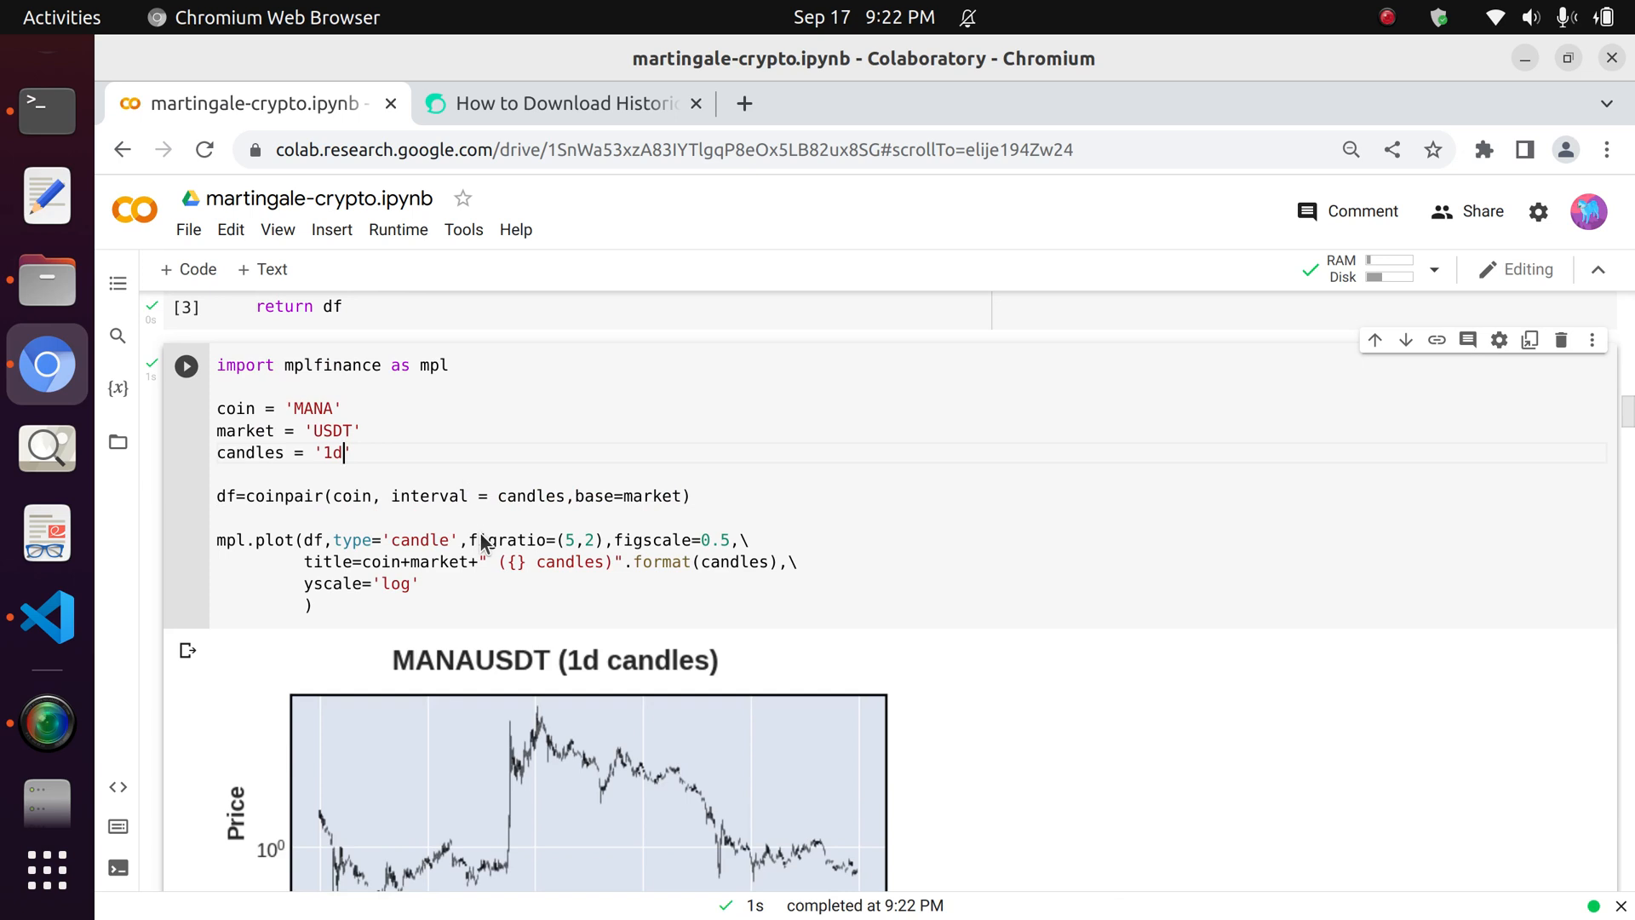
{"action": "type", "text": "10m"}
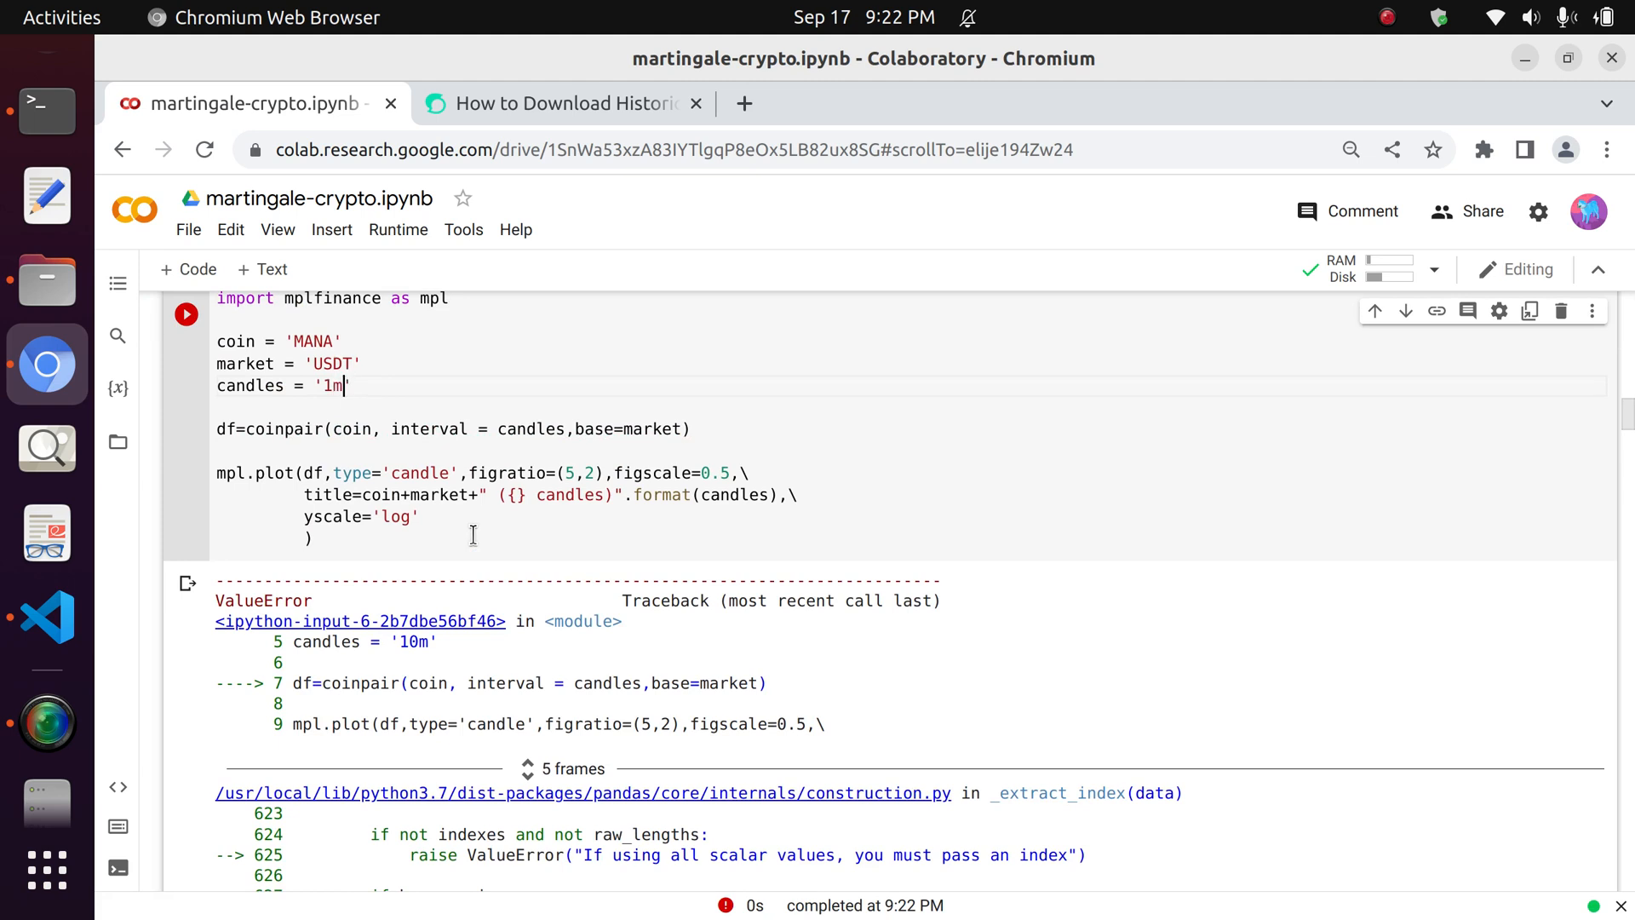
{"action": "left_click", "coordinate": [186, 312]}
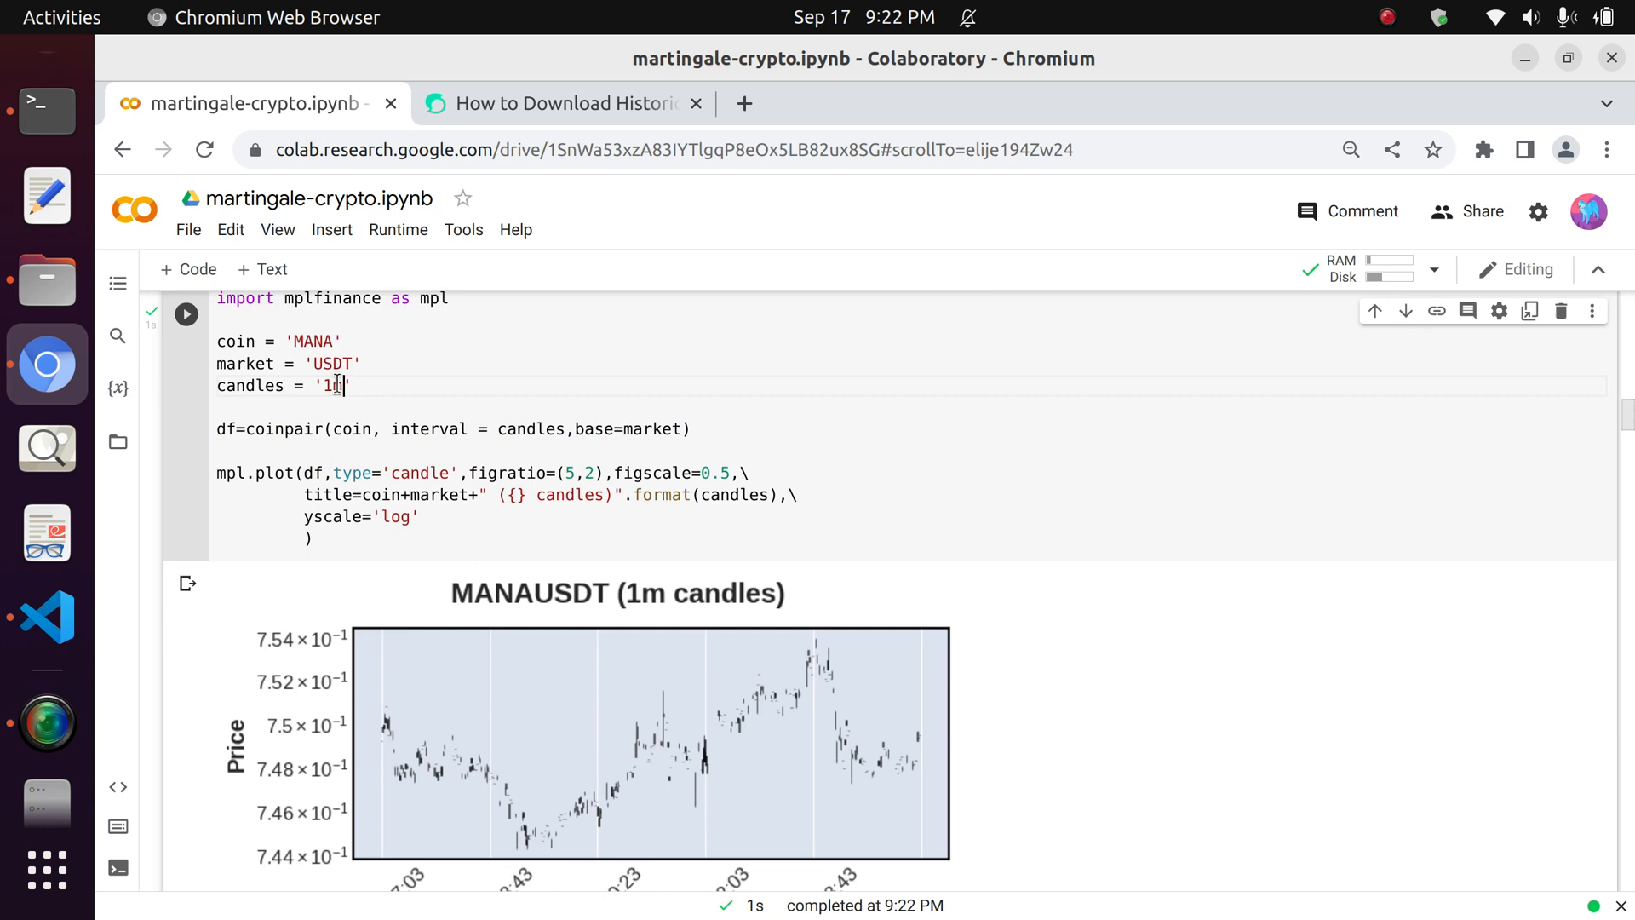
{"action": "double_click", "coordinate": [311, 340]}
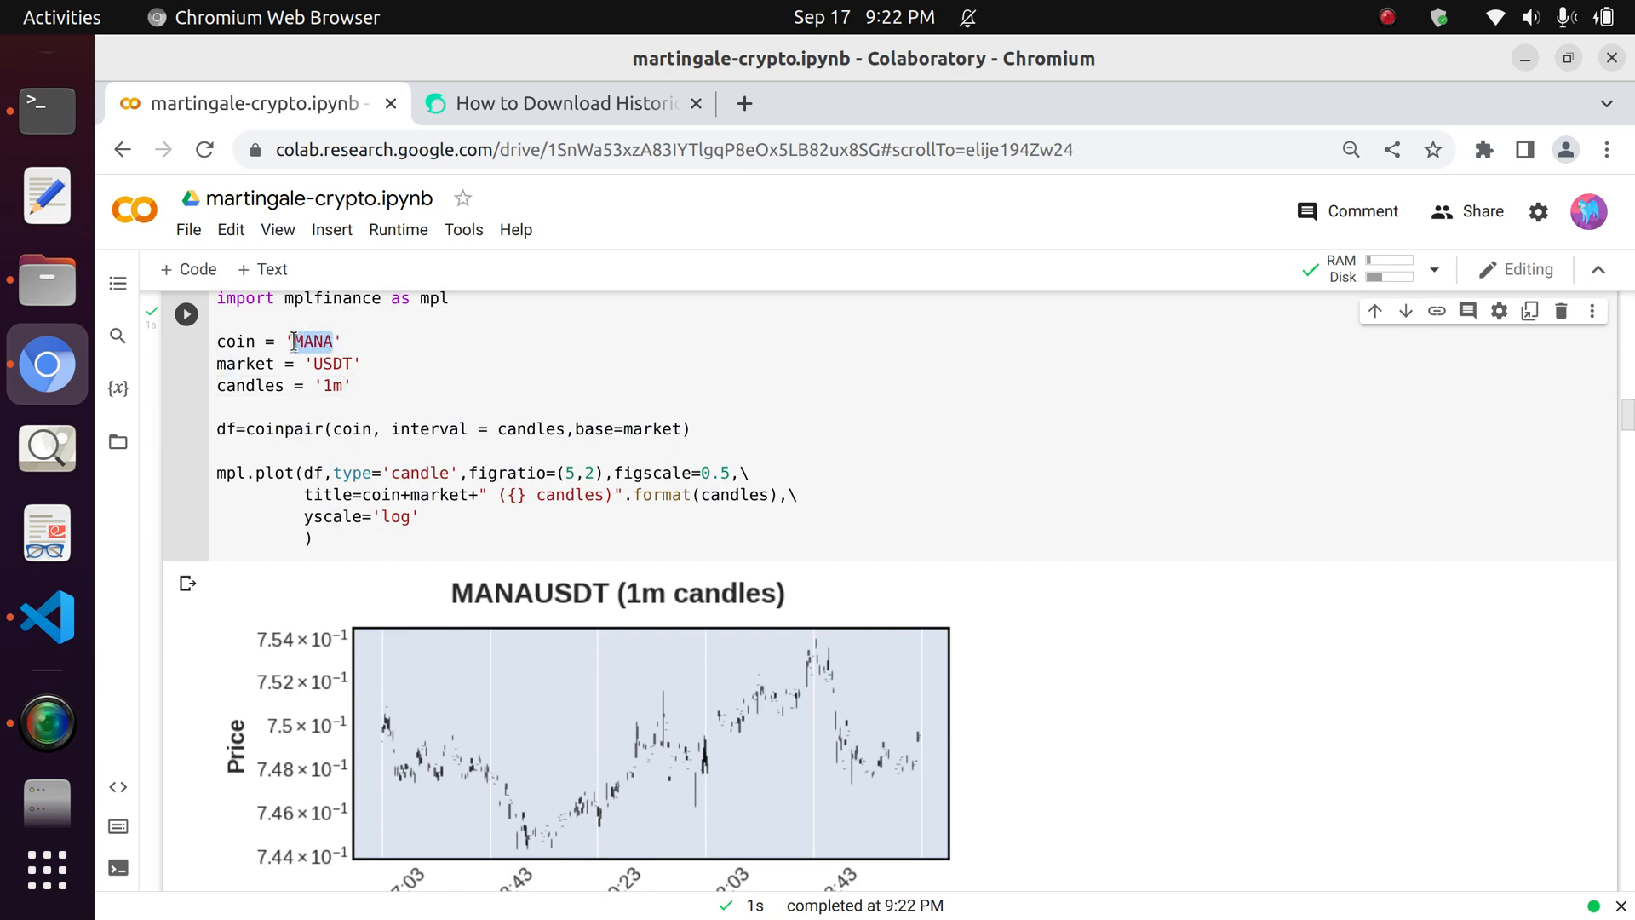
Chart BTC instead of MANA with '15m' candles.
{"action": "type", "text": "BTC"}
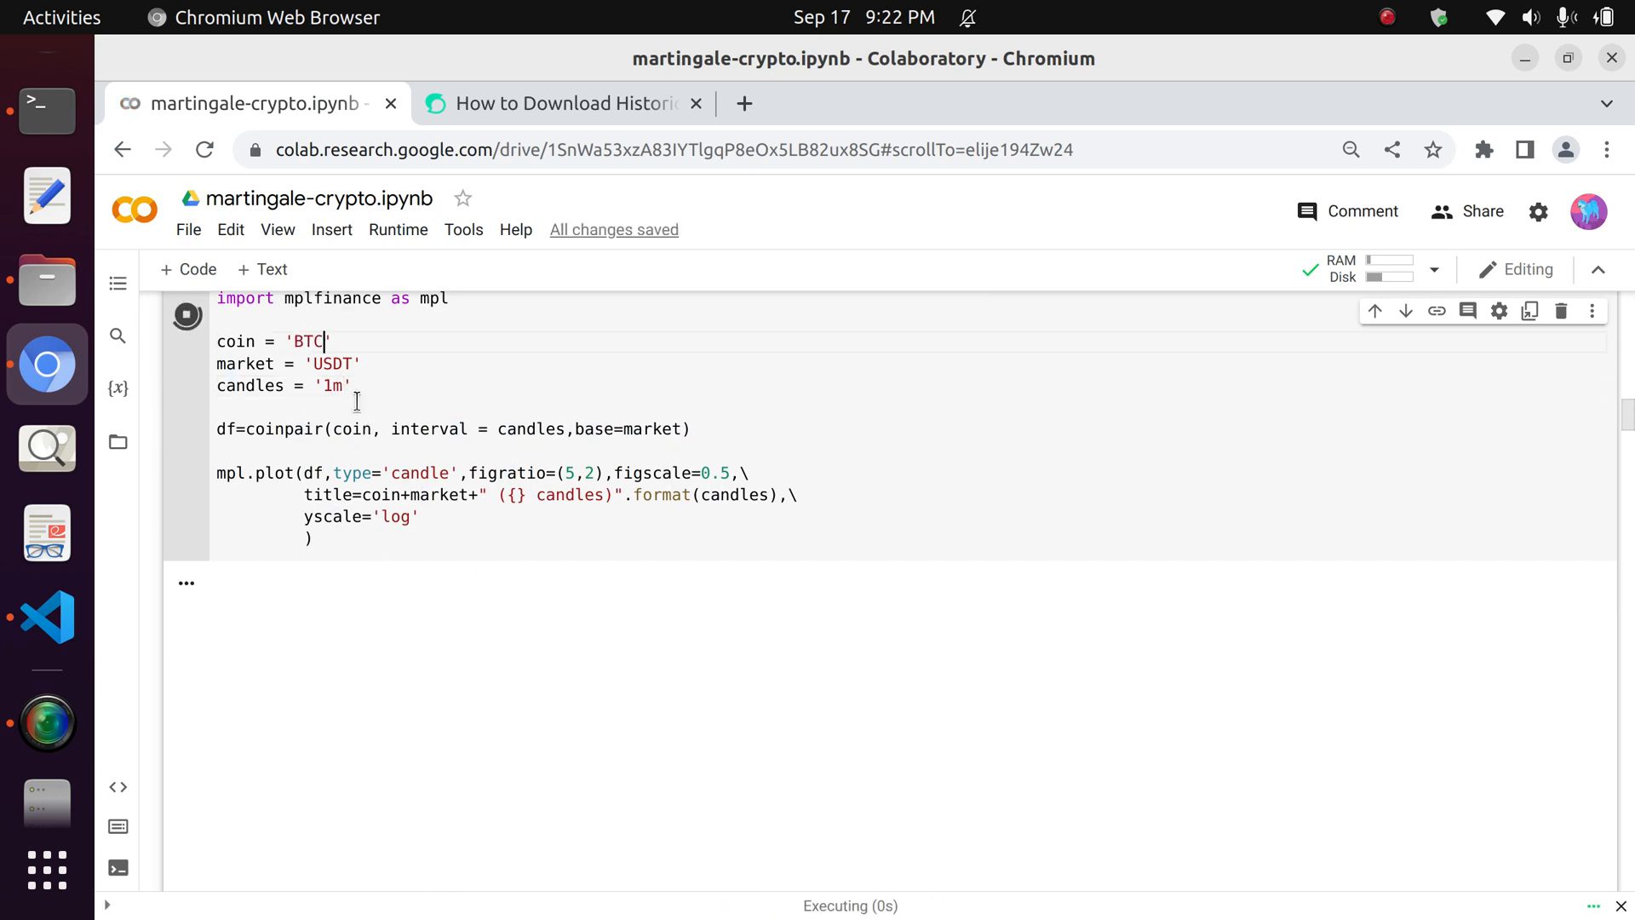
{"action": "left_click", "coordinate": [186, 315]}
{"action": "type", "text": "0"}
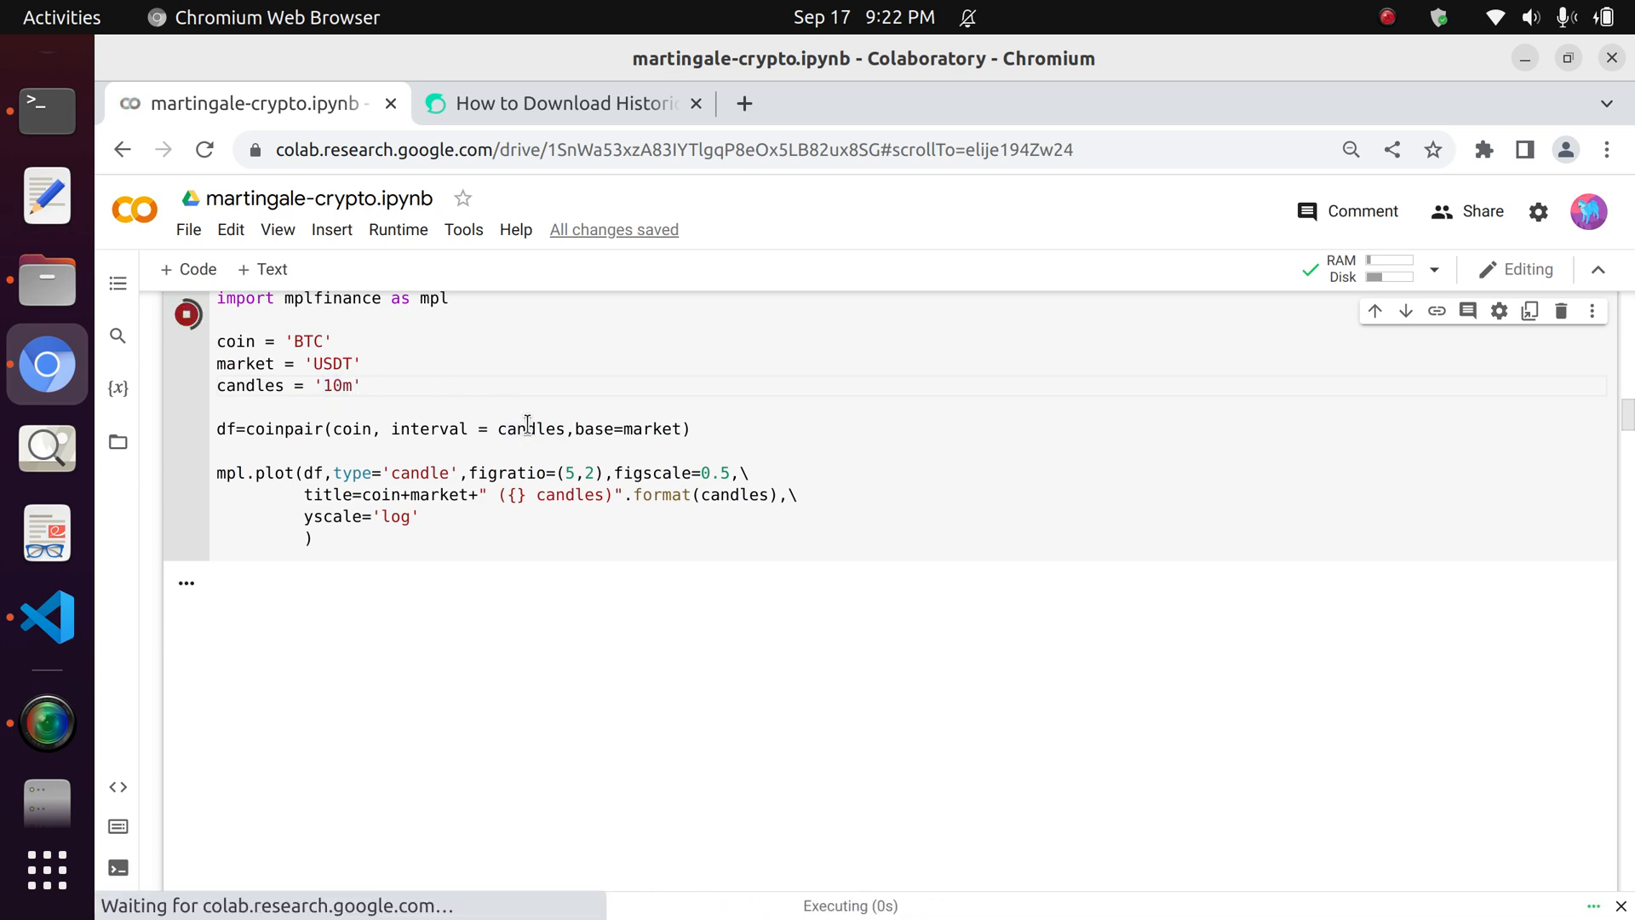
{"action": "left_click", "coordinate": [185, 313]}
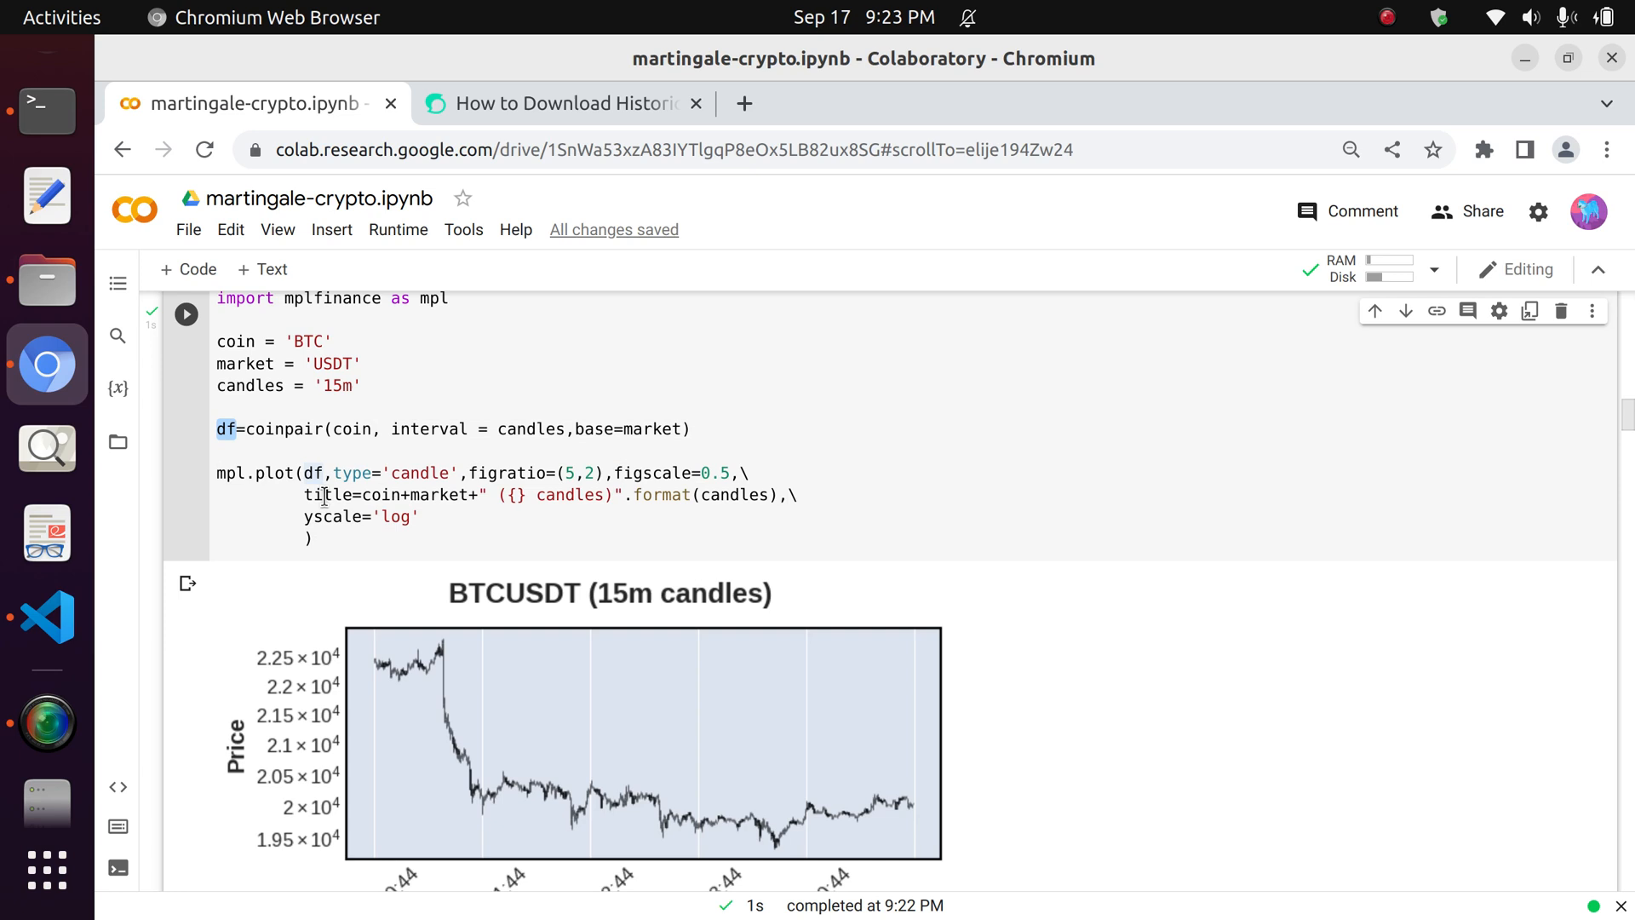
{"action": "left_click", "coordinate": [345, 473]}
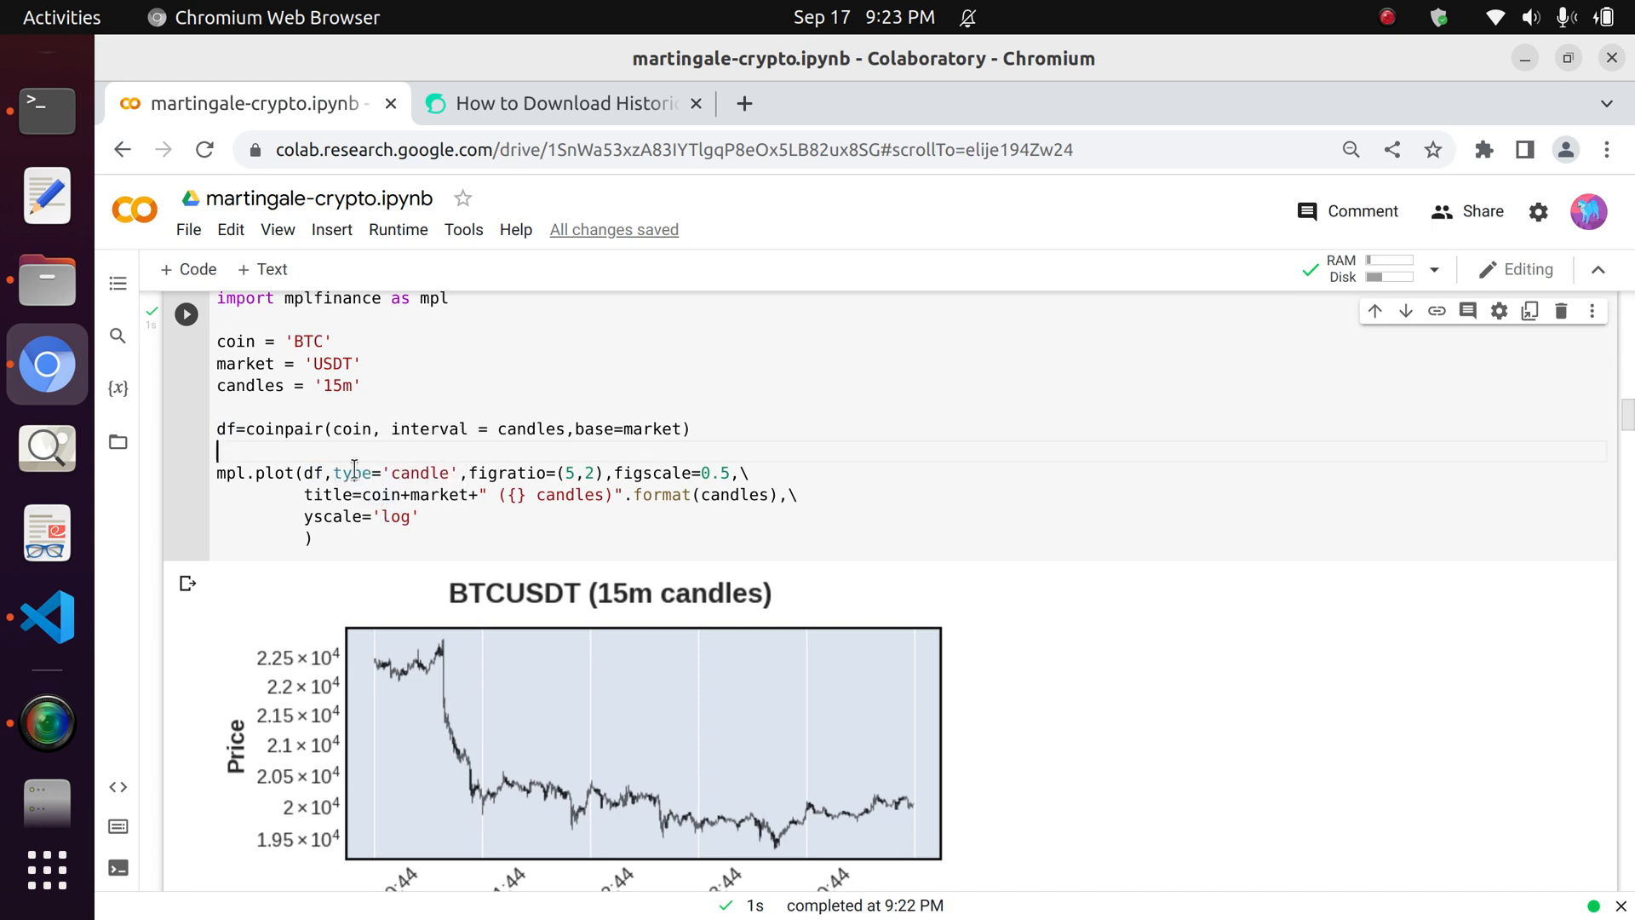
Try a line chart, then return to candles with a '1M' monthly interval.
{"action": "double_click", "coordinate": [419, 473]}
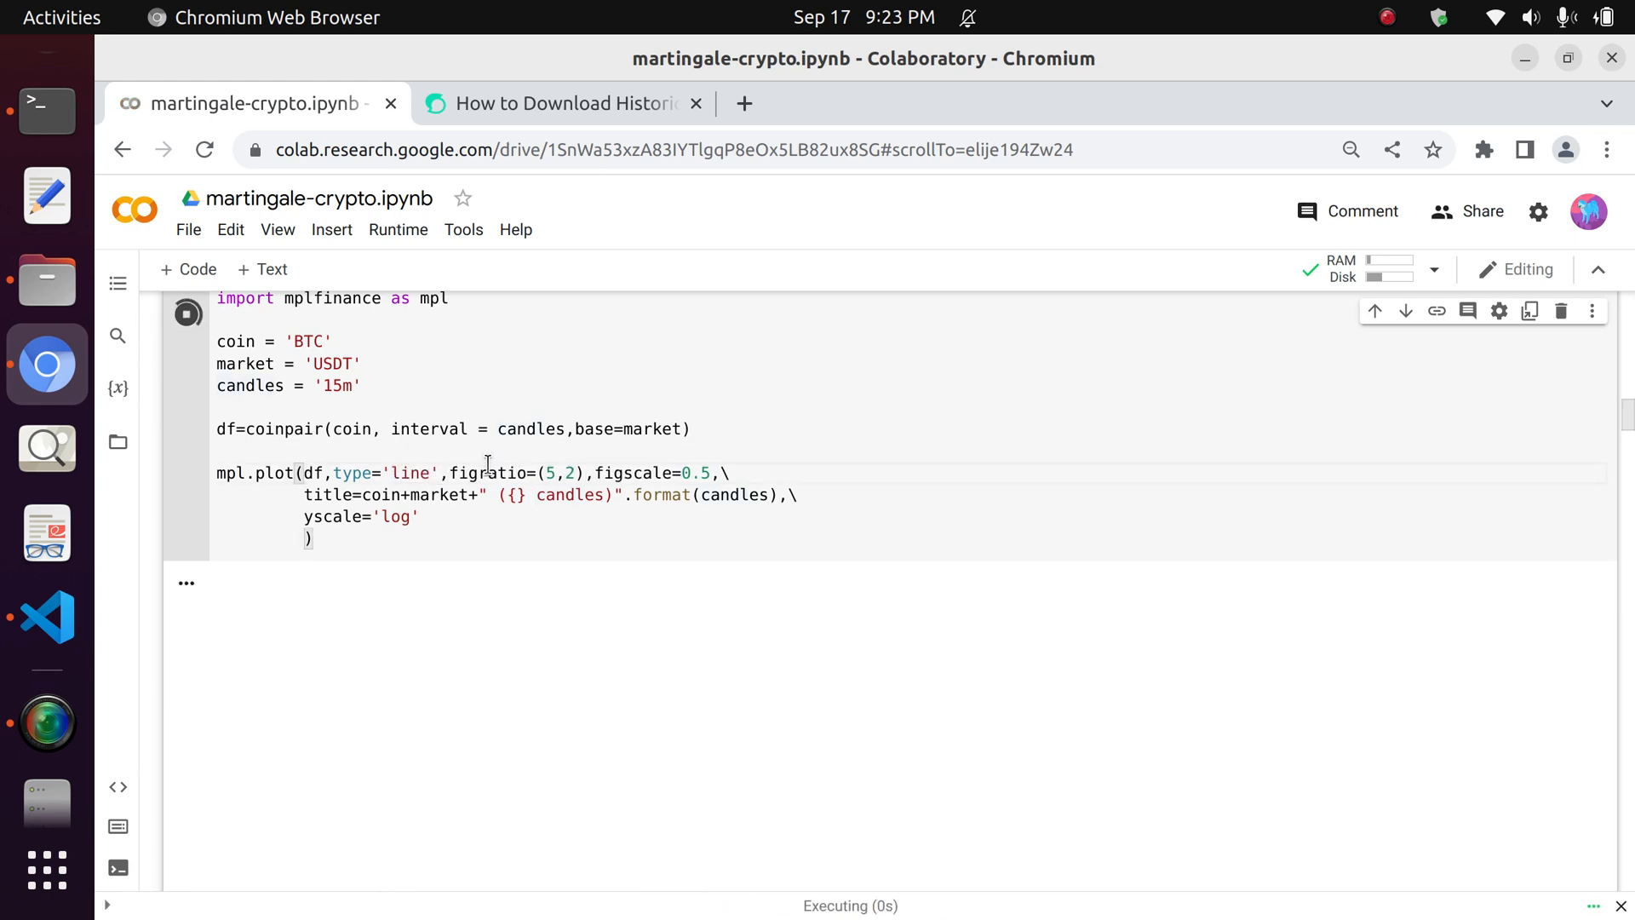
{"action": "left_click", "coordinate": [186, 312]}
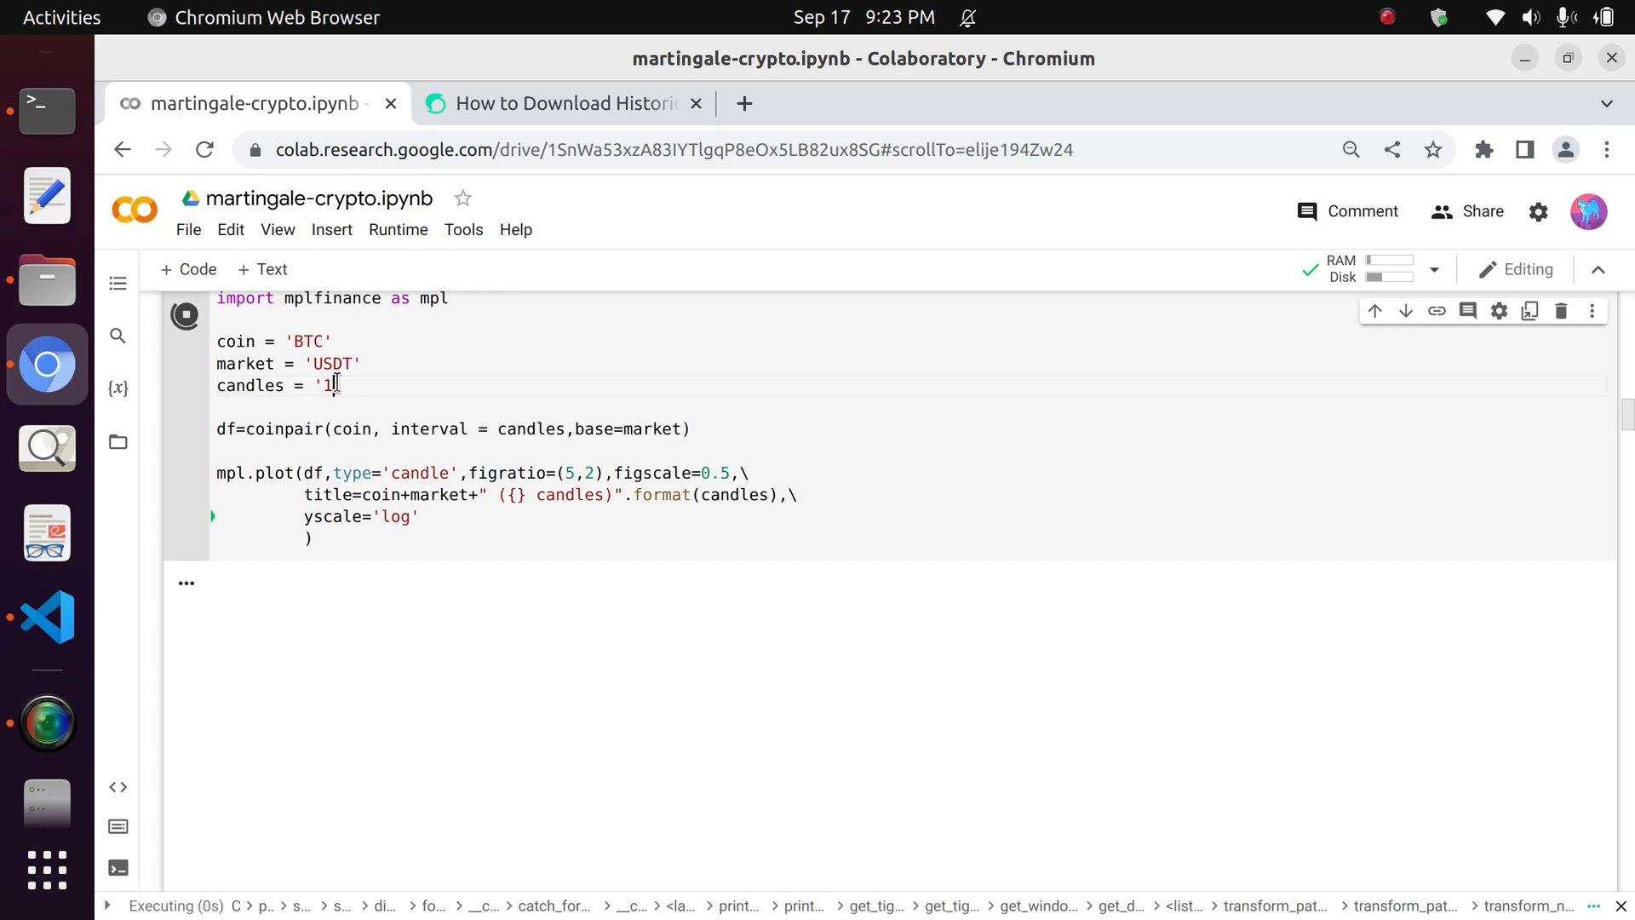
{"action": "type", "text": "M"}
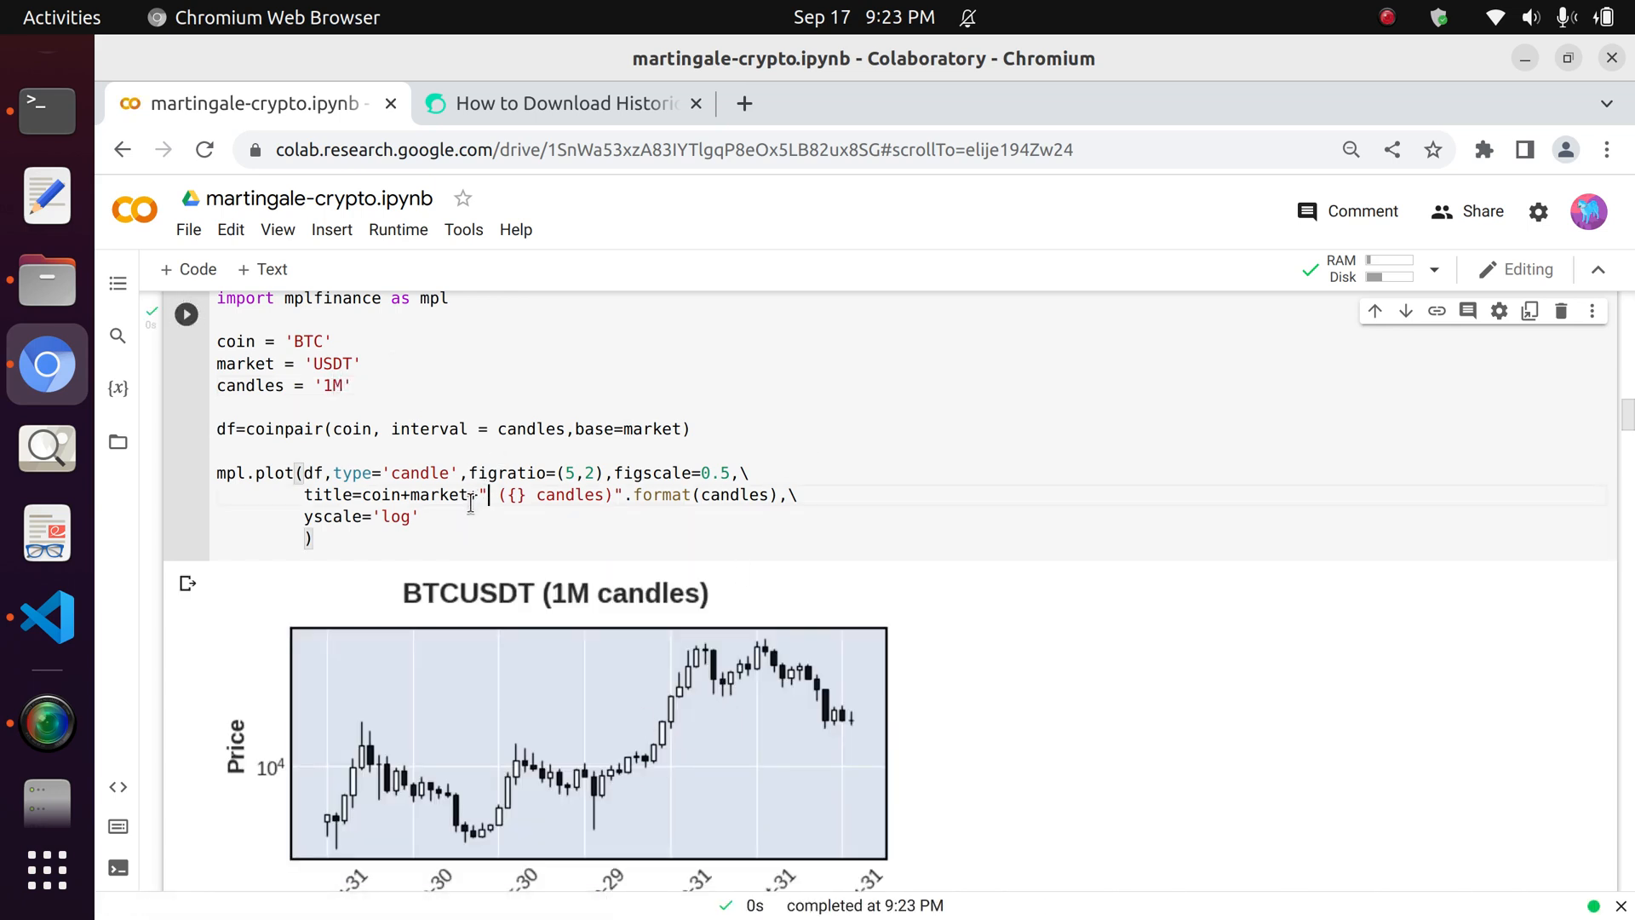
{"action": "double_click", "coordinate": [442, 494]}
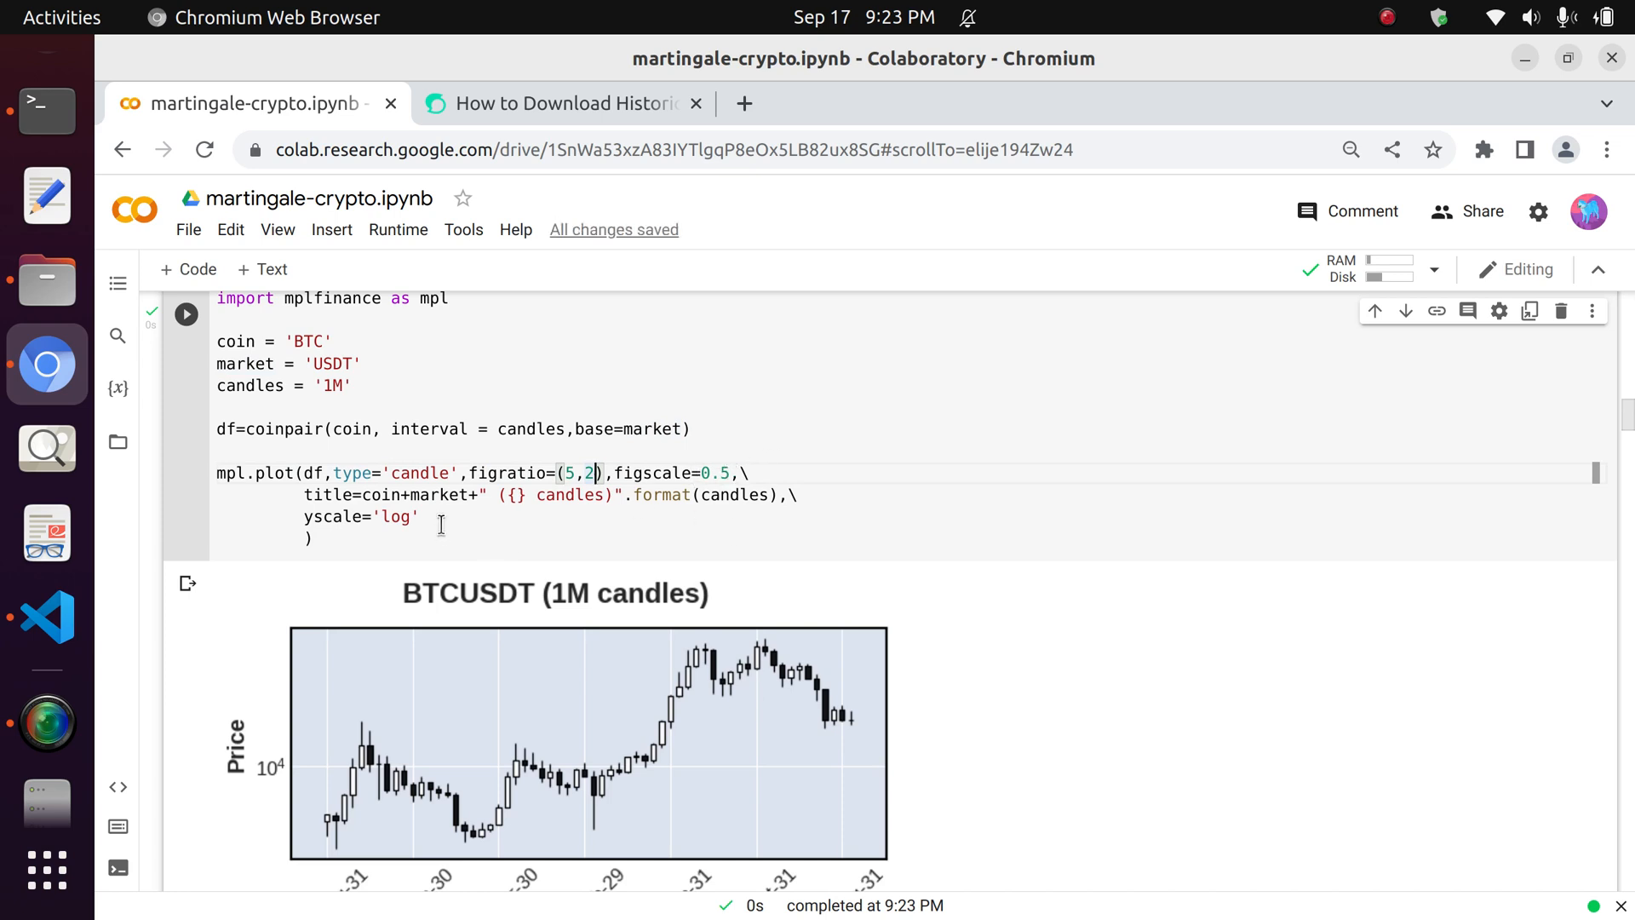
{"action": "left_click_drag", "start_coordinate": [303, 494], "coordinate": [535, 494]}
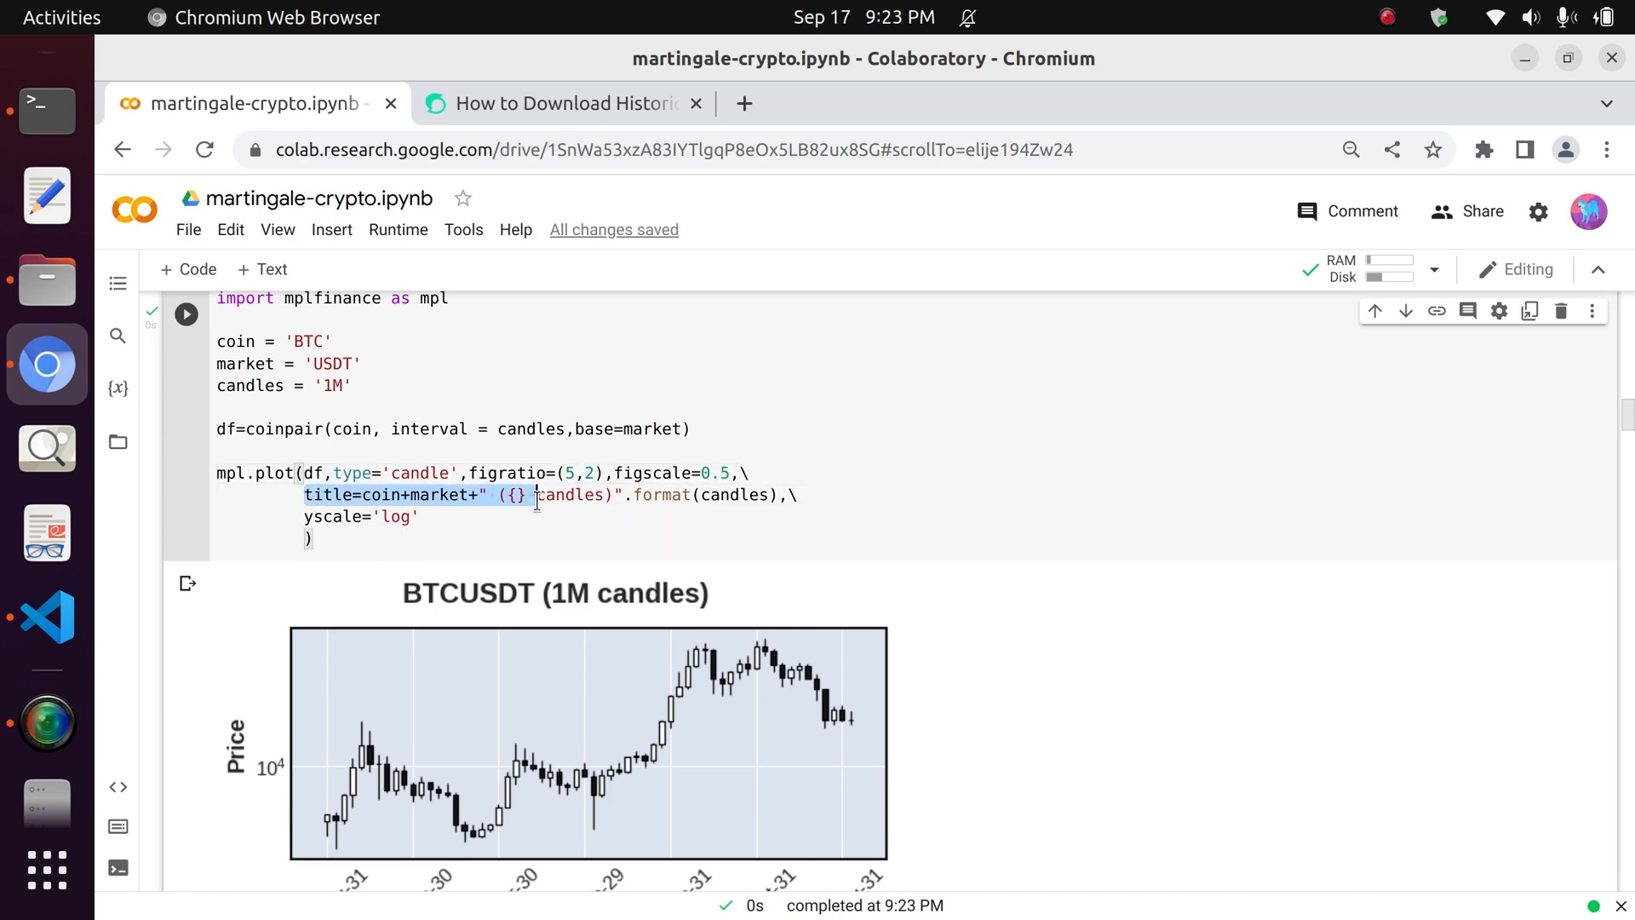
{"action": "left_click", "coordinate": [396, 494]}
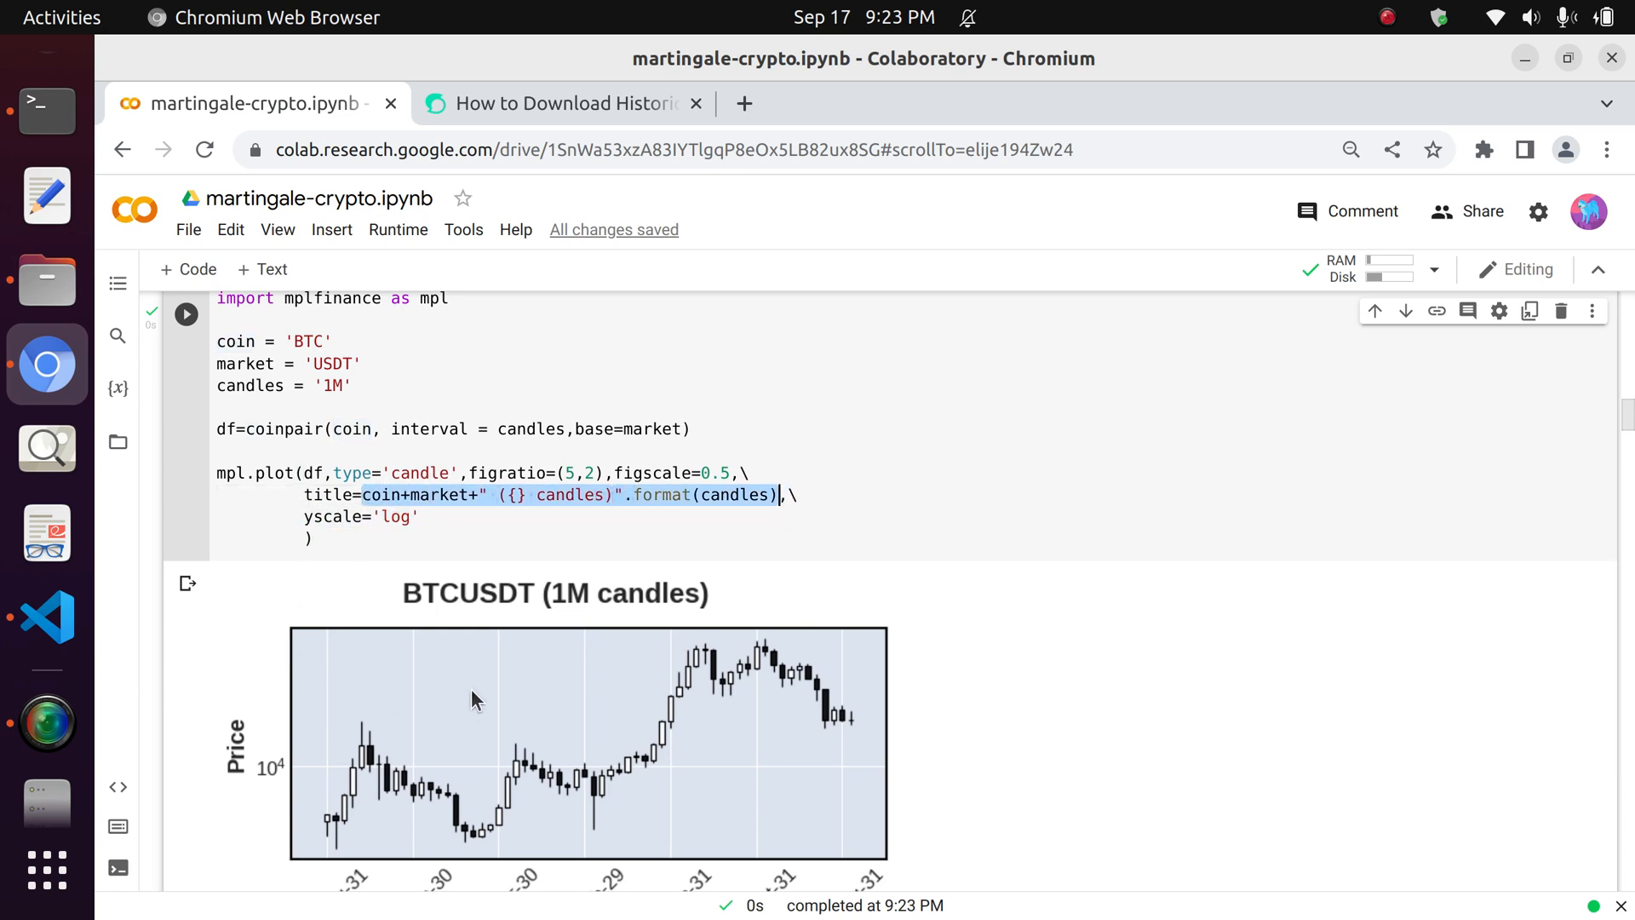
{"action": "mouse_move", "coordinate": [521, 561]}
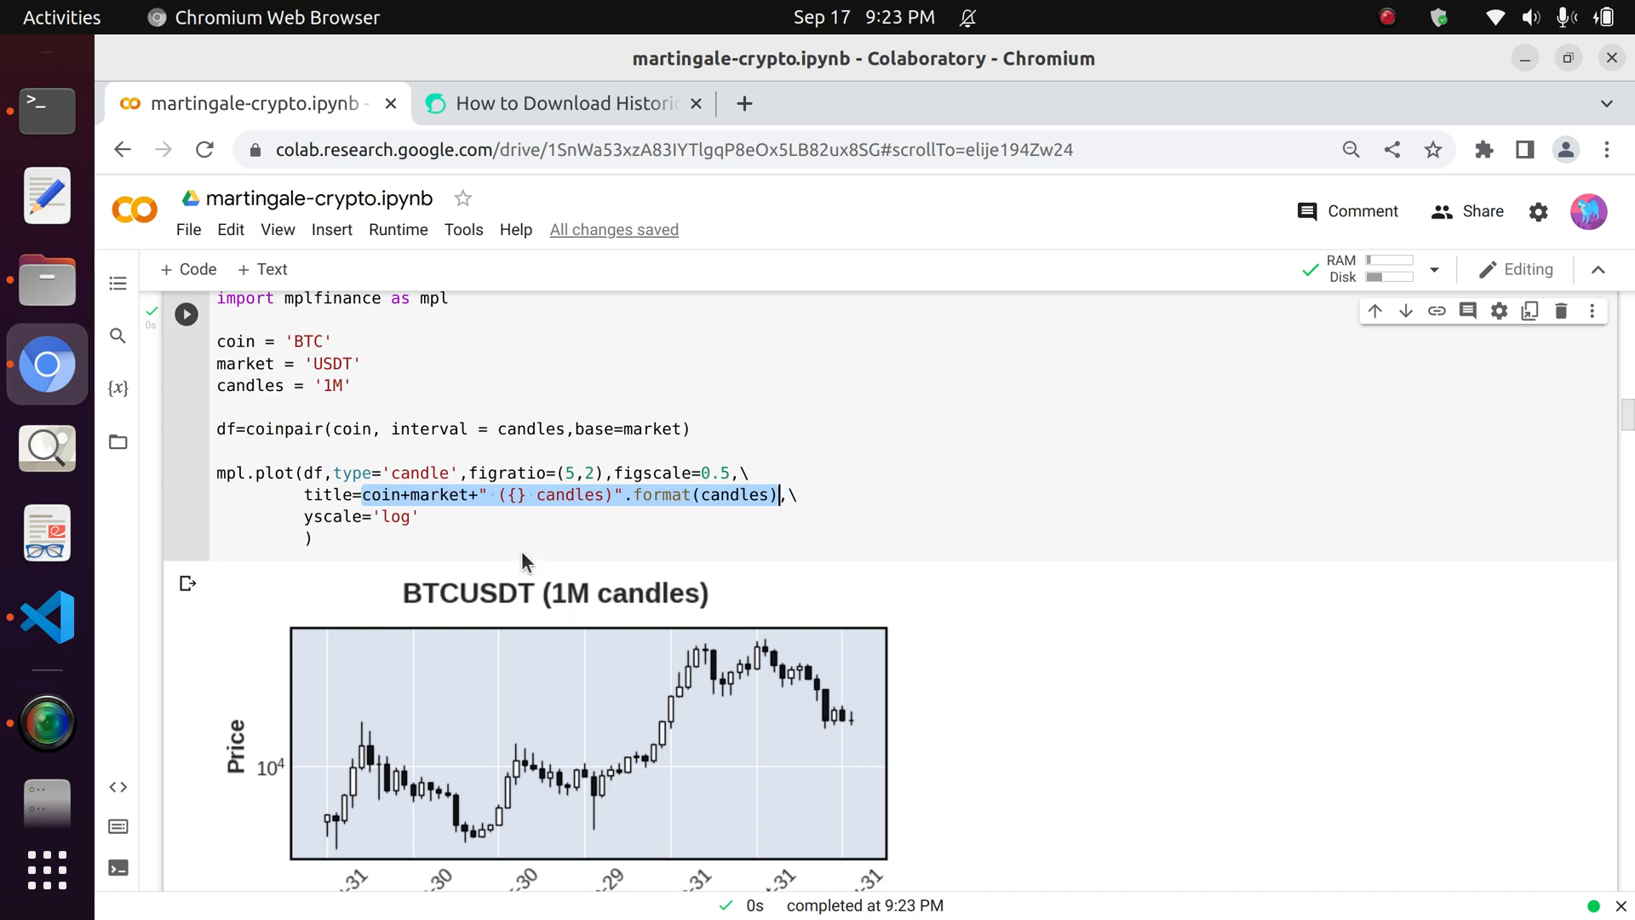
{"action": "mouse_move", "coordinate": [486, 414]}
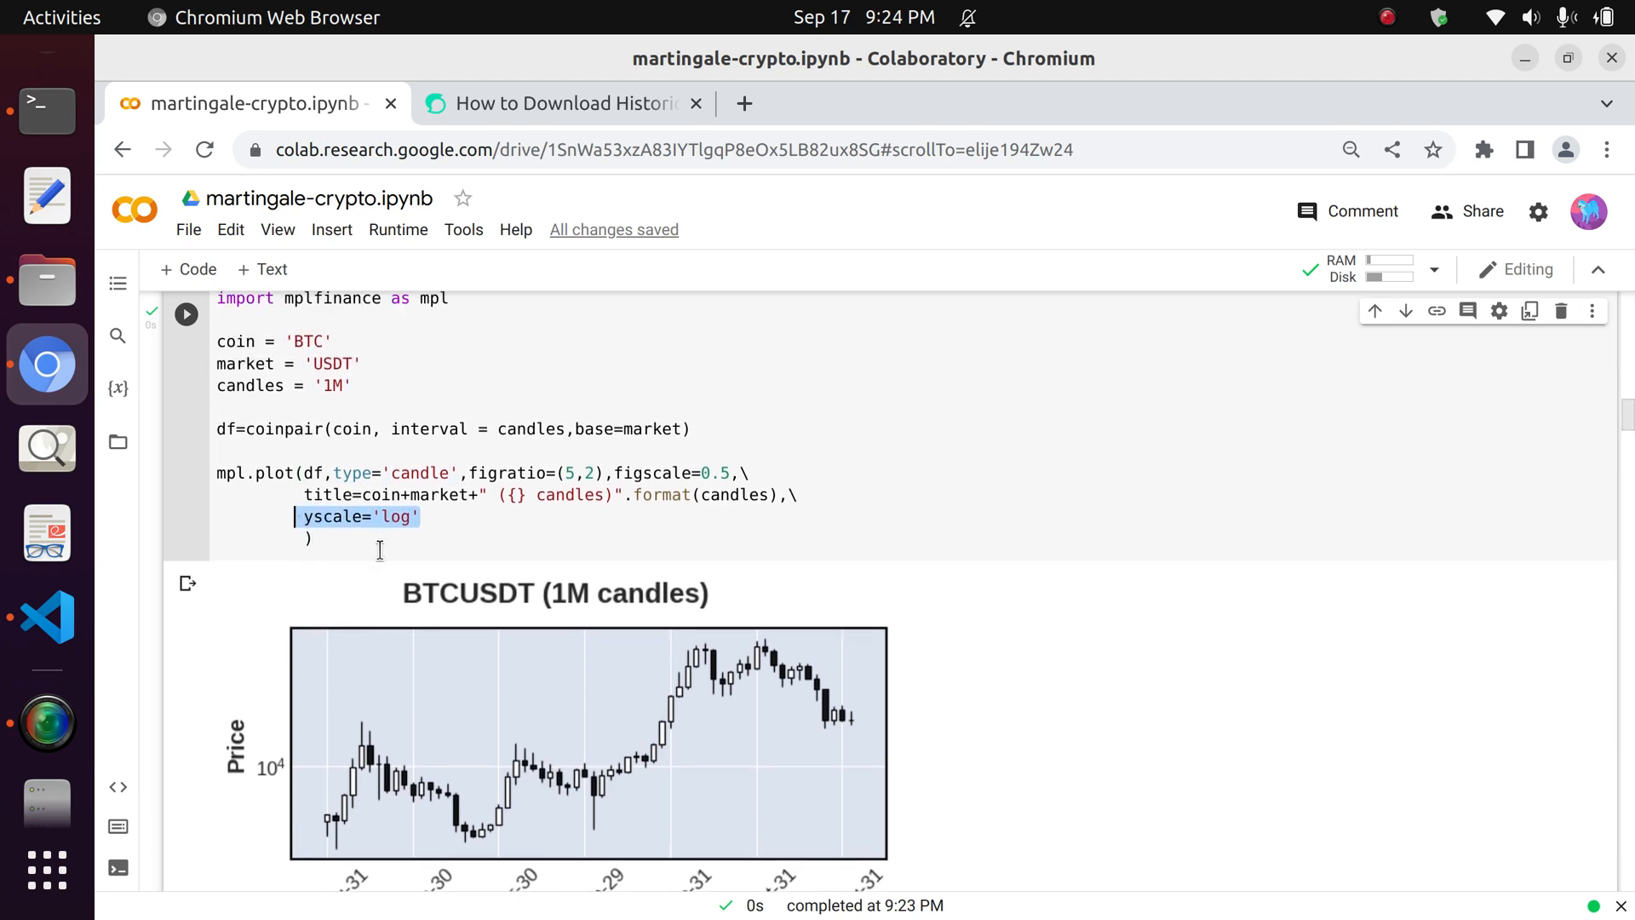
{"action": "mouse_move", "coordinate": [334, 793]}
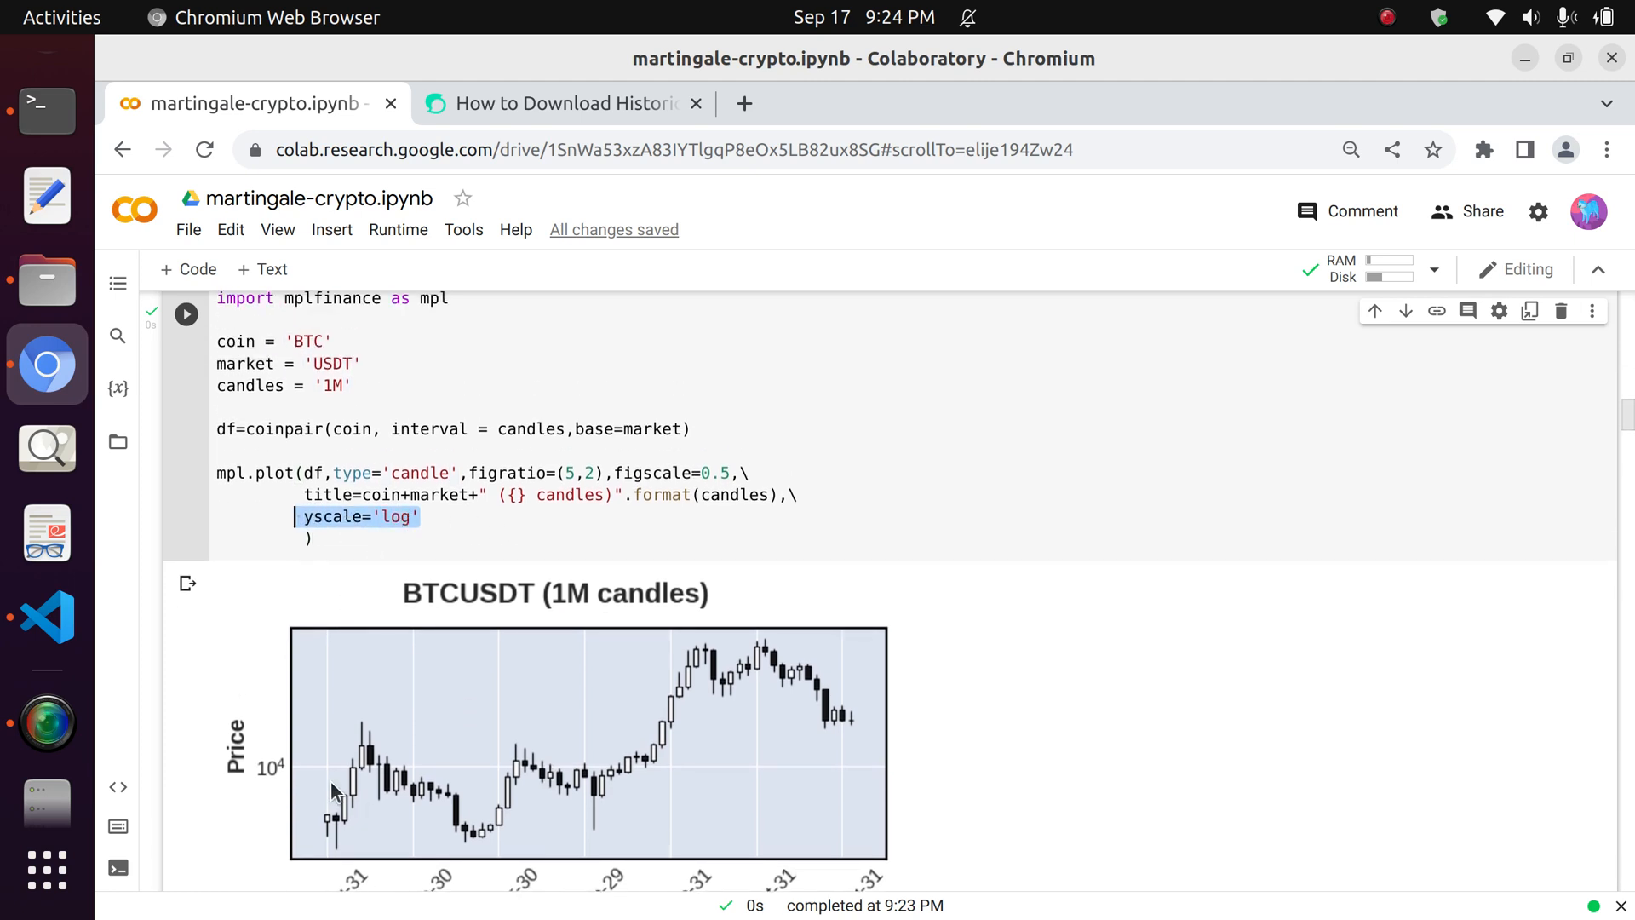
{"action": "mouse_move", "coordinate": [289, 682]}
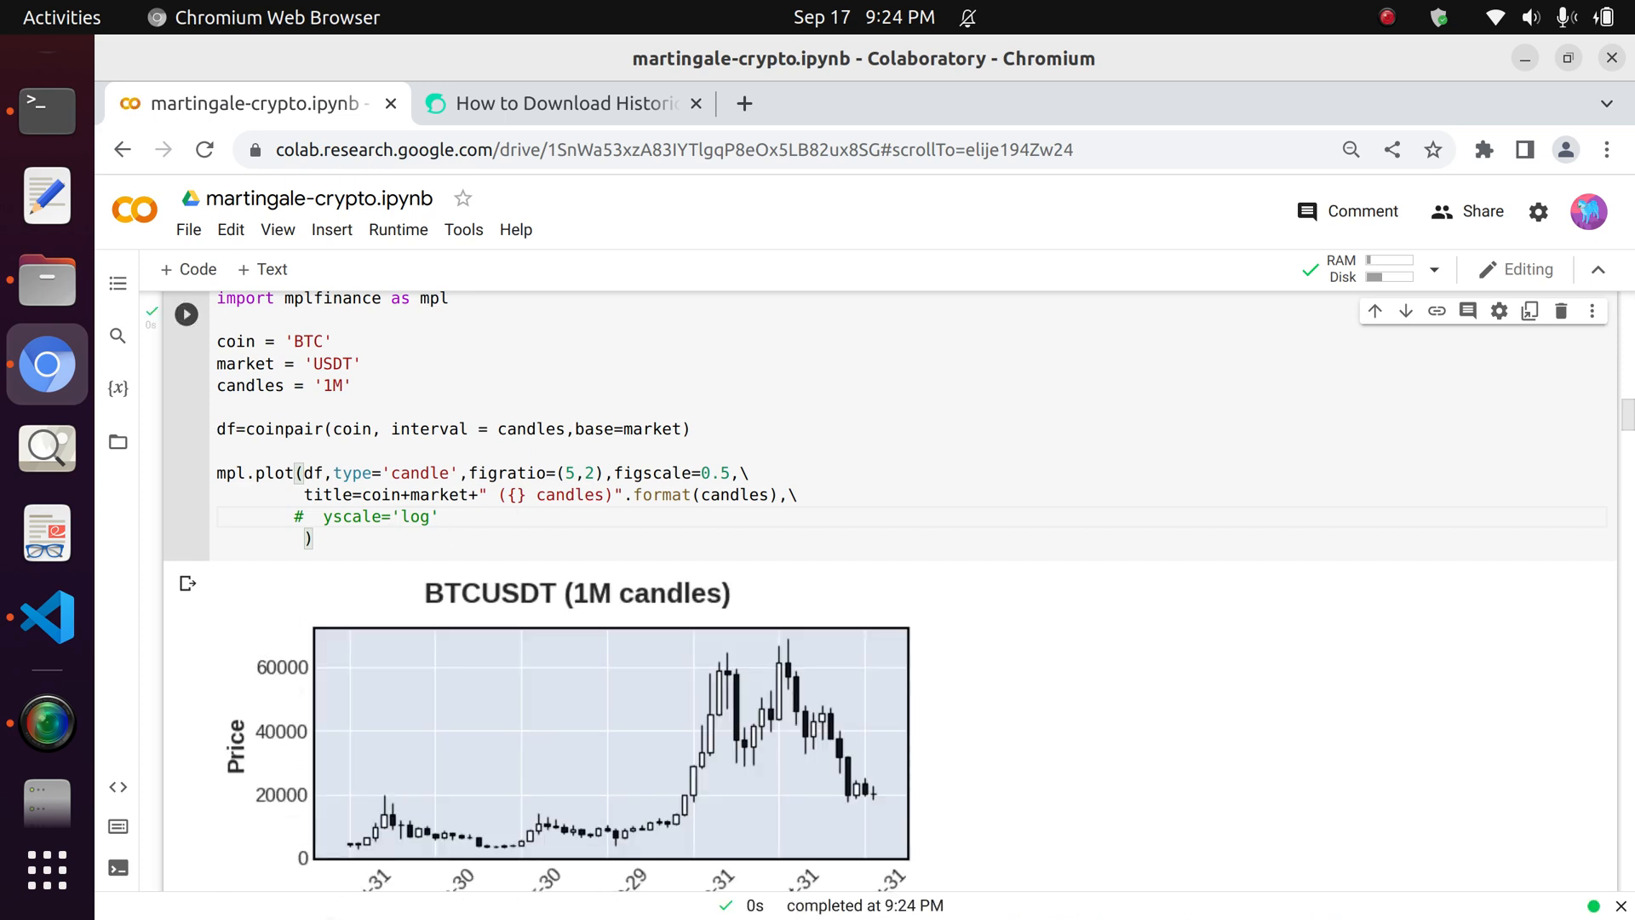
{"action": "scroll", "scroll_direction": "down", "scroll_amount": 3}
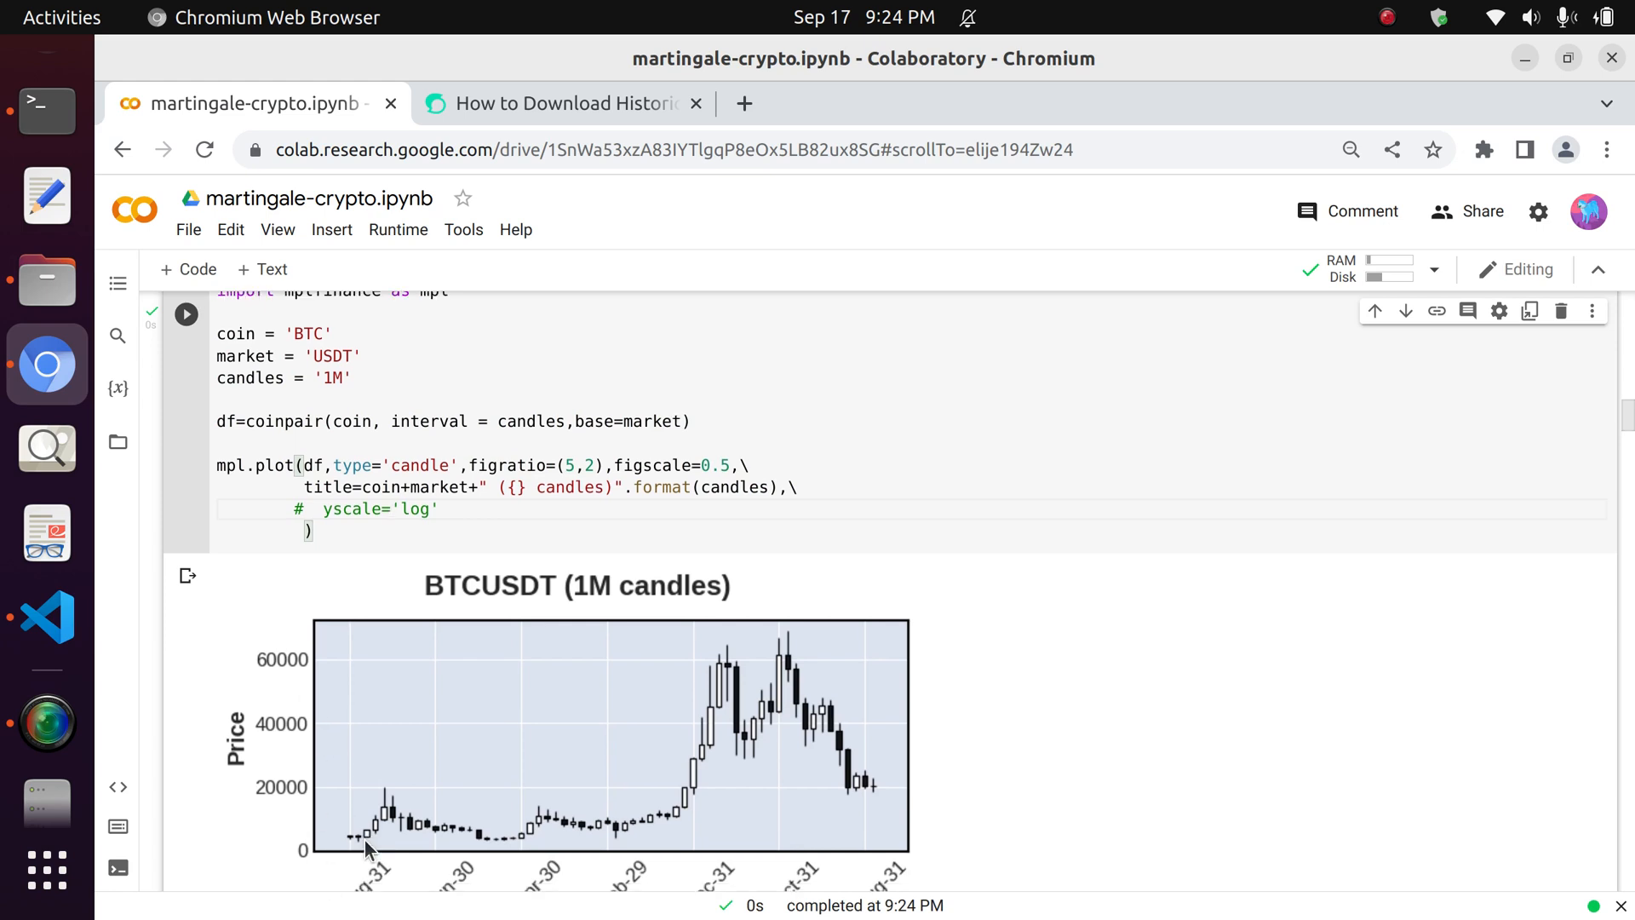
{"action": "scroll", "scroll_direction": "down", "scroll_amount": 3}
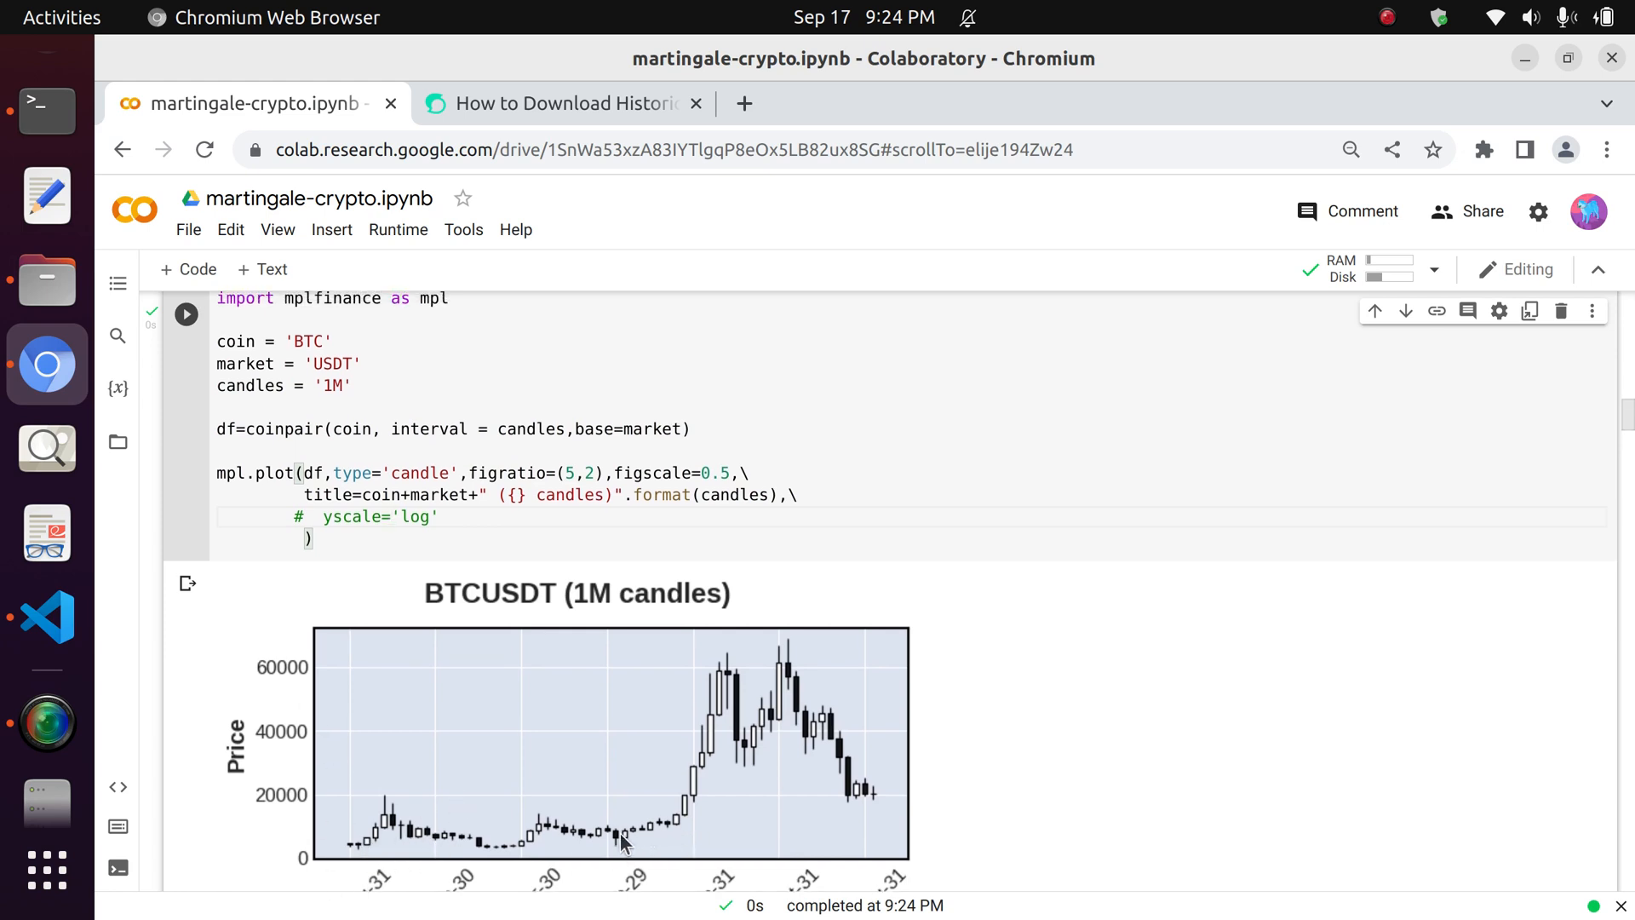
{"action": "scroll", "scroll_direction": "down", "scroll_amount": 3}
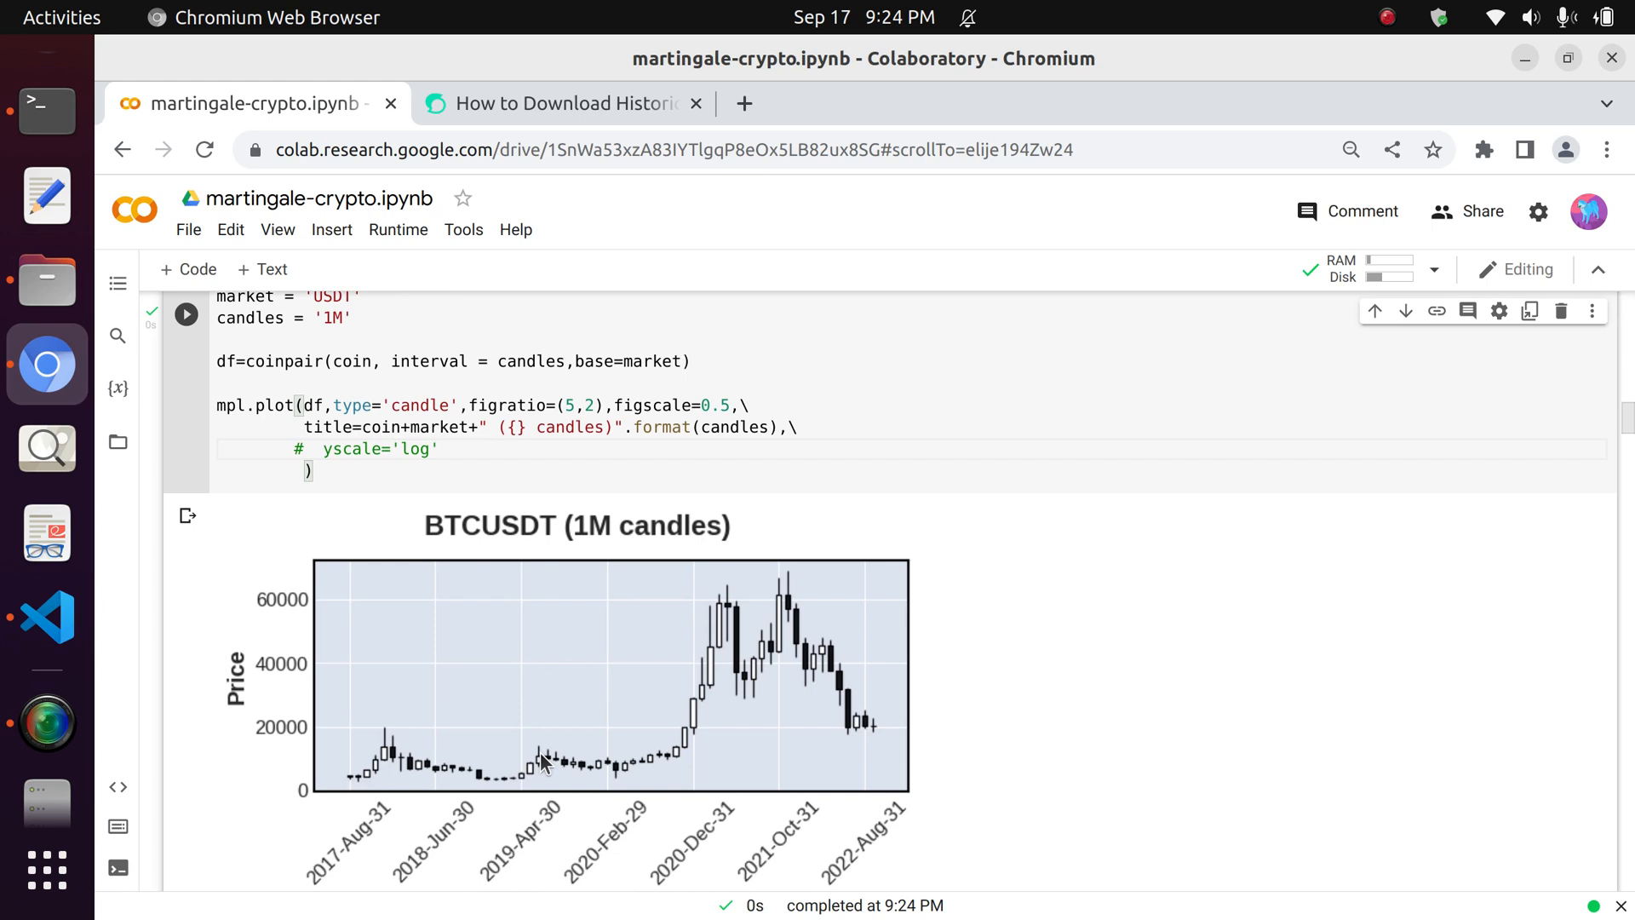
{"action": "mouse_move", "coordinate": [289, 743]}
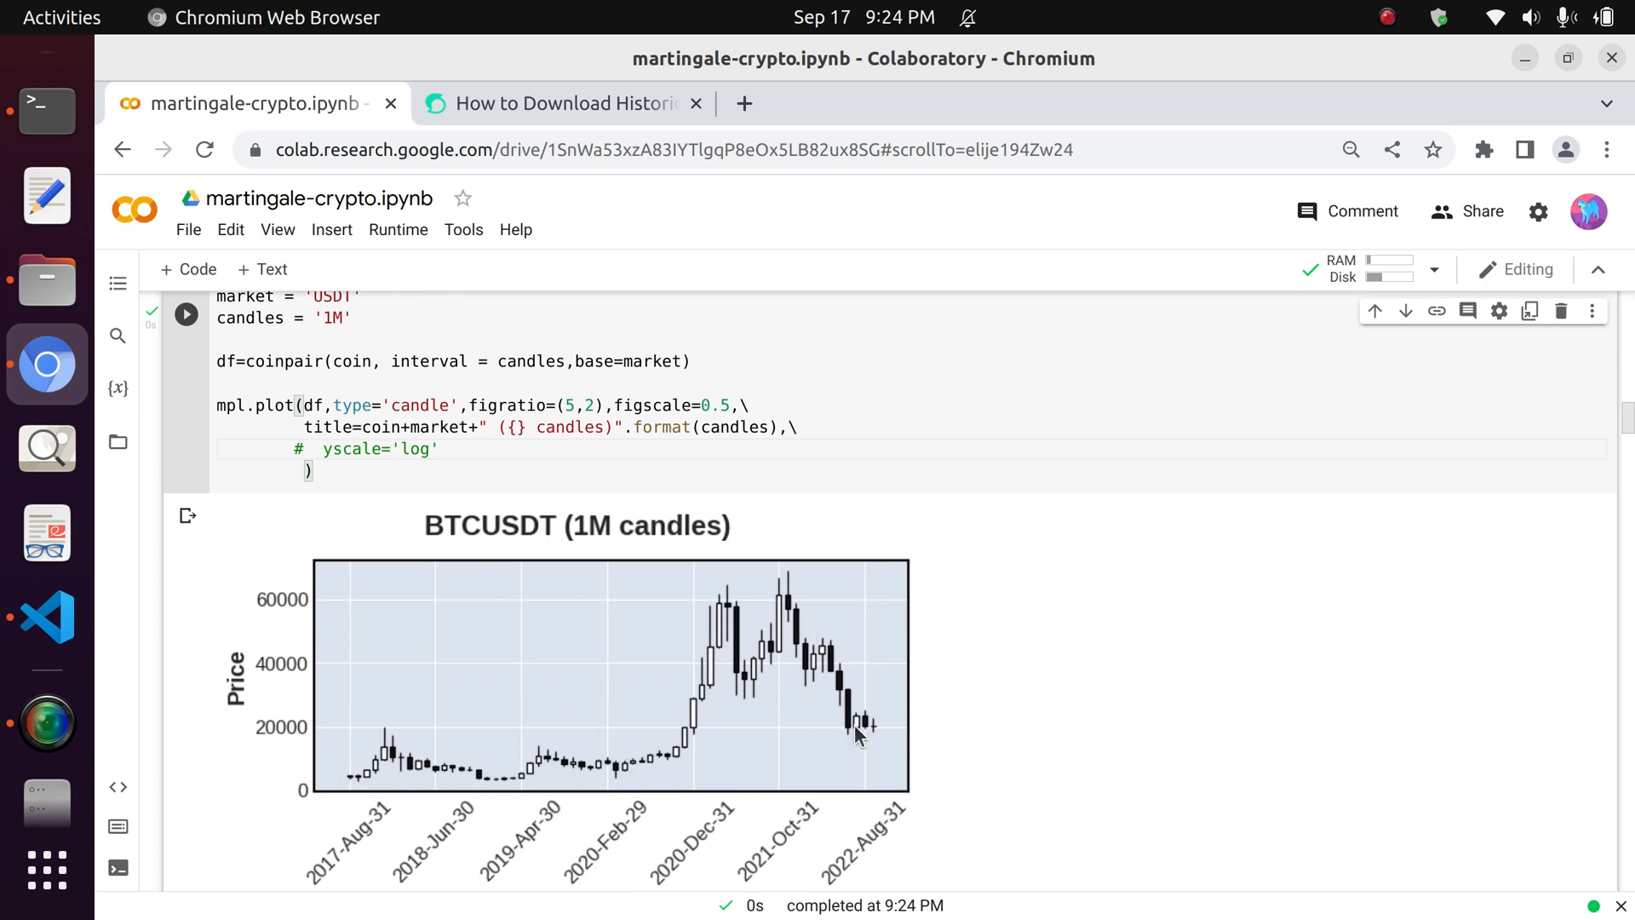
{"action": "left_click", "coordinate": [391, 449]}
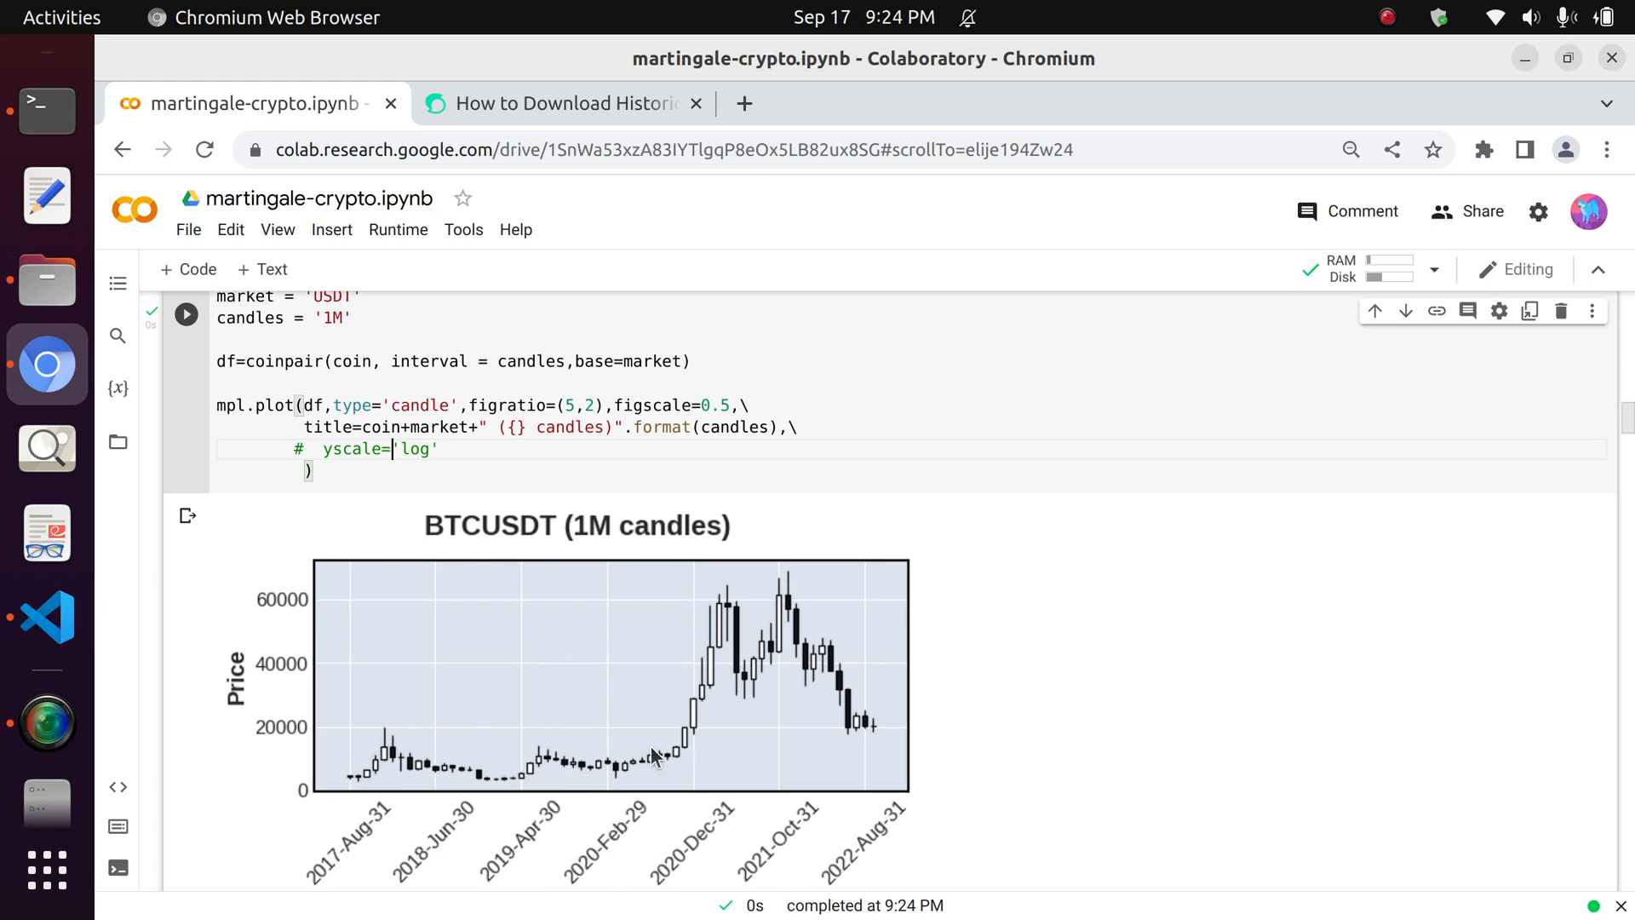
{"action": "mouse_move", "coordinate": [376, 777]}
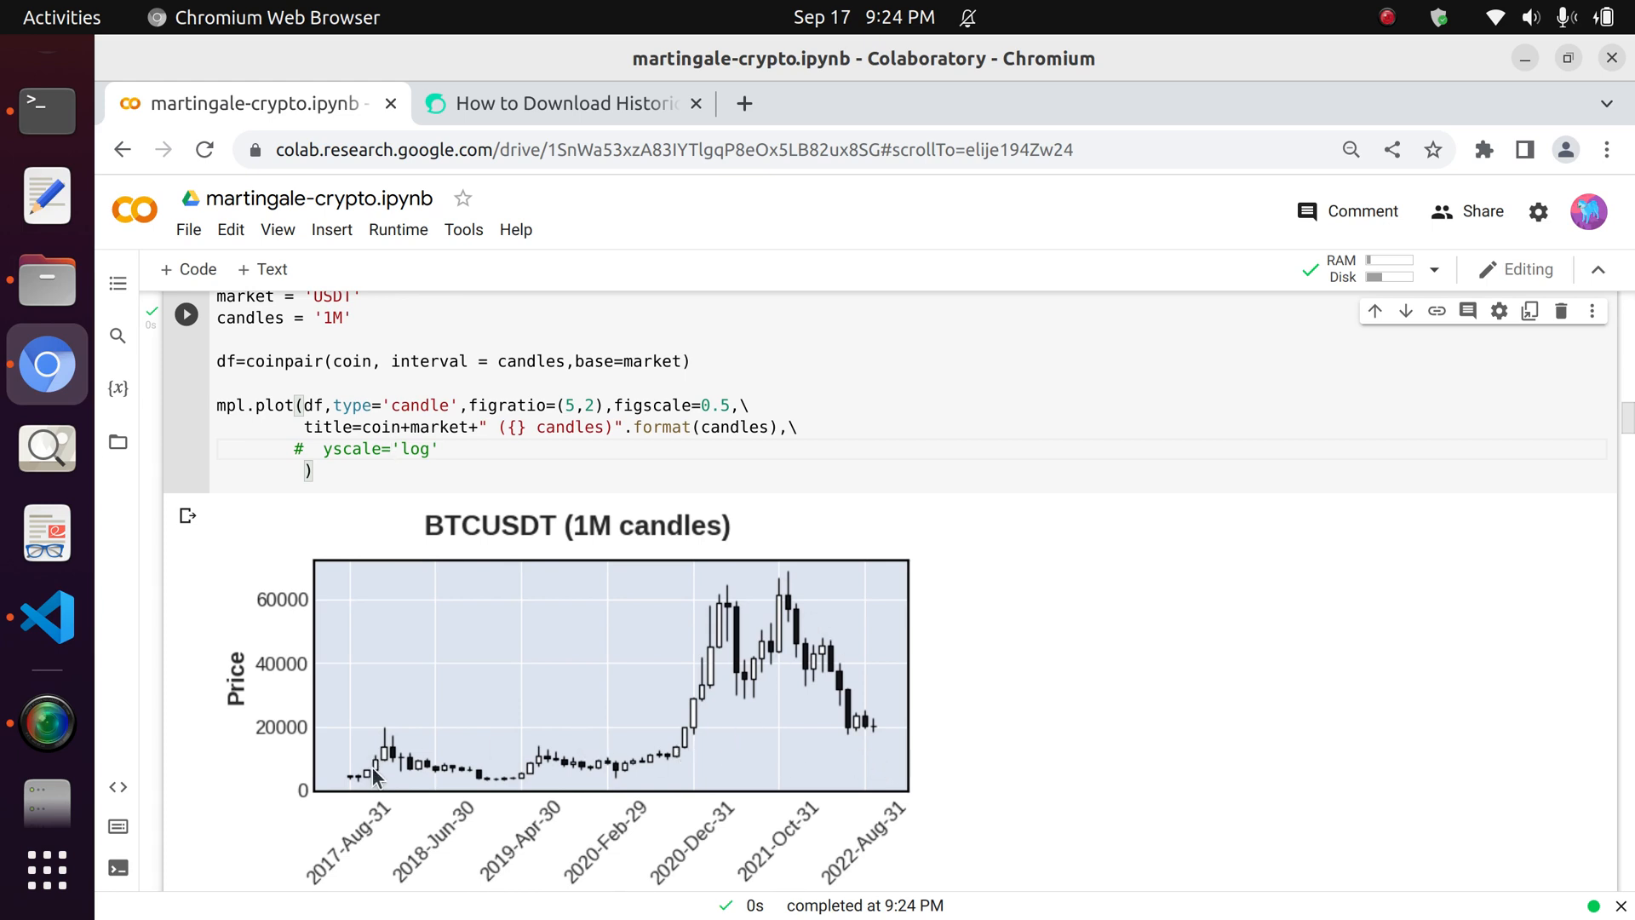
{"action": "mouse_move", "coordinate": [317, 763]}
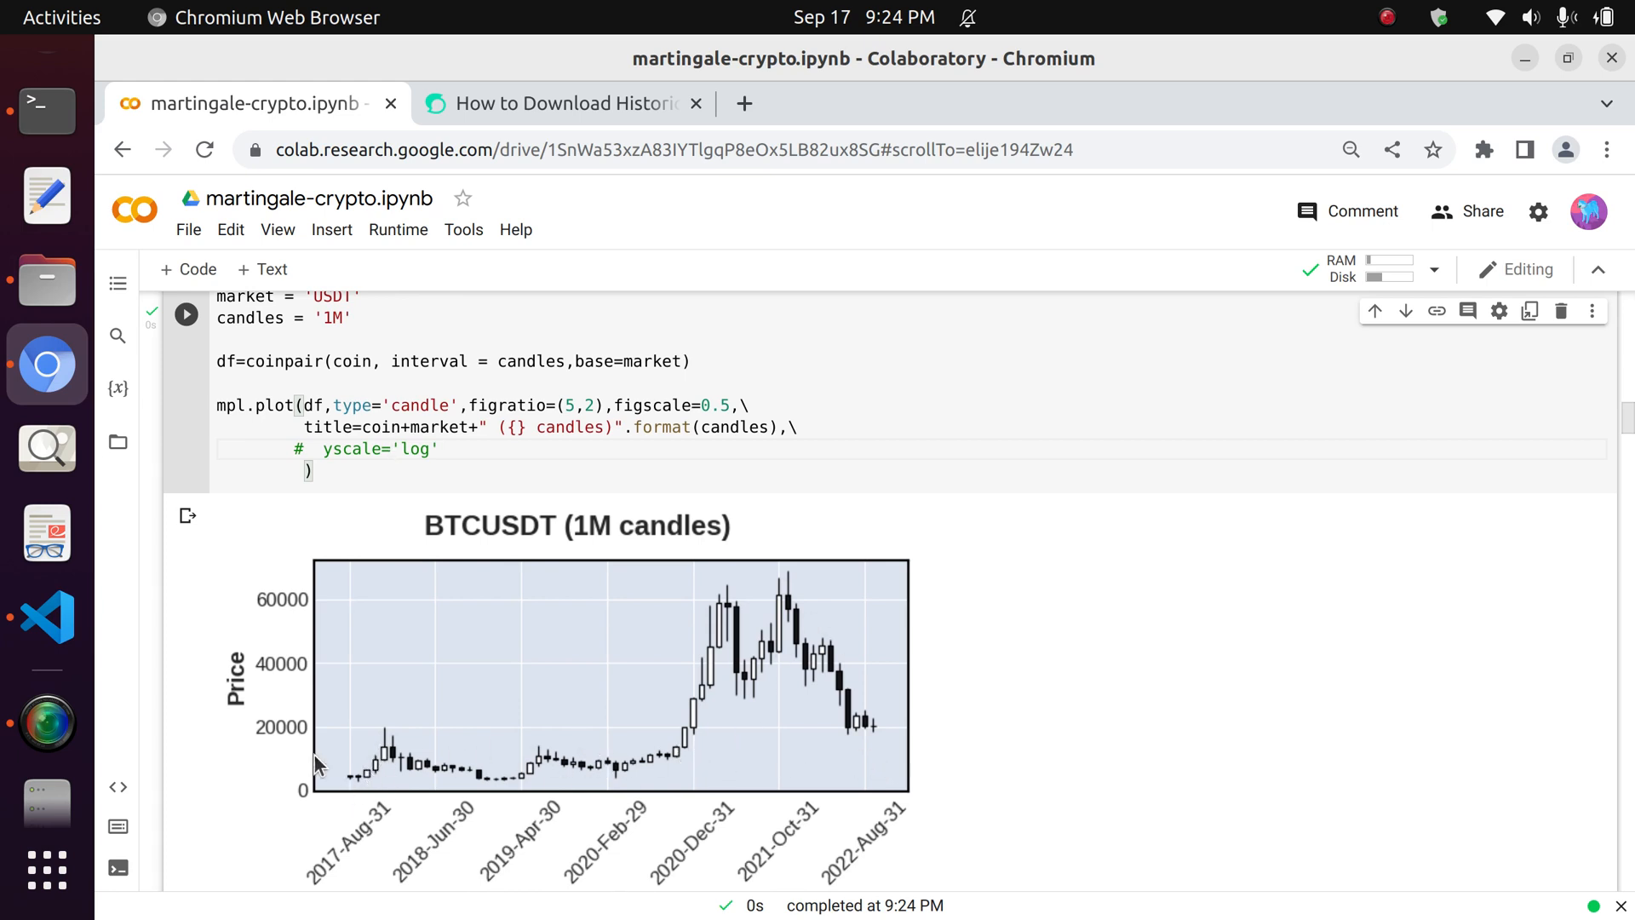
{"action": "mouse_move", "coordinate": [525, 786]}
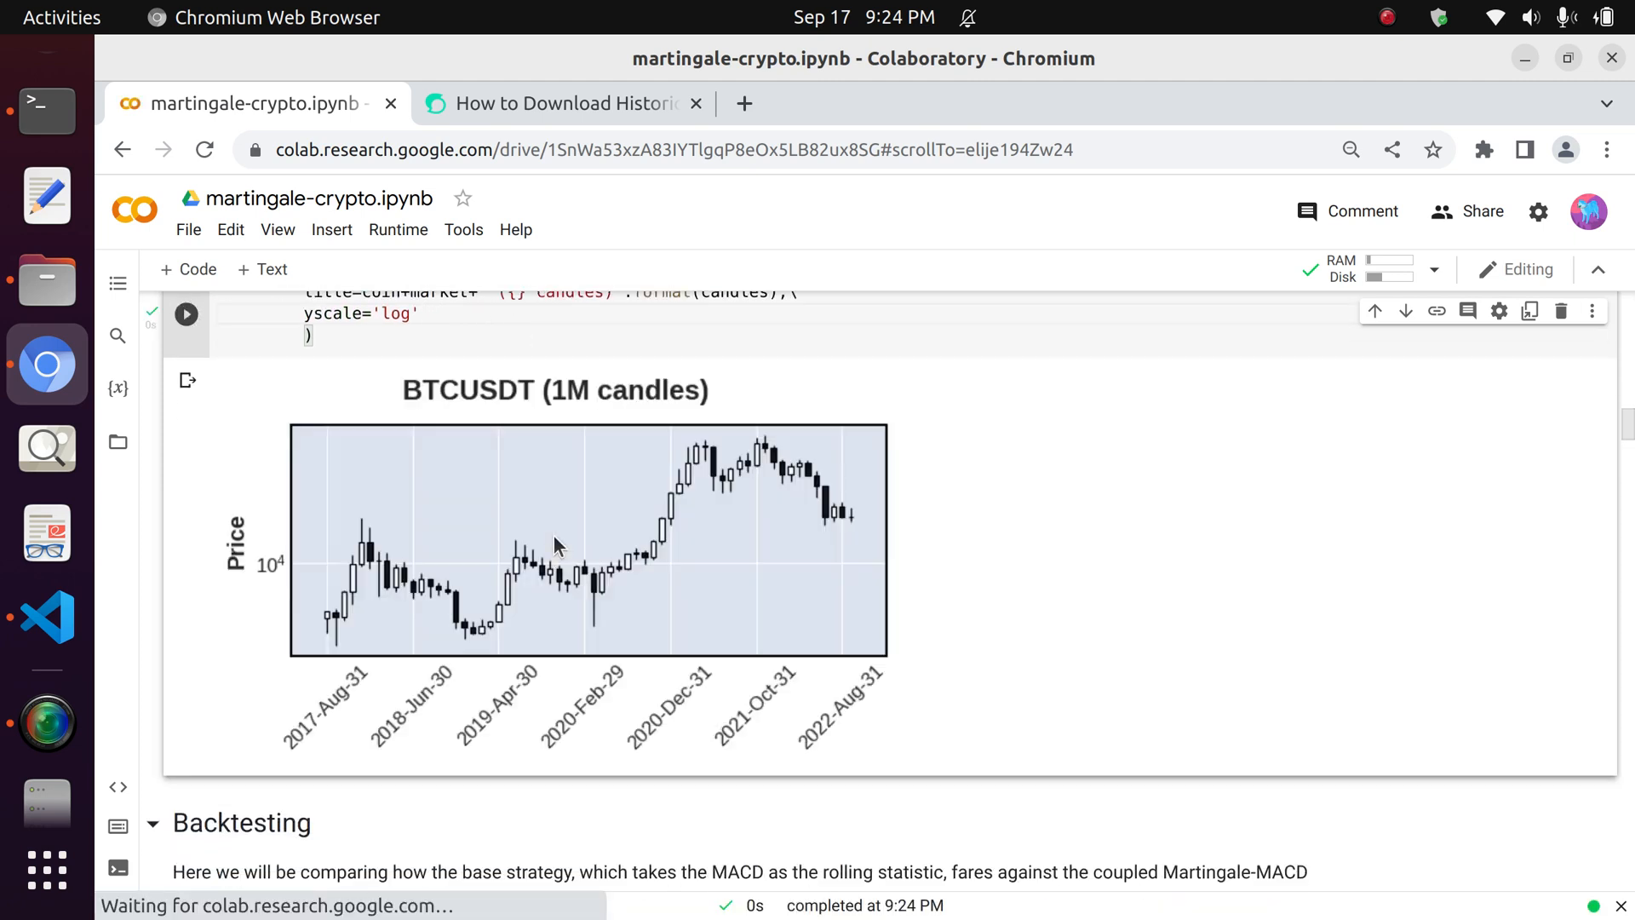
{"action": "mouse_move", "coordinate": [623, 418]}
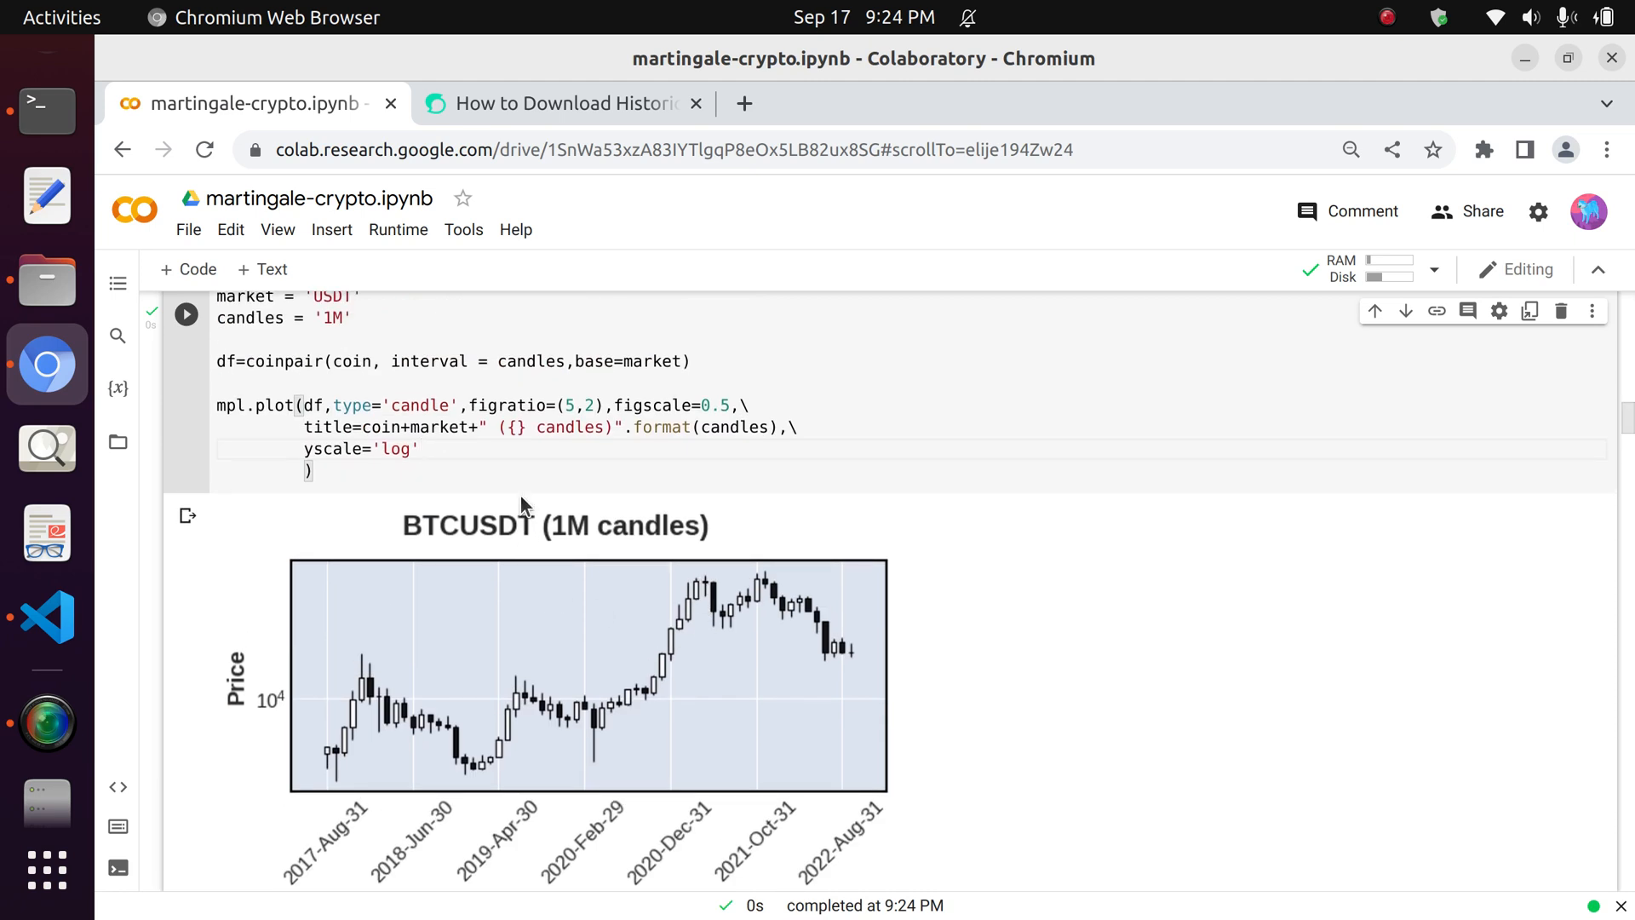
{"action": "scroll", "scroll_direction": "down", "scroll_amount": 3}
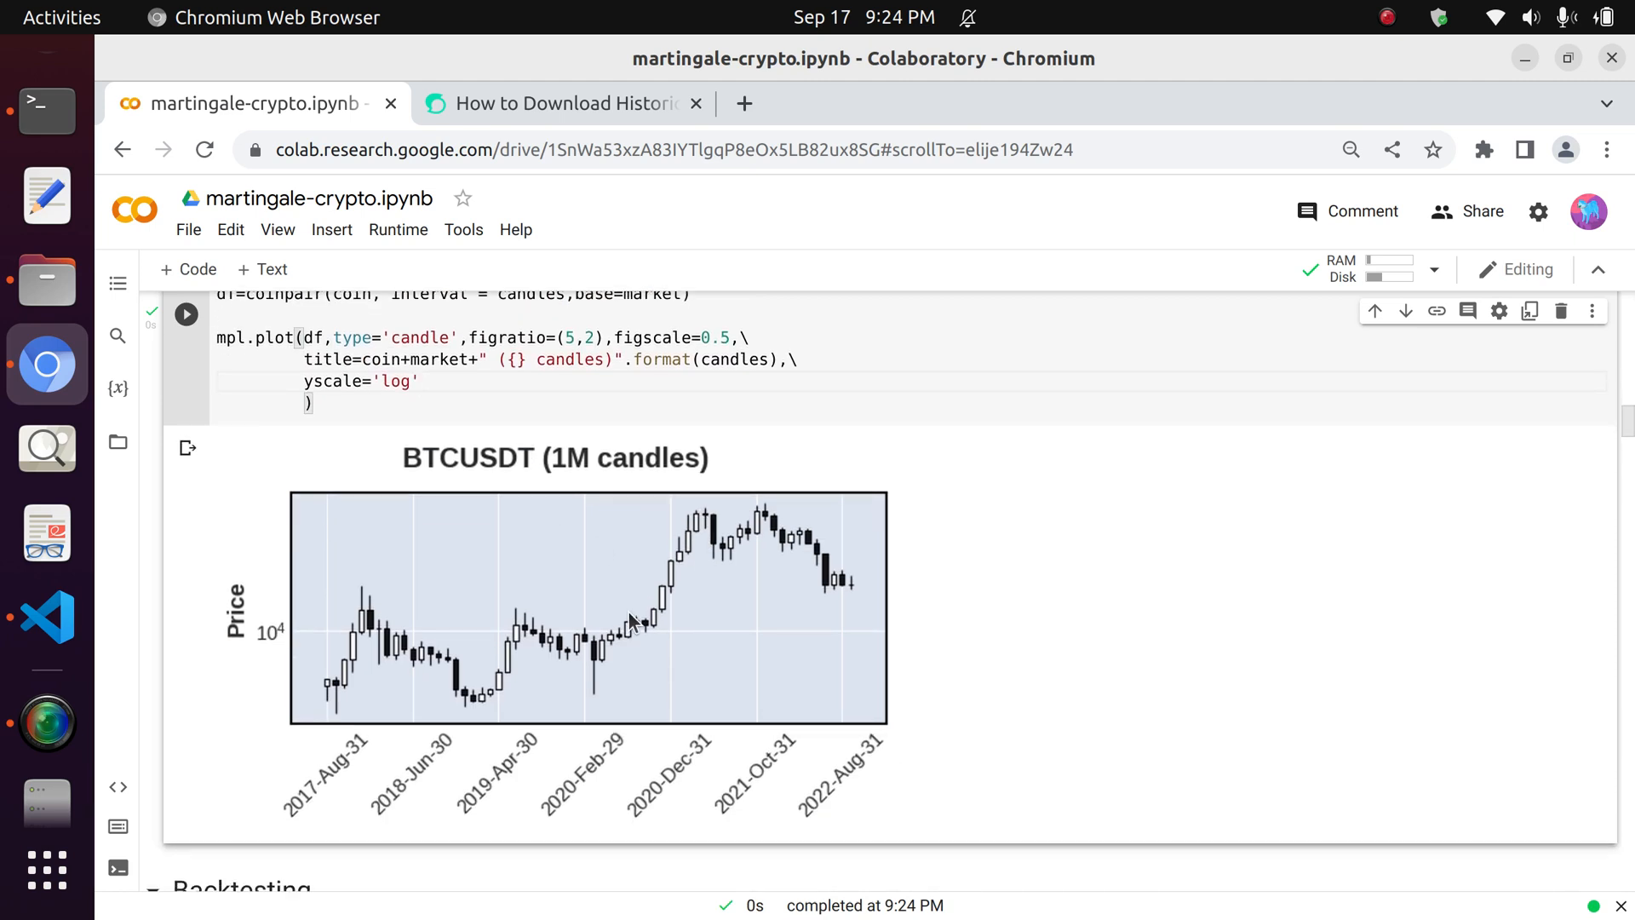